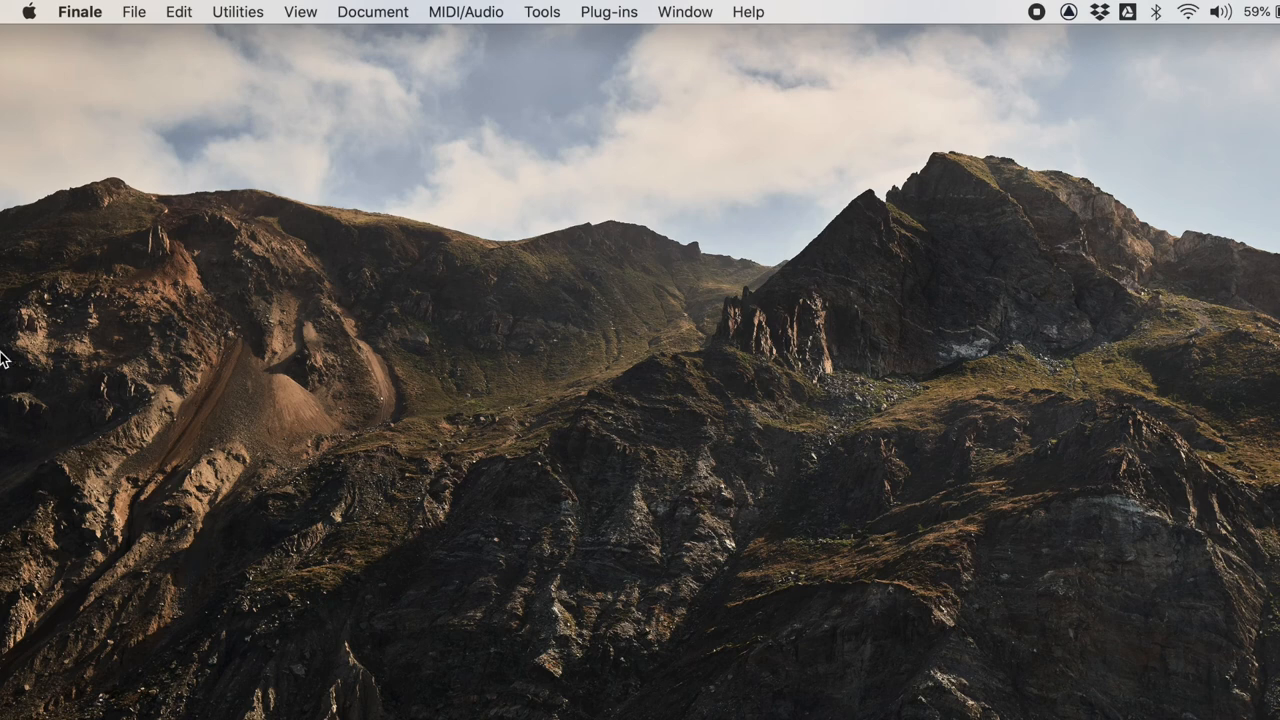
mouse_move(108, 300)
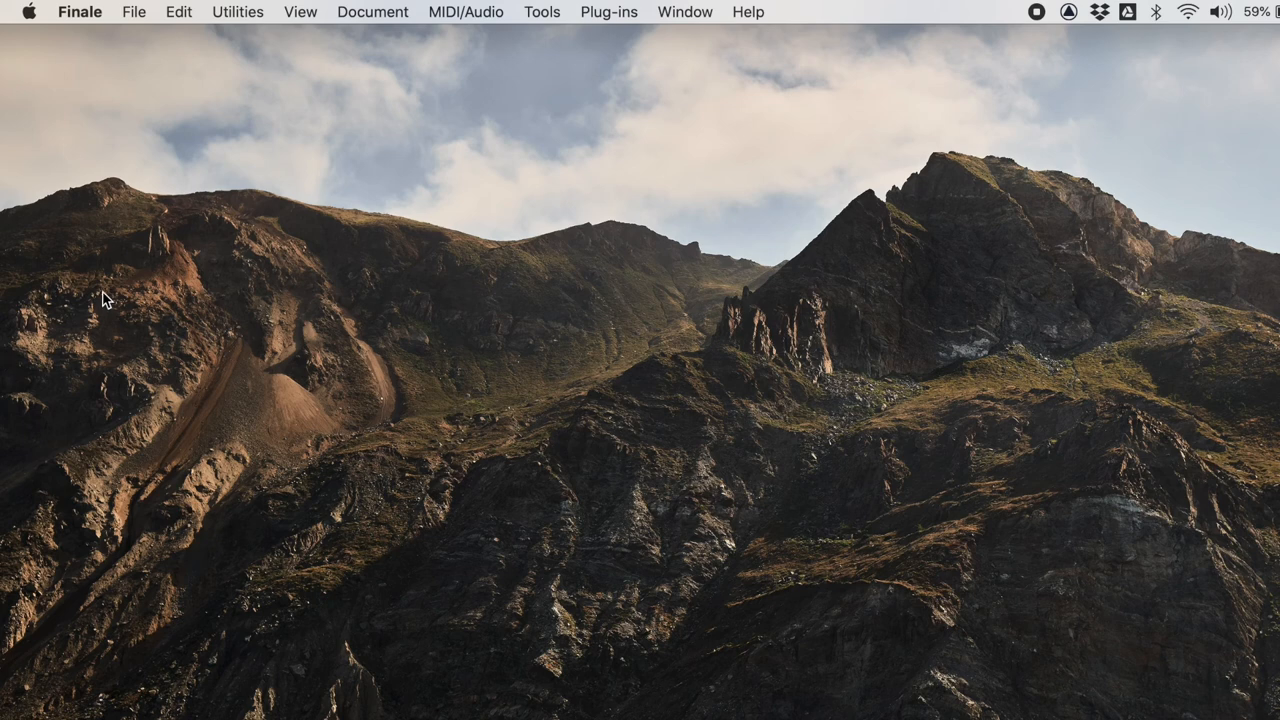
Start a new document with the Setup Wizard from the File menu.
click(132, 12)
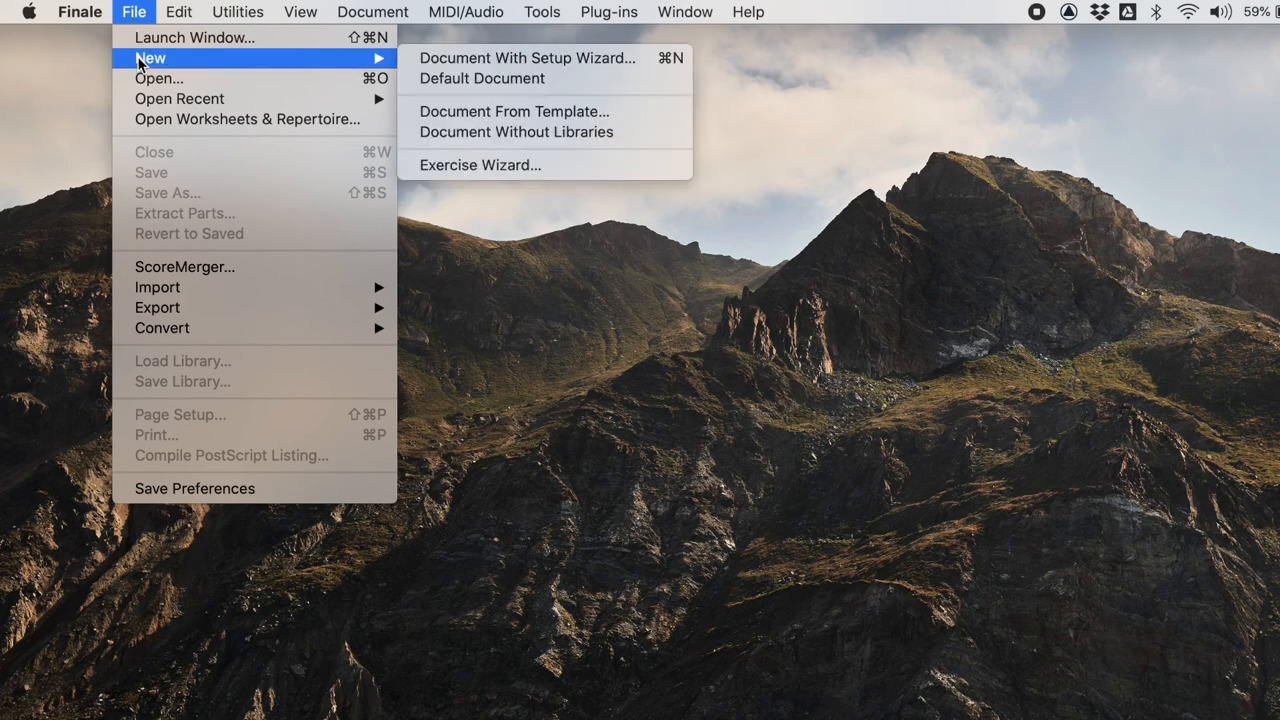
mouse_move(528, 58)
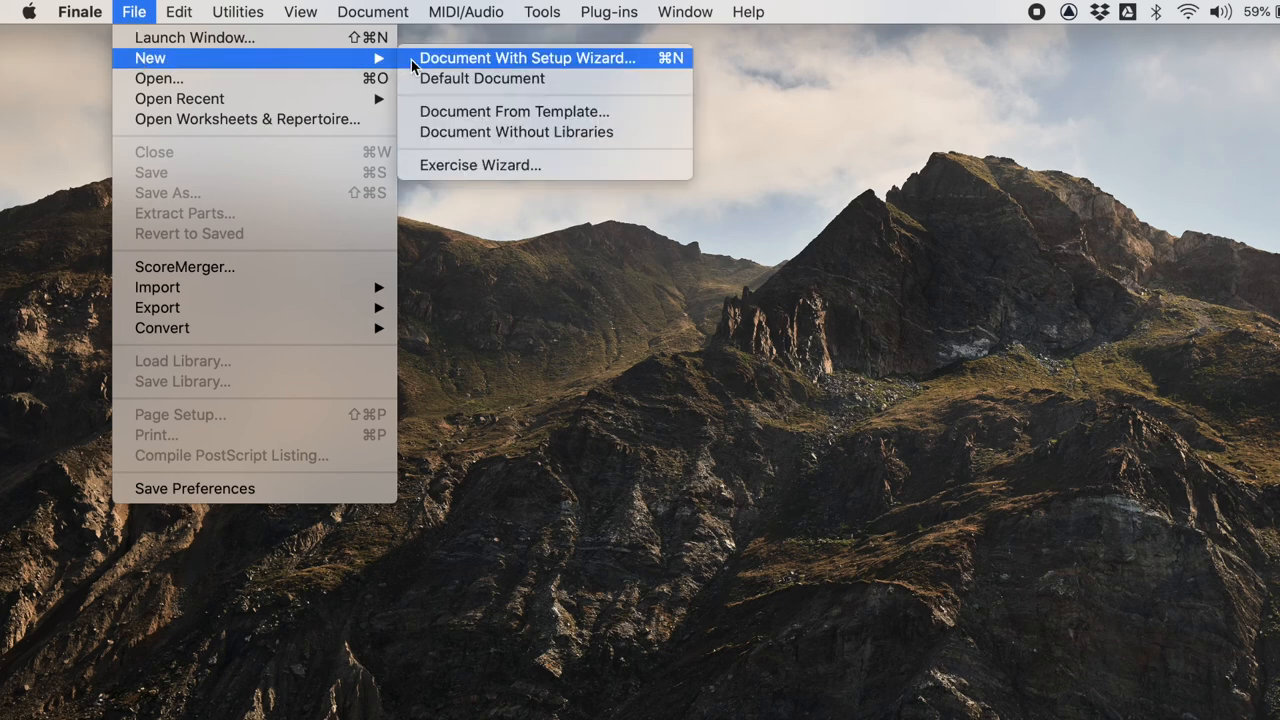
click(524, 58)
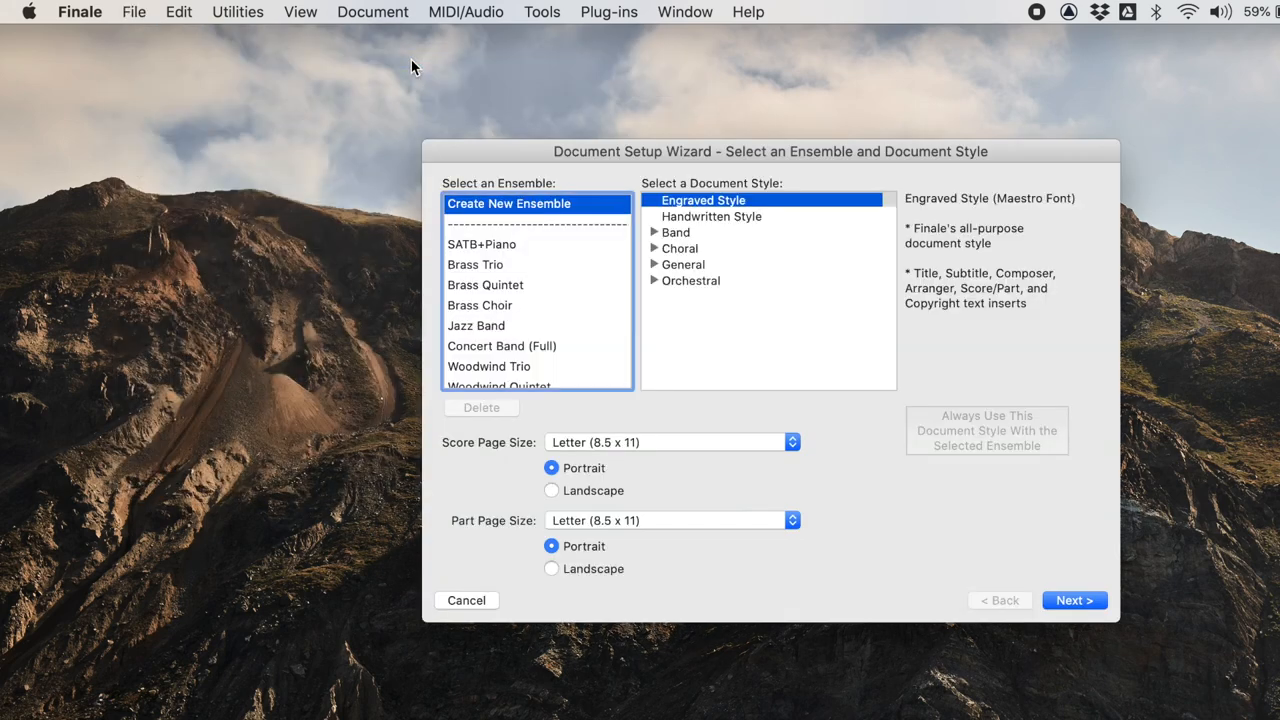
mouse_move(518, 226)
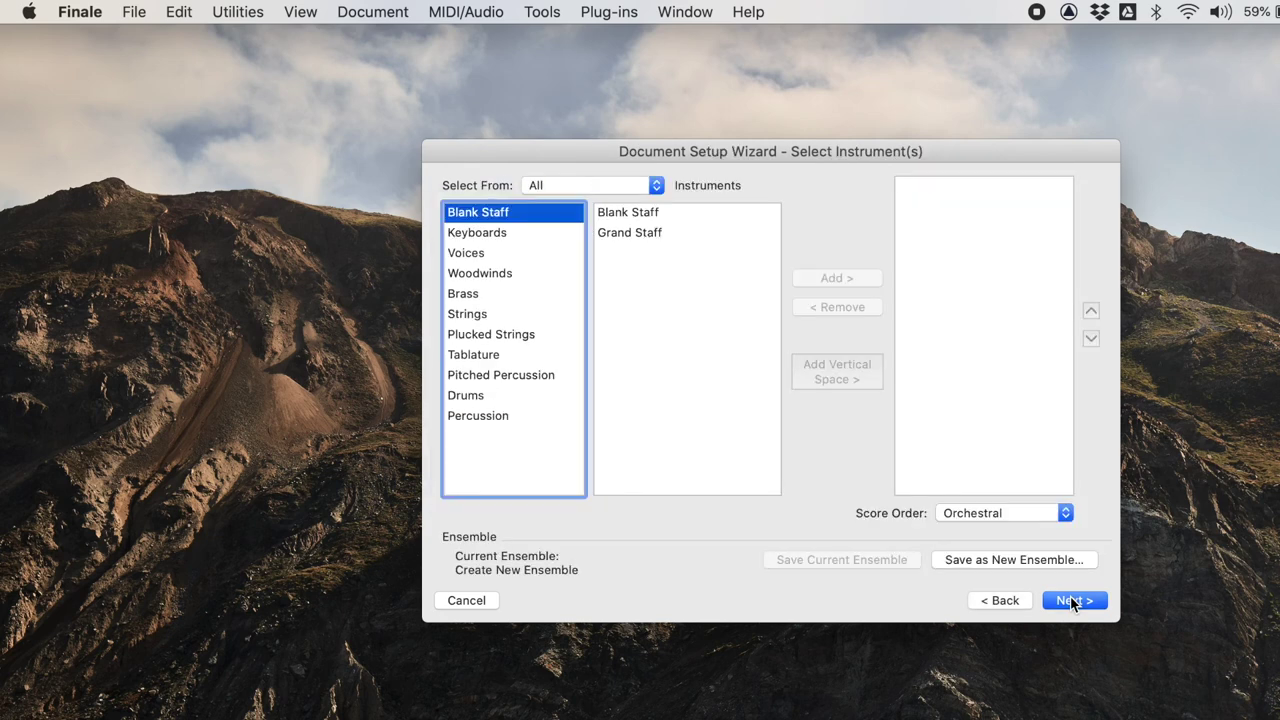
mouse_move(532, 380)
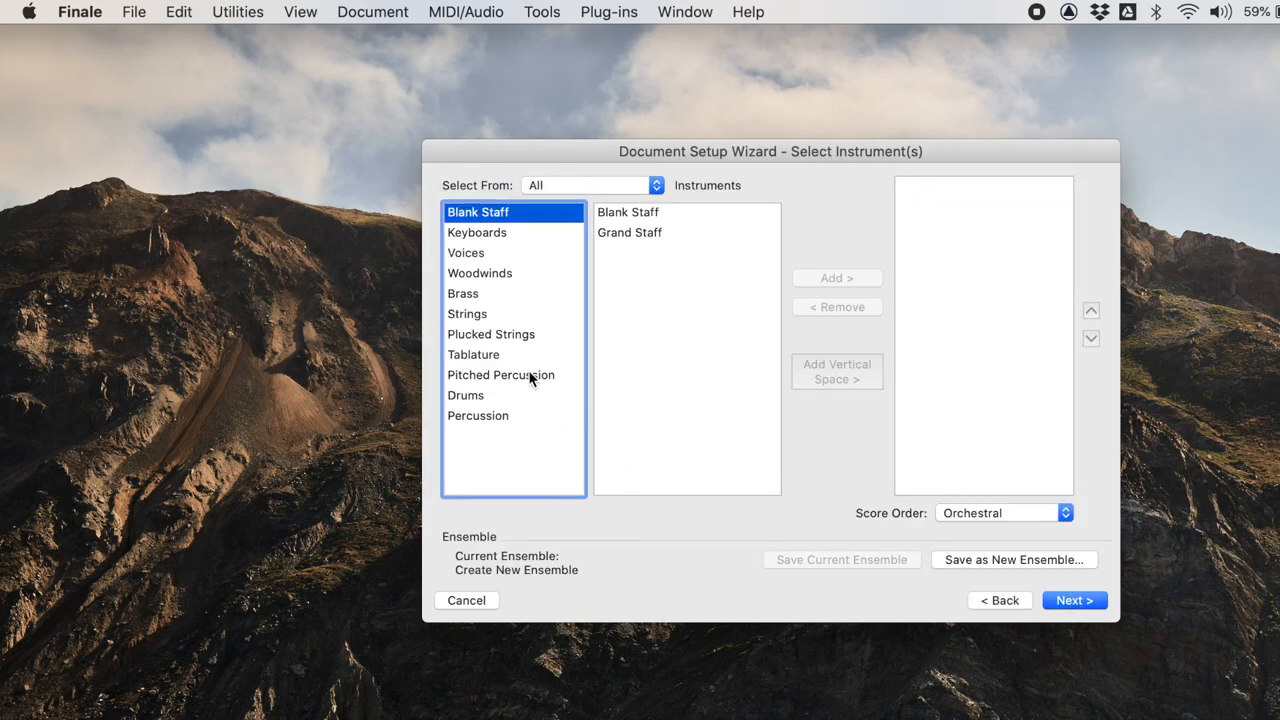
Add oboe, clarinet in Bb, viola, harp and a blank staff to the score's instrument list.
click(480, 272)
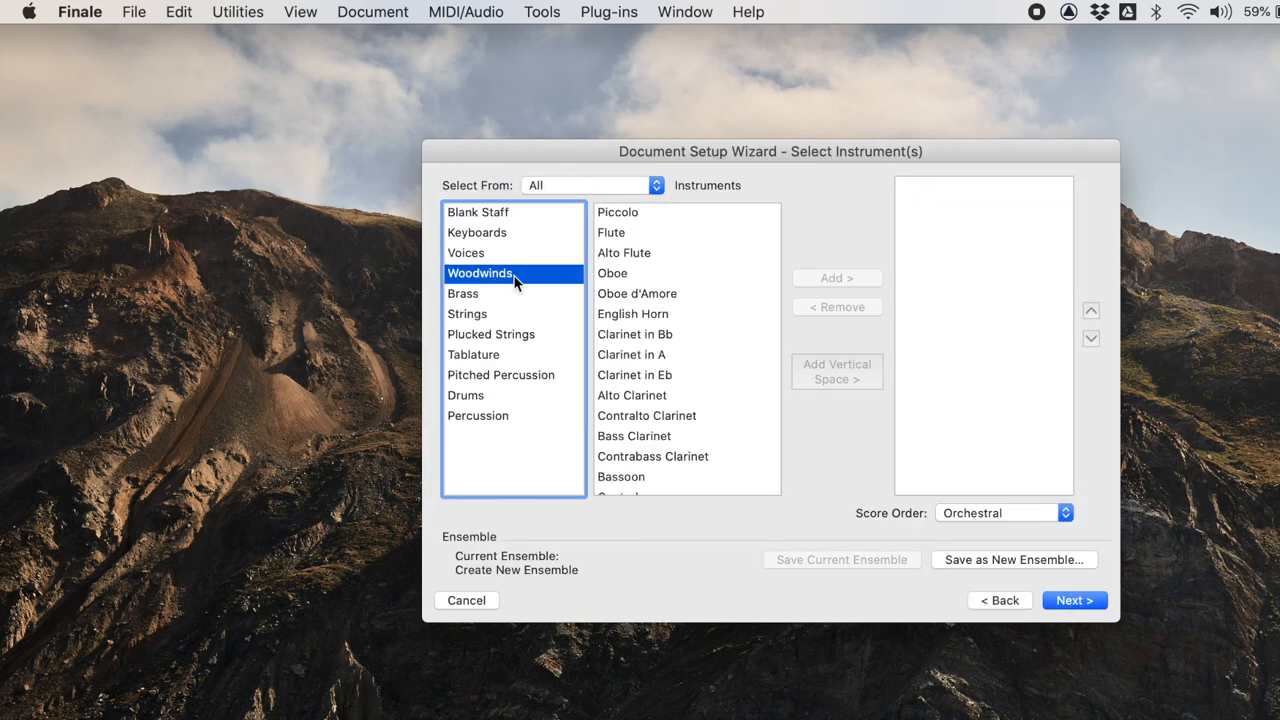
click(612, 272)
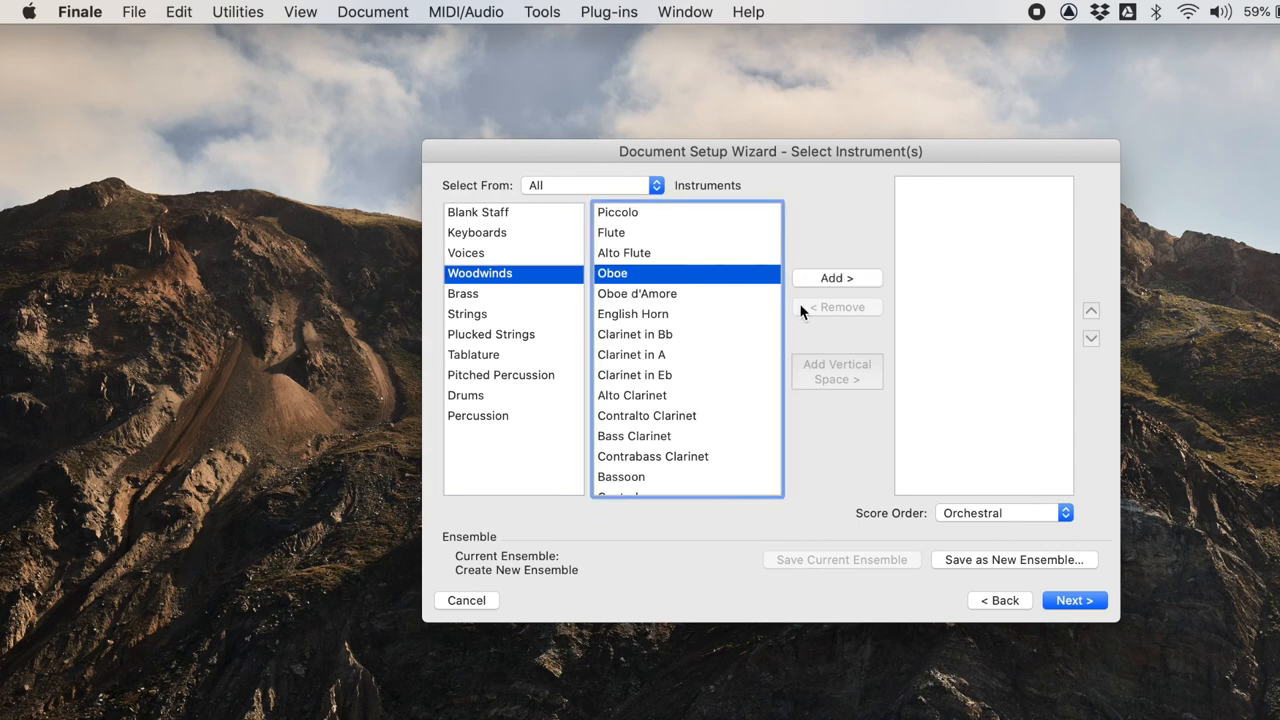
click(836, 276)
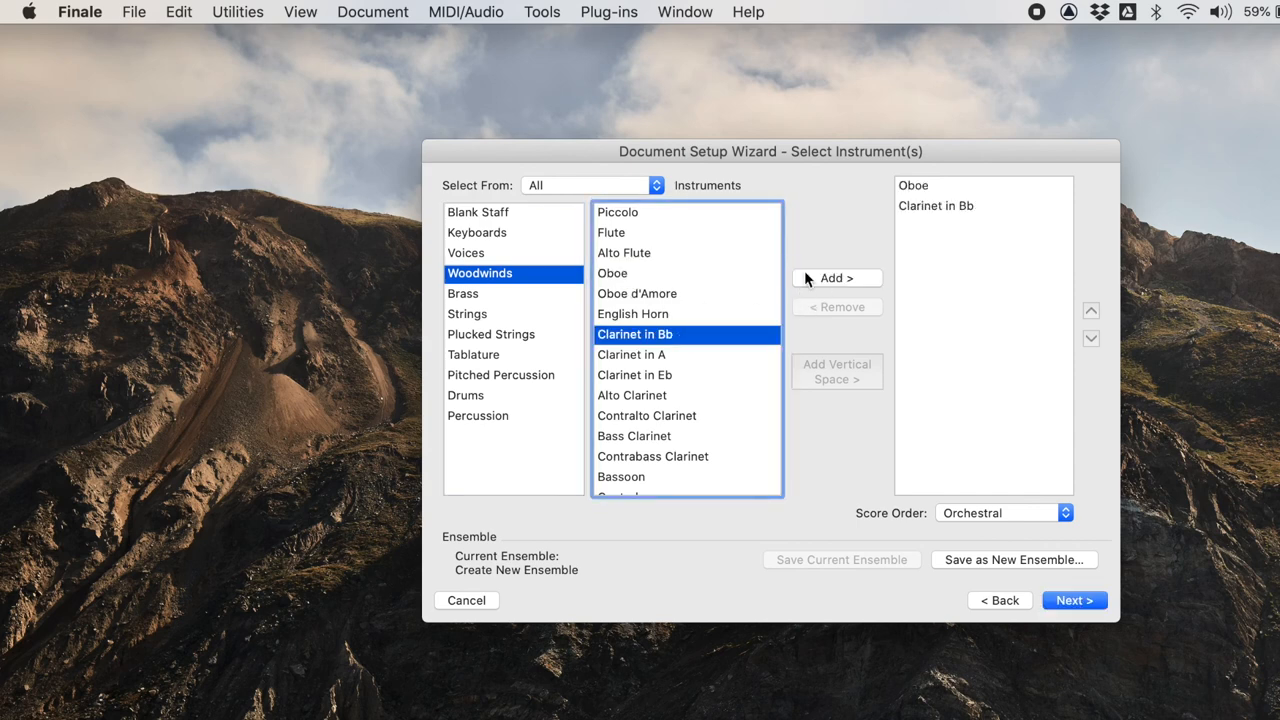
click(468, 312)
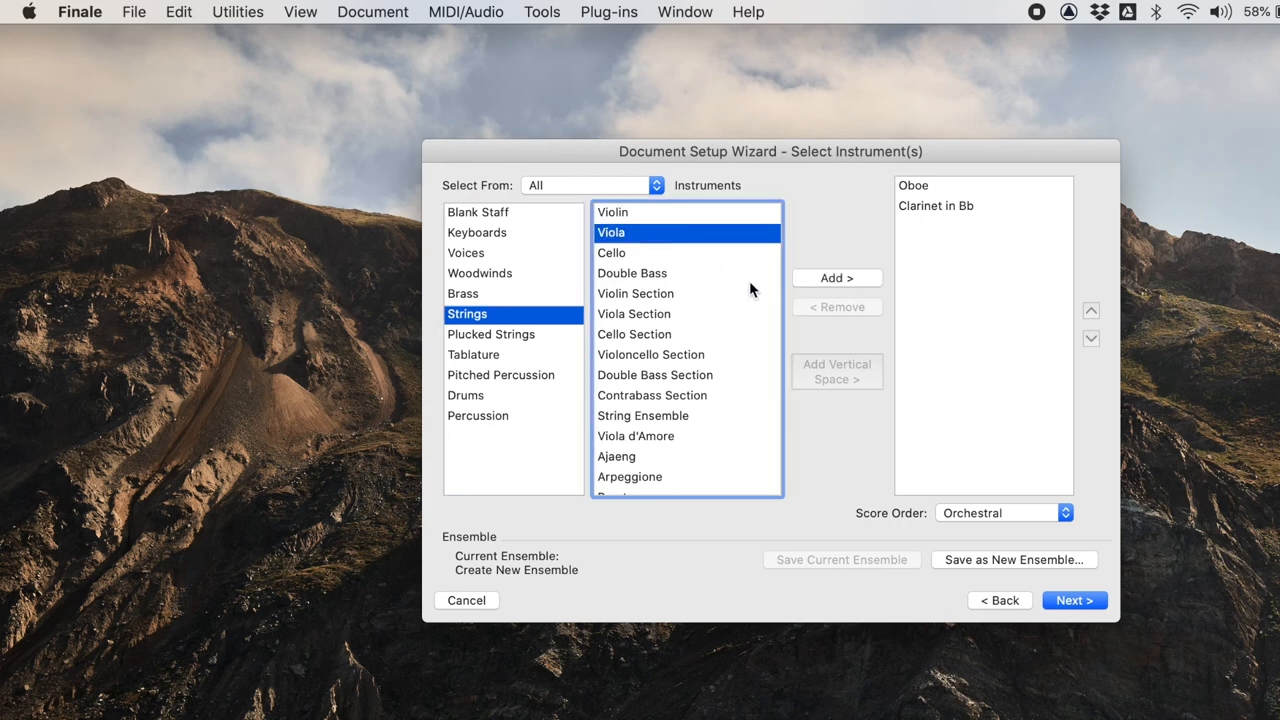
click(836, 276)
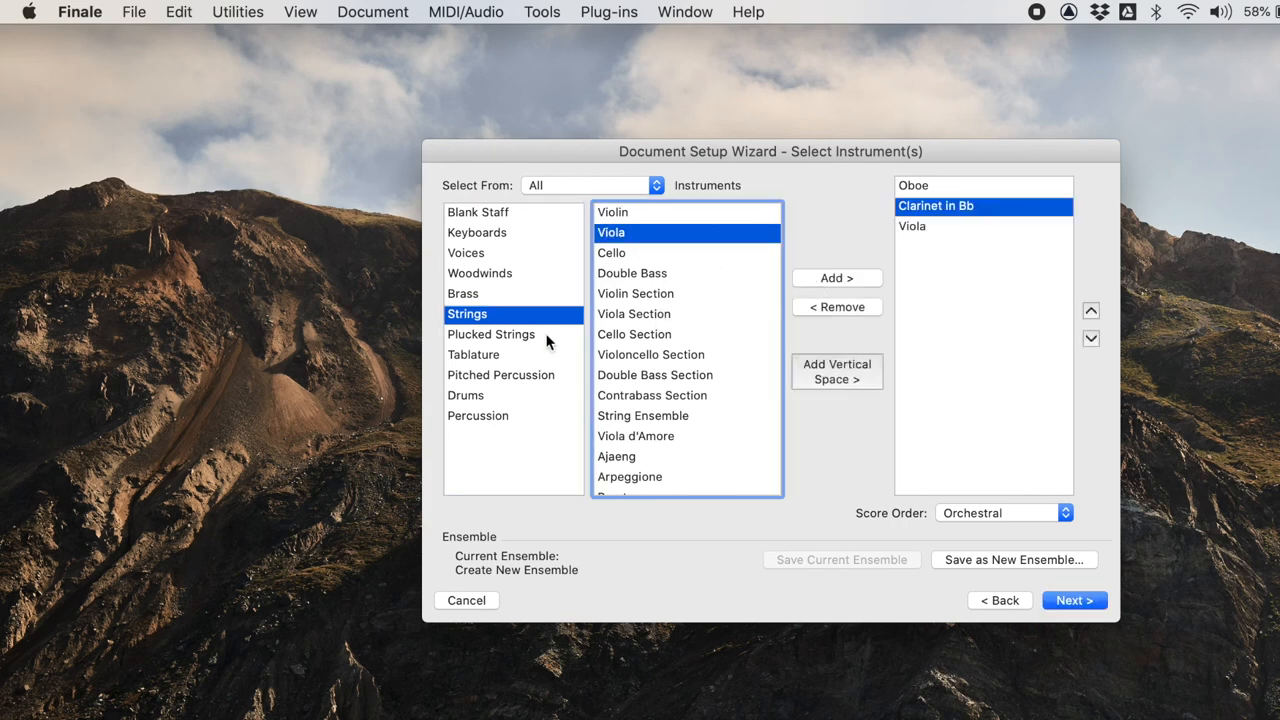
click(492, 334)
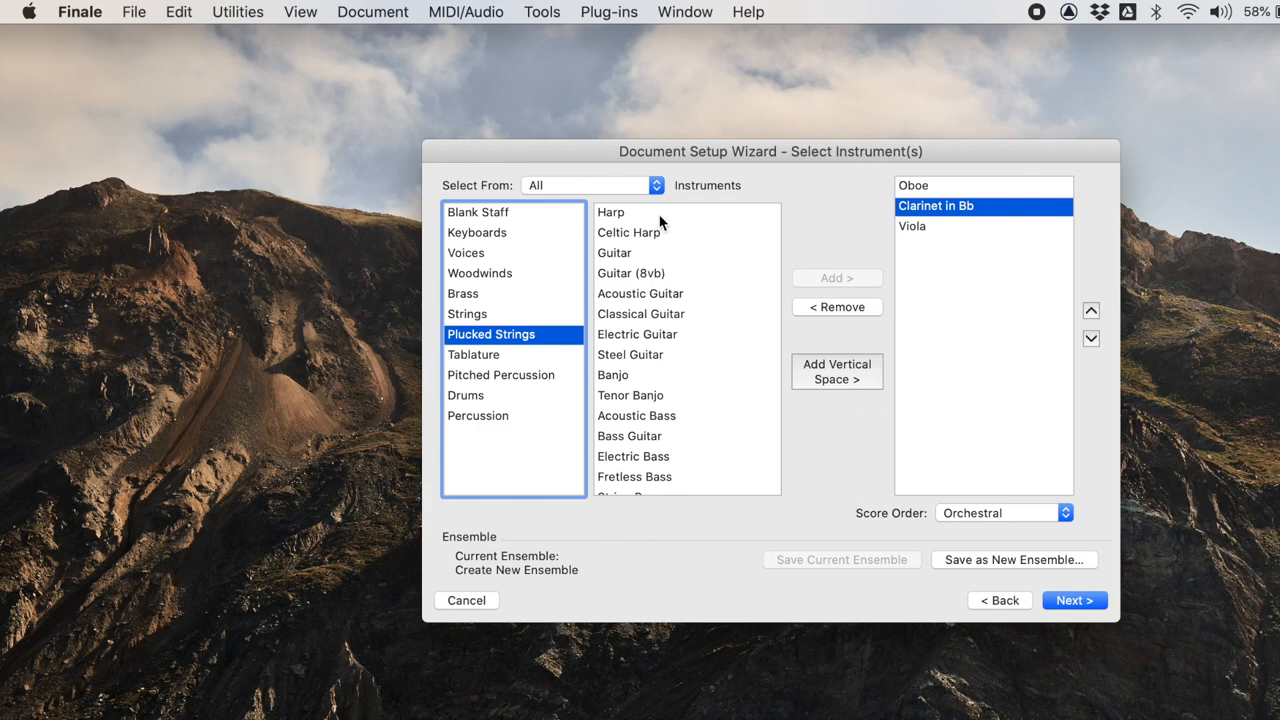
click(836, 278)
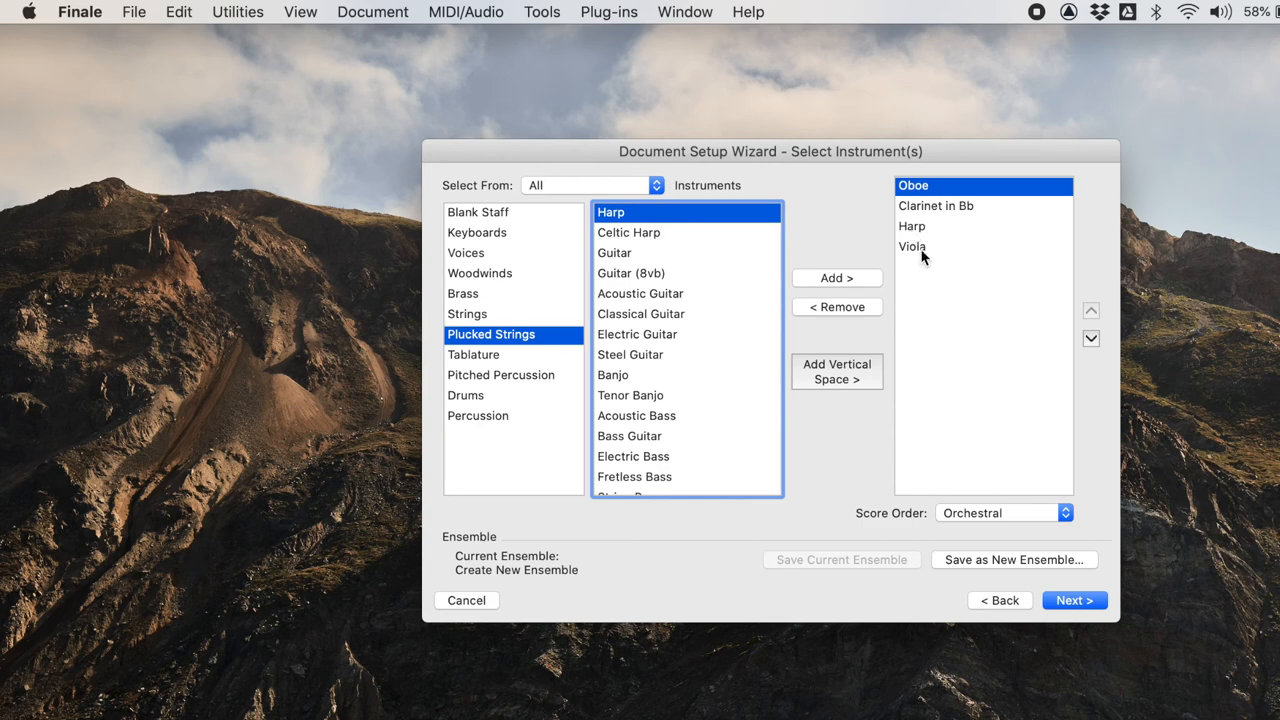
mouse_move(628, 392)
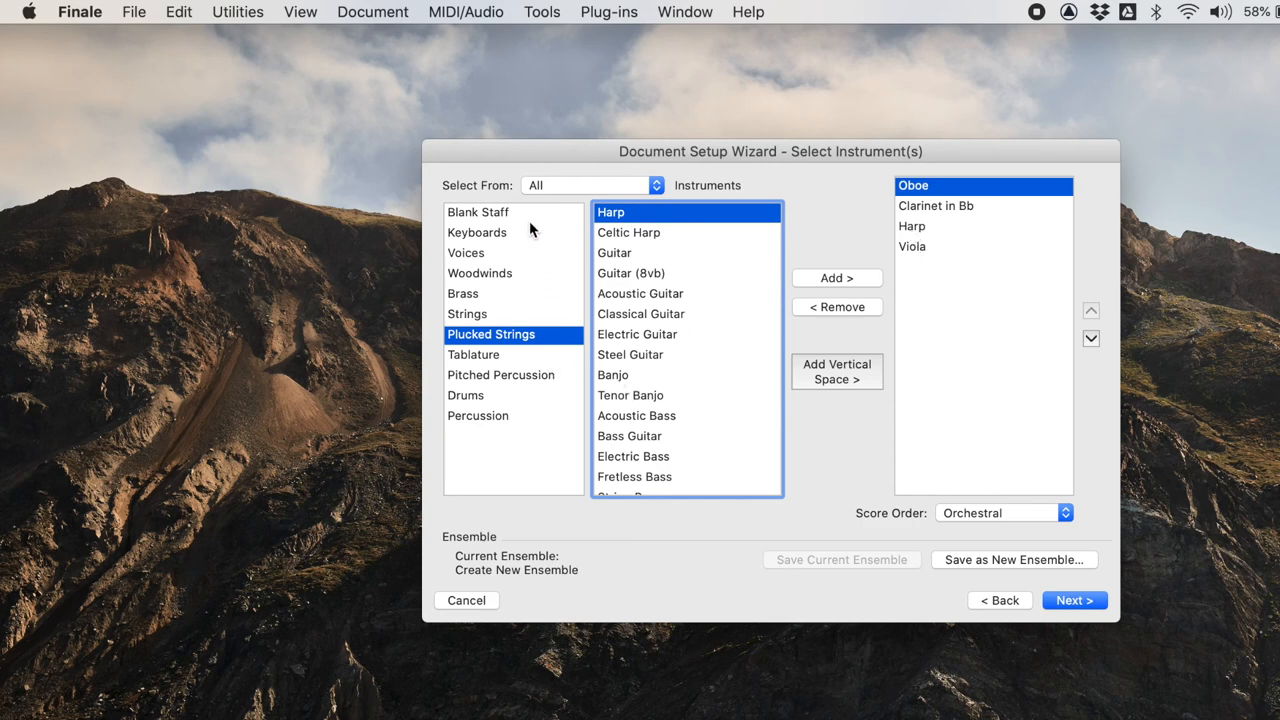
click(478, 212)
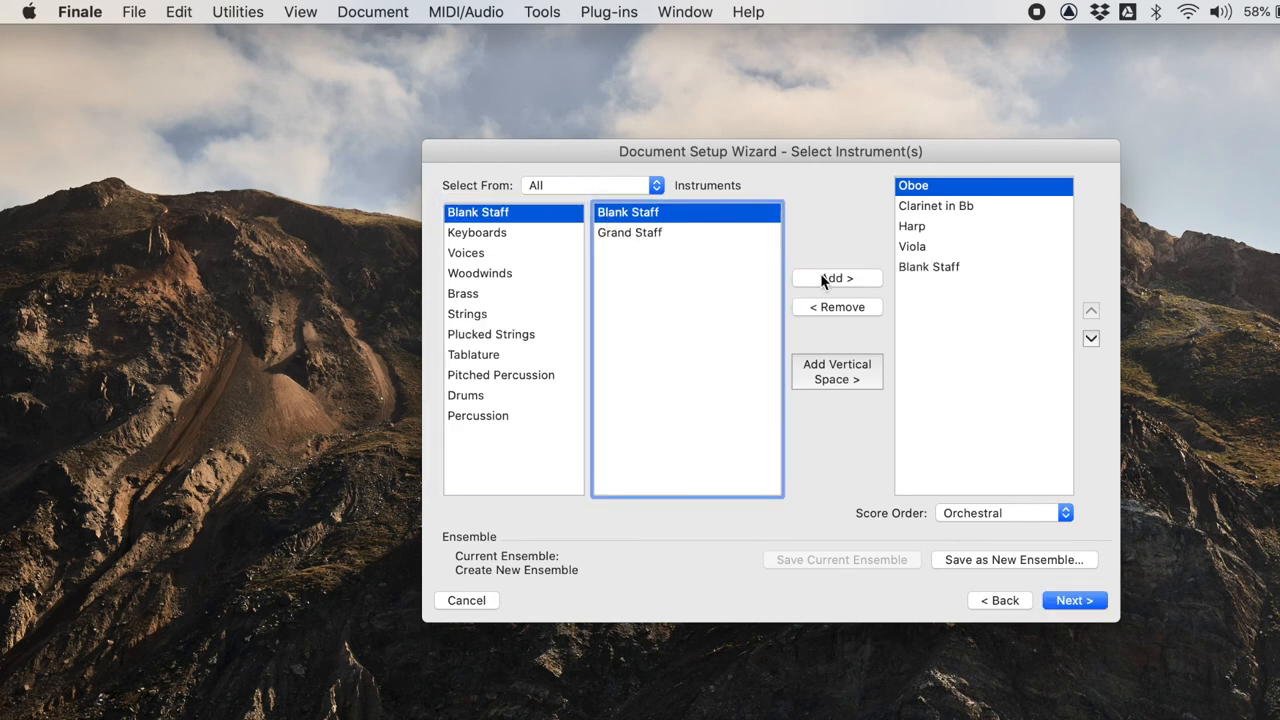
mouse_move(958, 392)
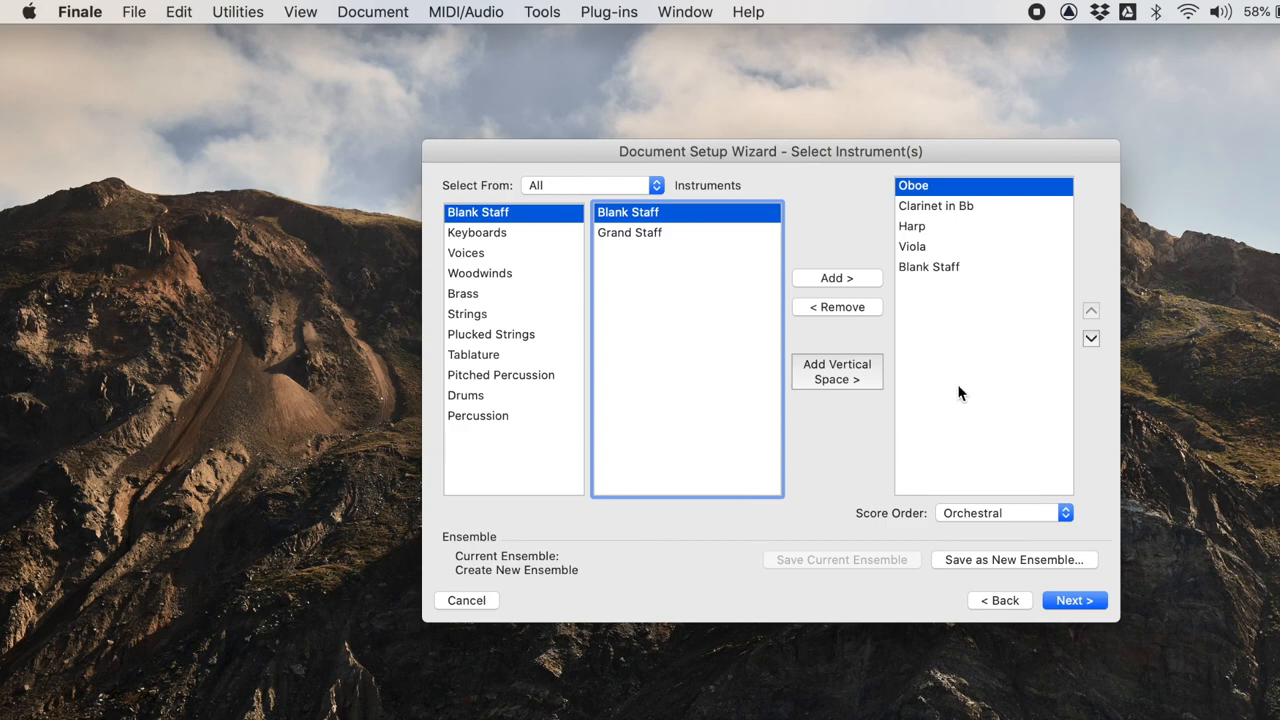
Title the score 'Non Functional Tonality Piece' and fill in the composer name.
click(1074, 600)
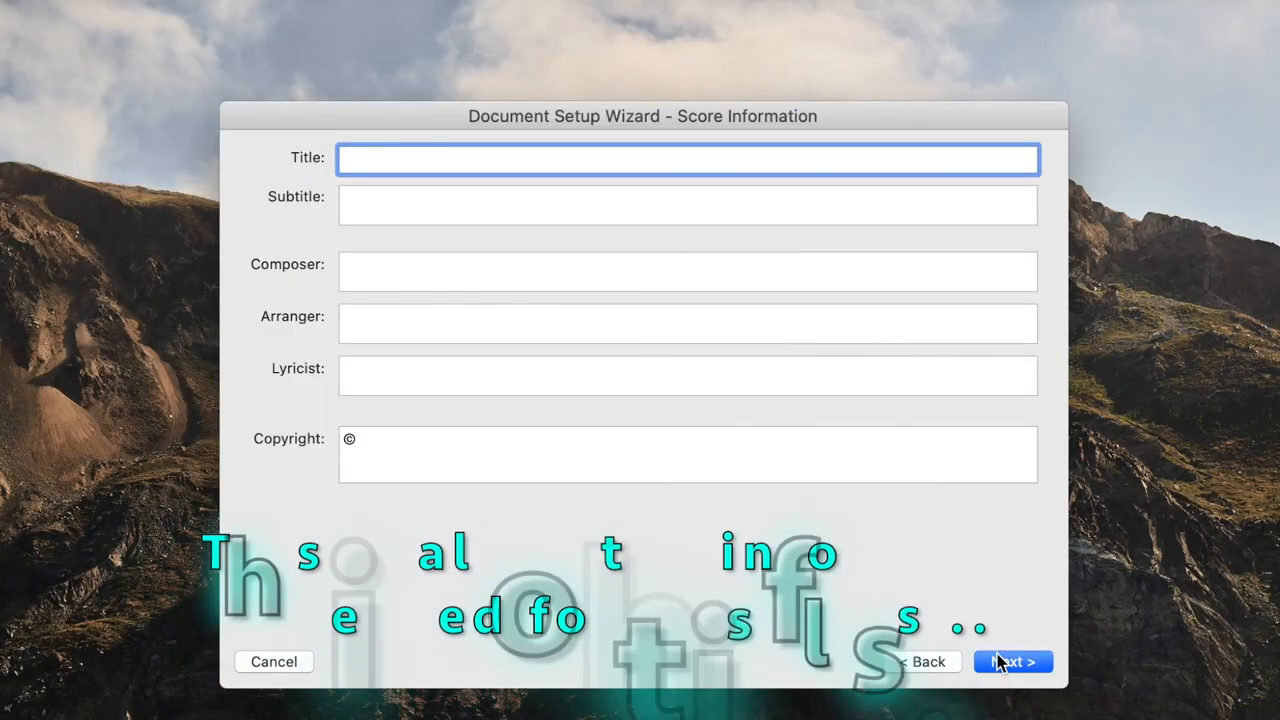
text(Non Function)
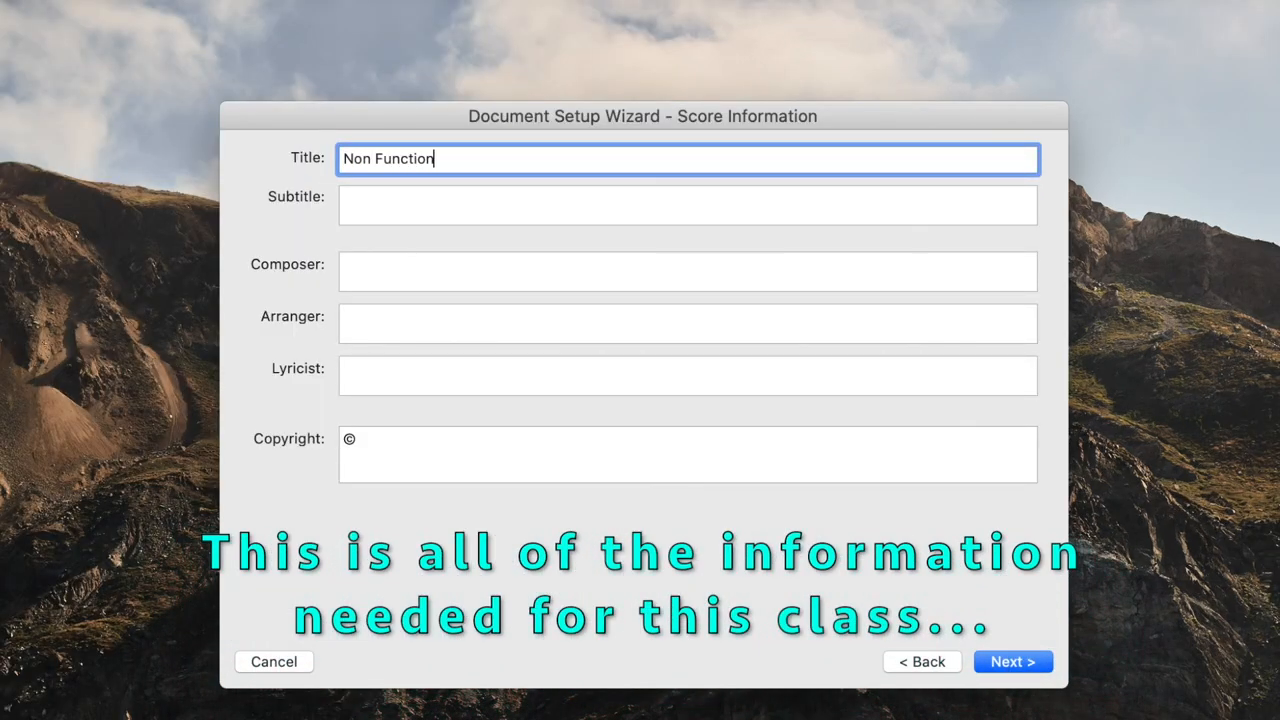
text(al Tonality Pi)
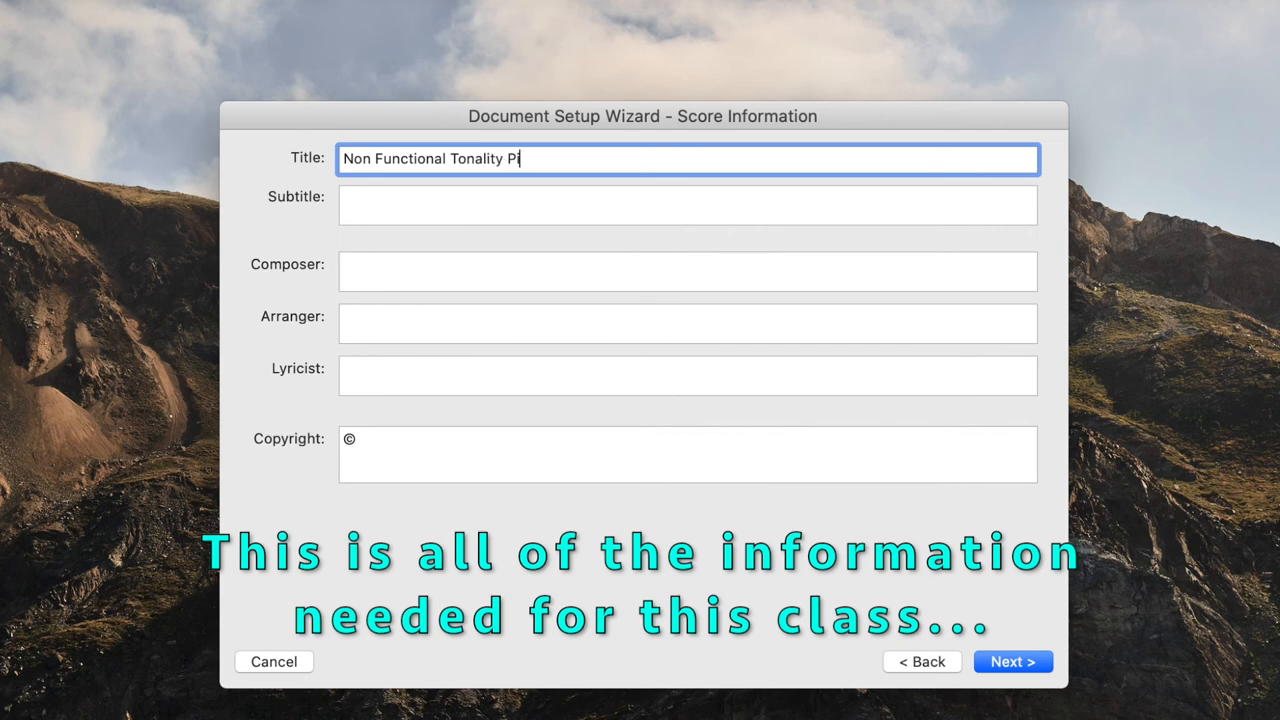
text(ece)
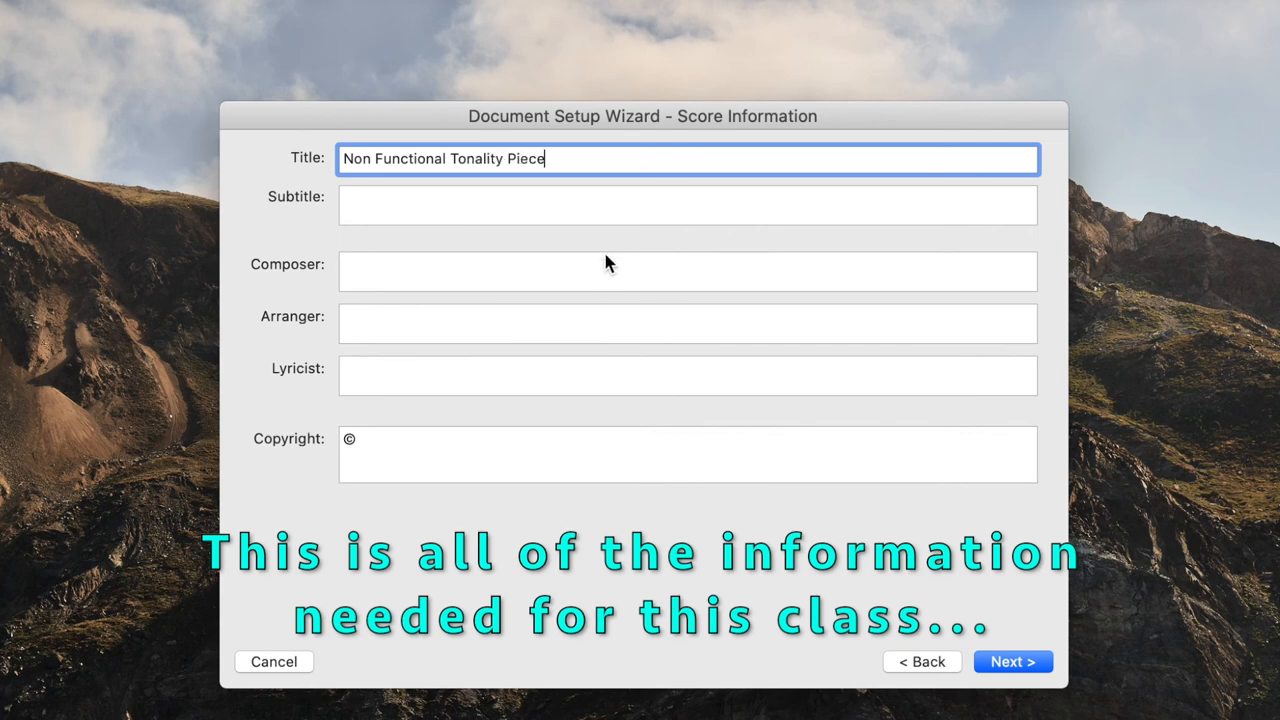
text(Your Nam)
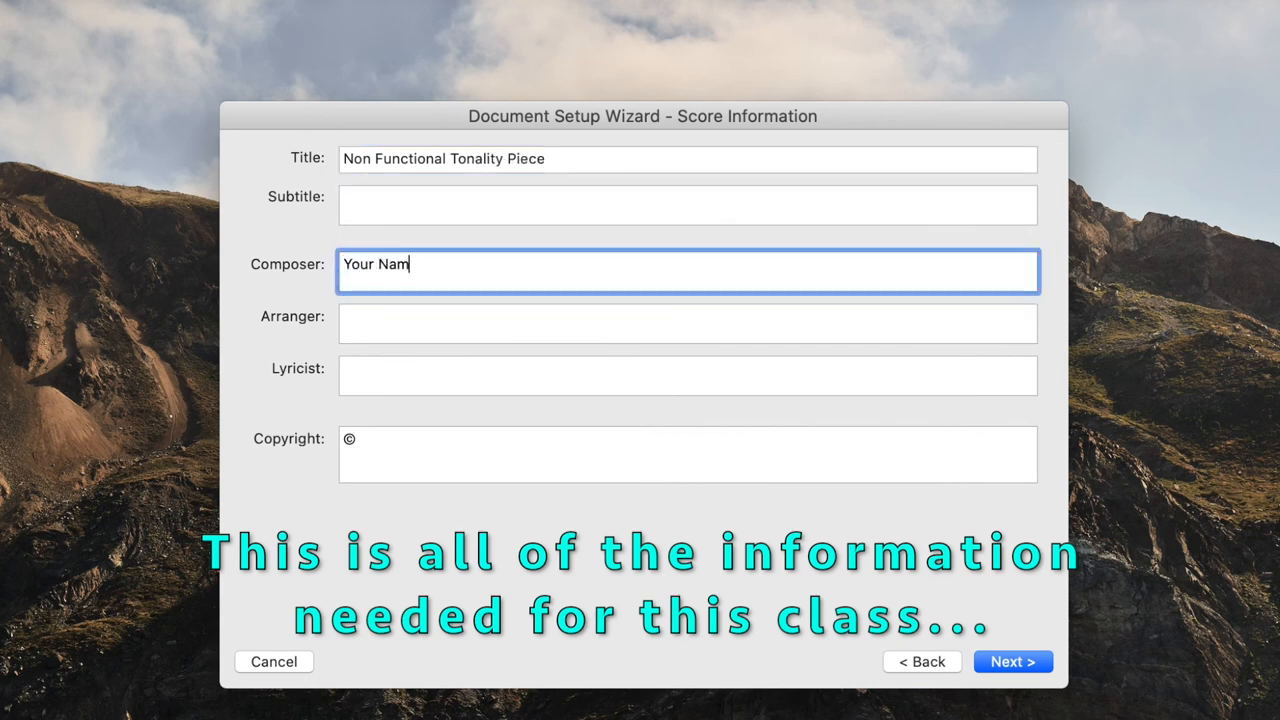
Set the key to F major with an initial Moderato tempo marking and edited metronome value.
click(688, 452)
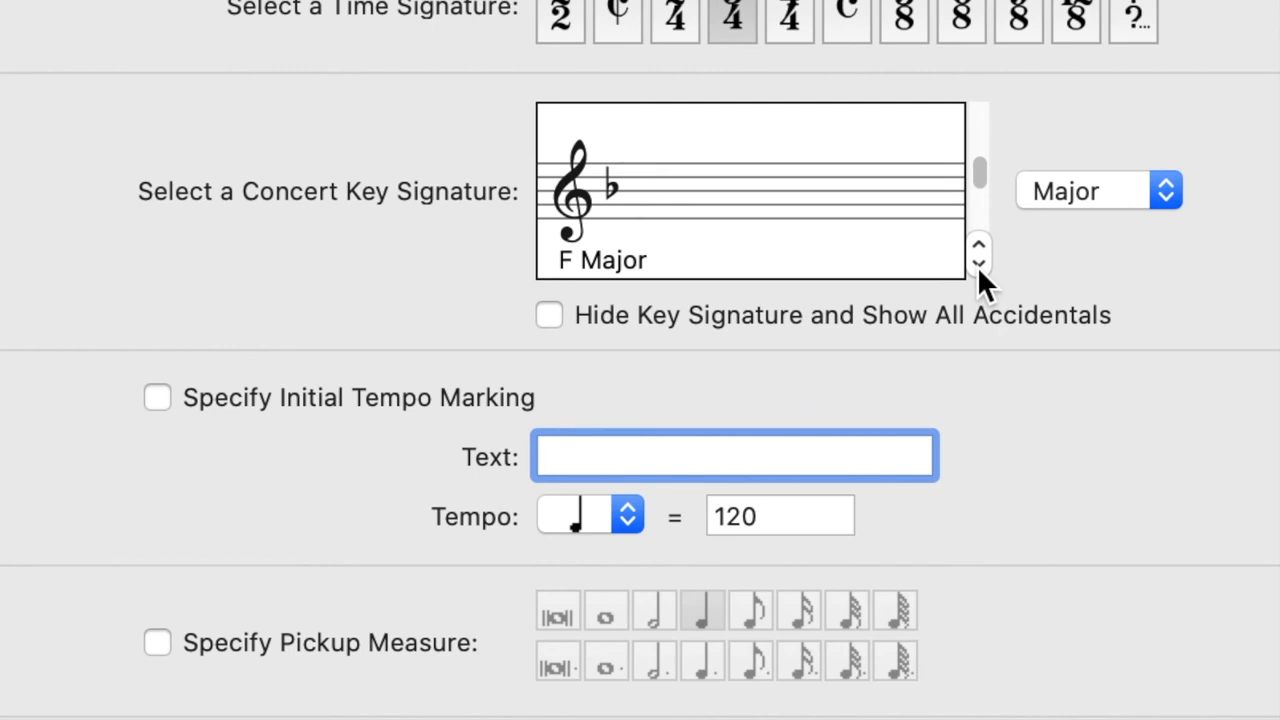
click(736, 456)
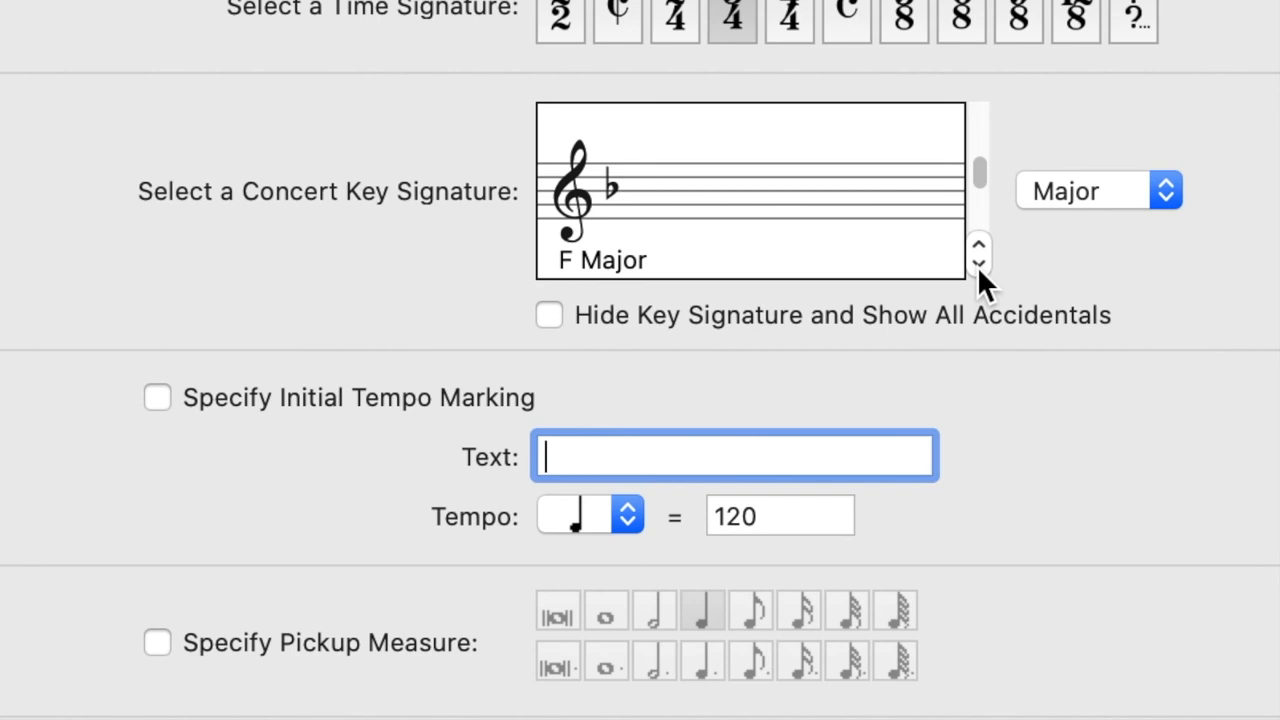
click(156, 396)
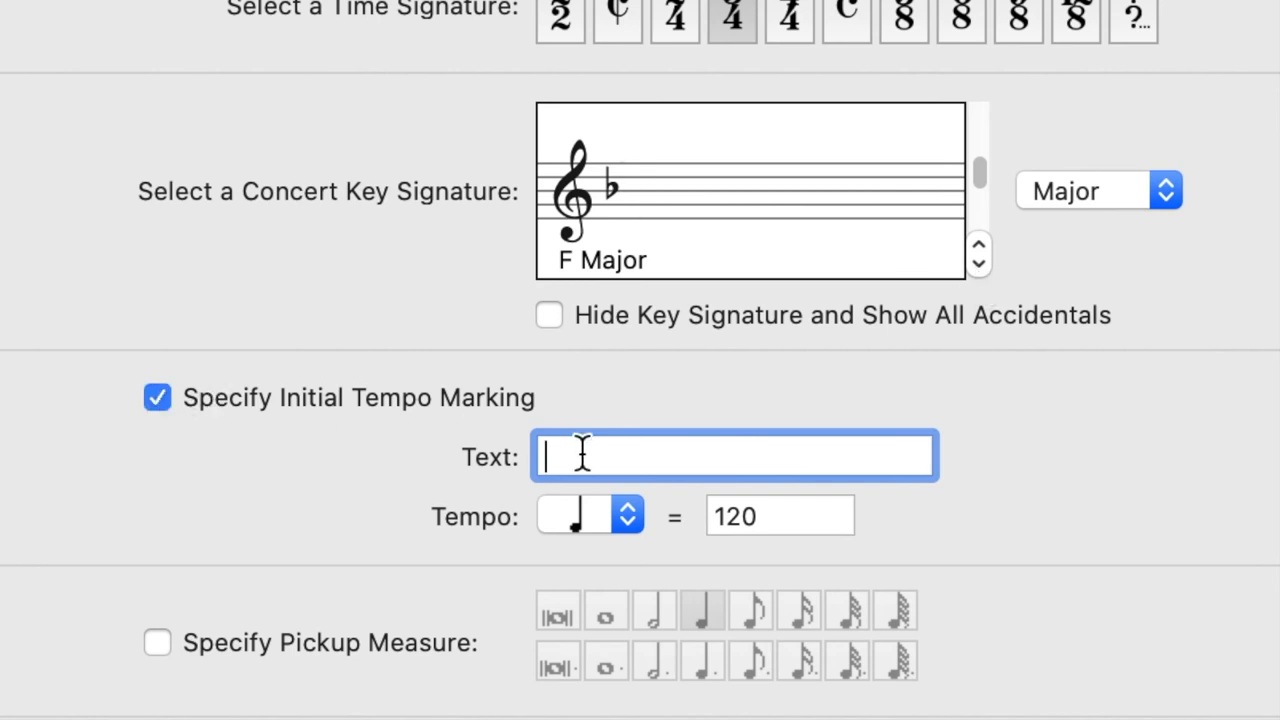
text(M)
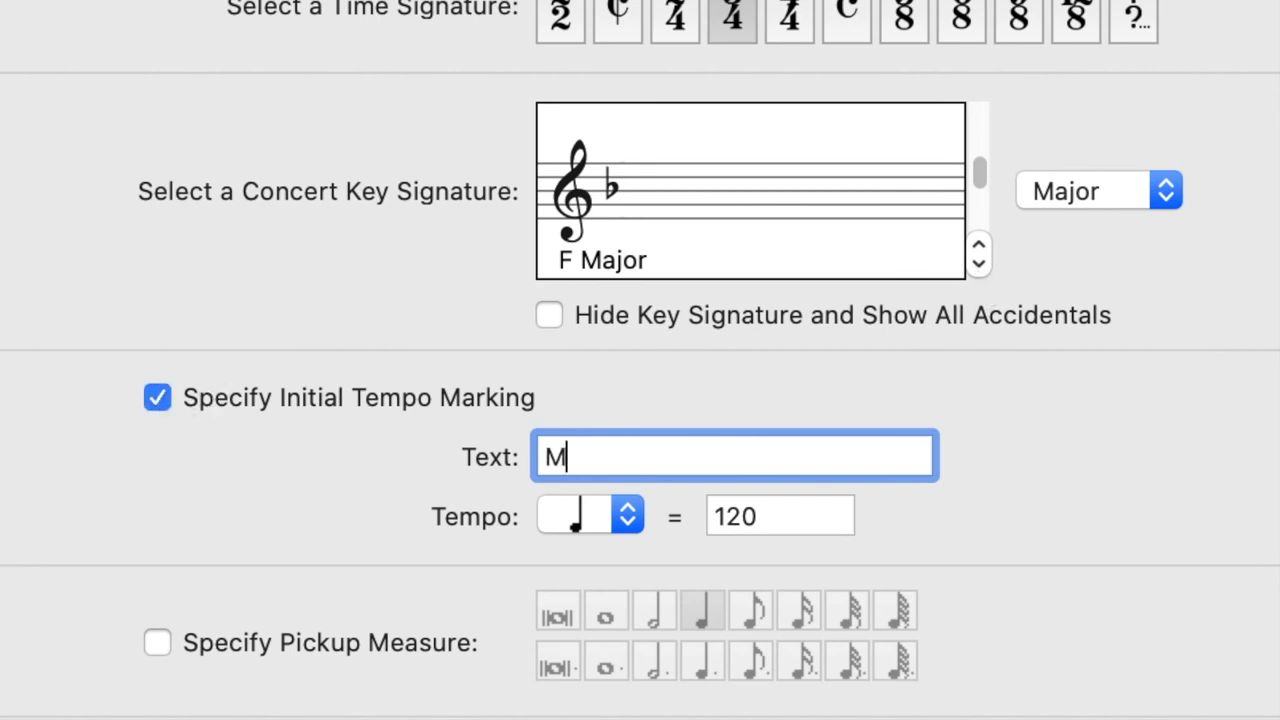
text(oderato)
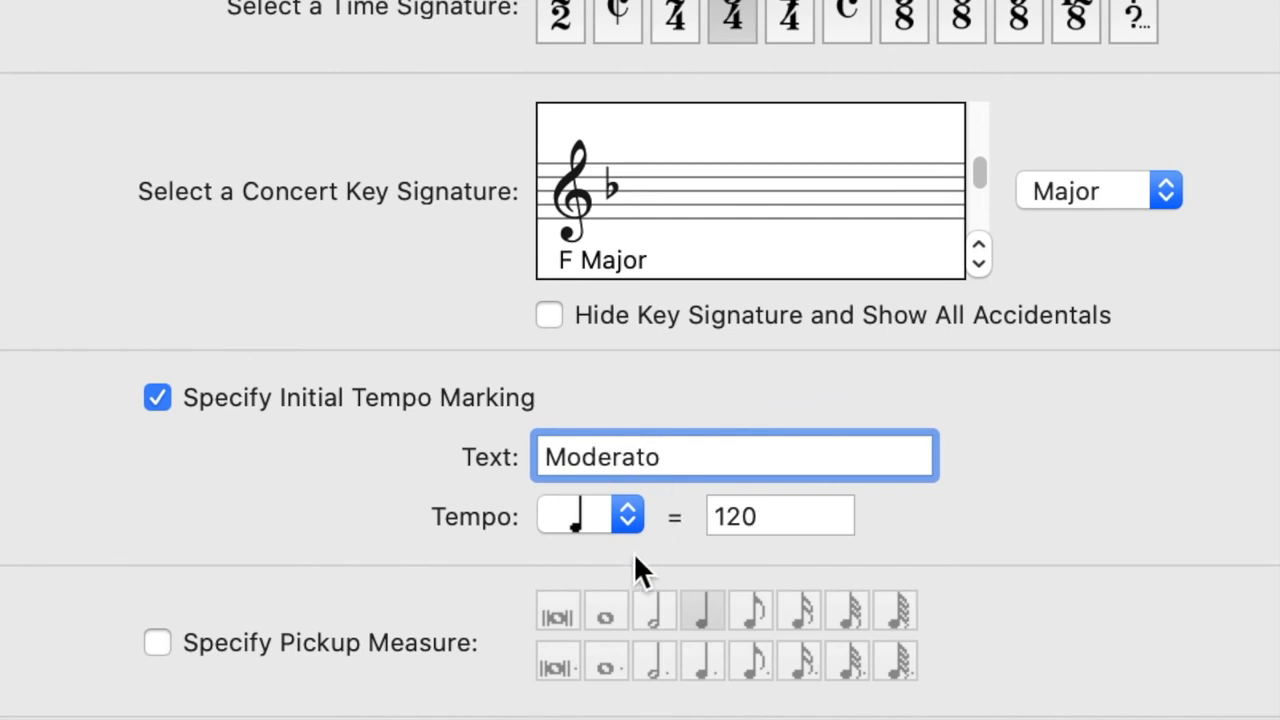
click(780, 516)
text(5)
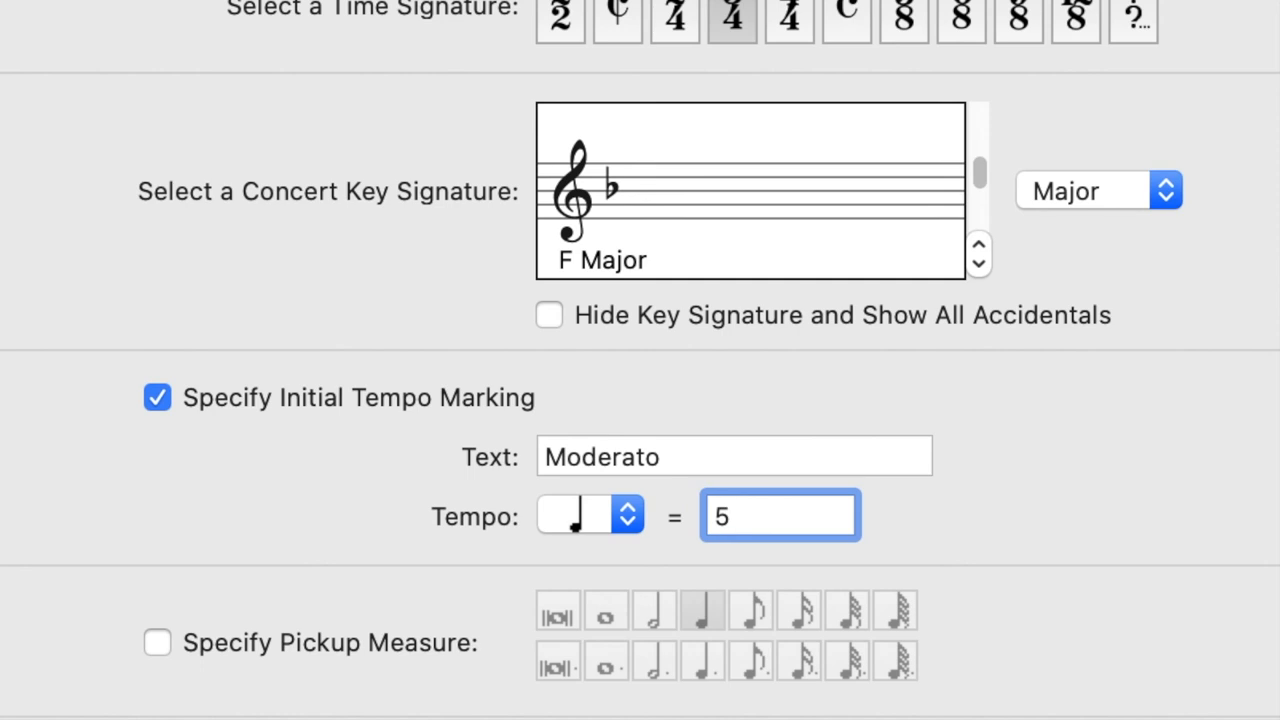
text(2)
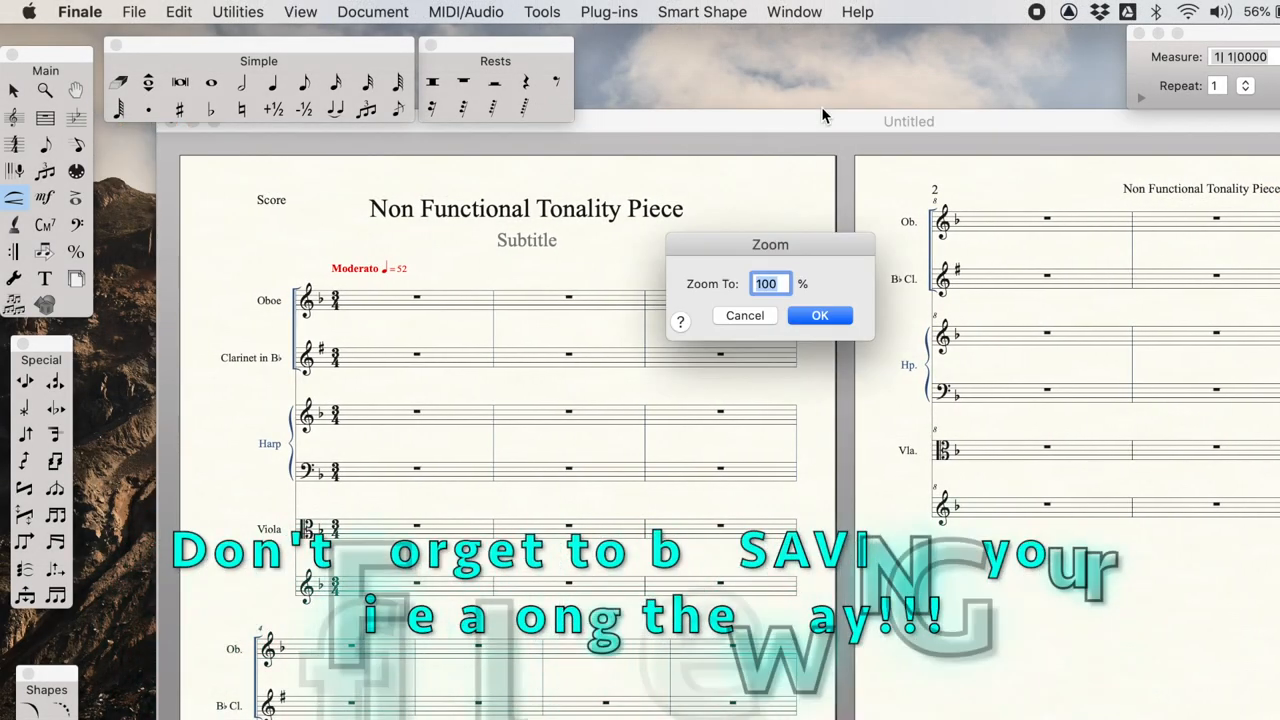
Zoom the score to 100% and display the clarinet part in concert pitch.
click(820, 316)
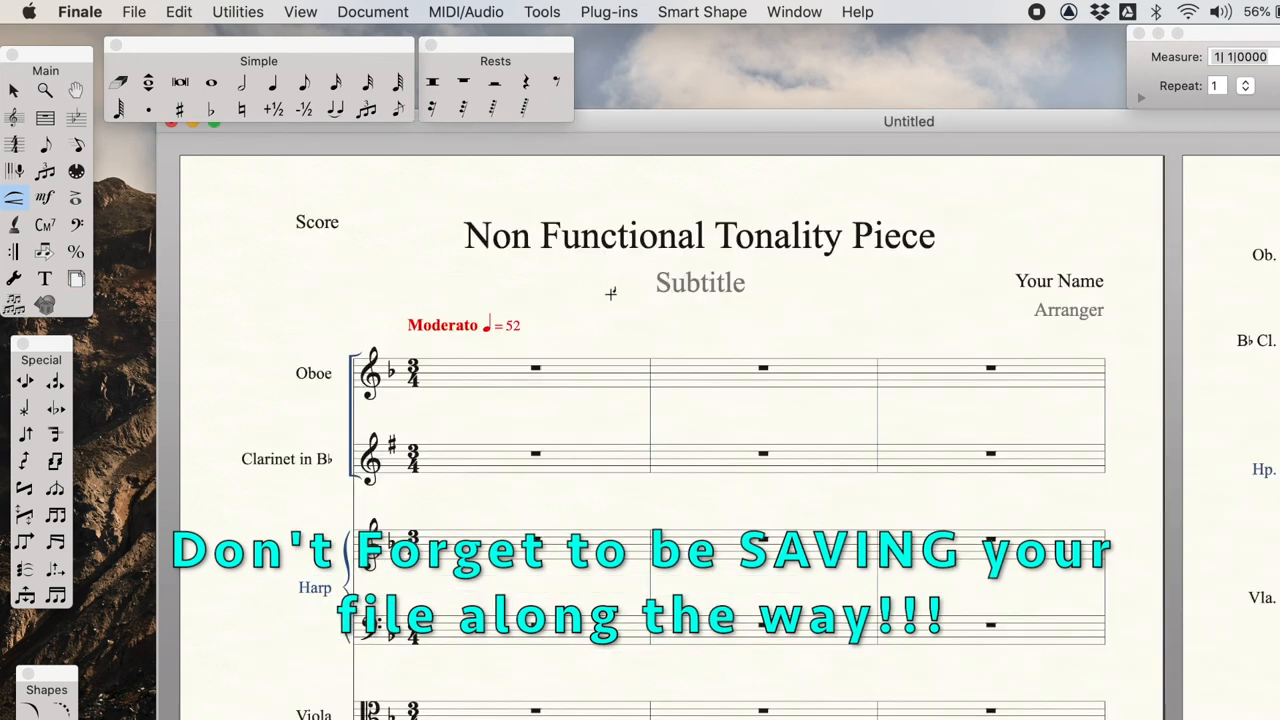
scroll(down, 3)
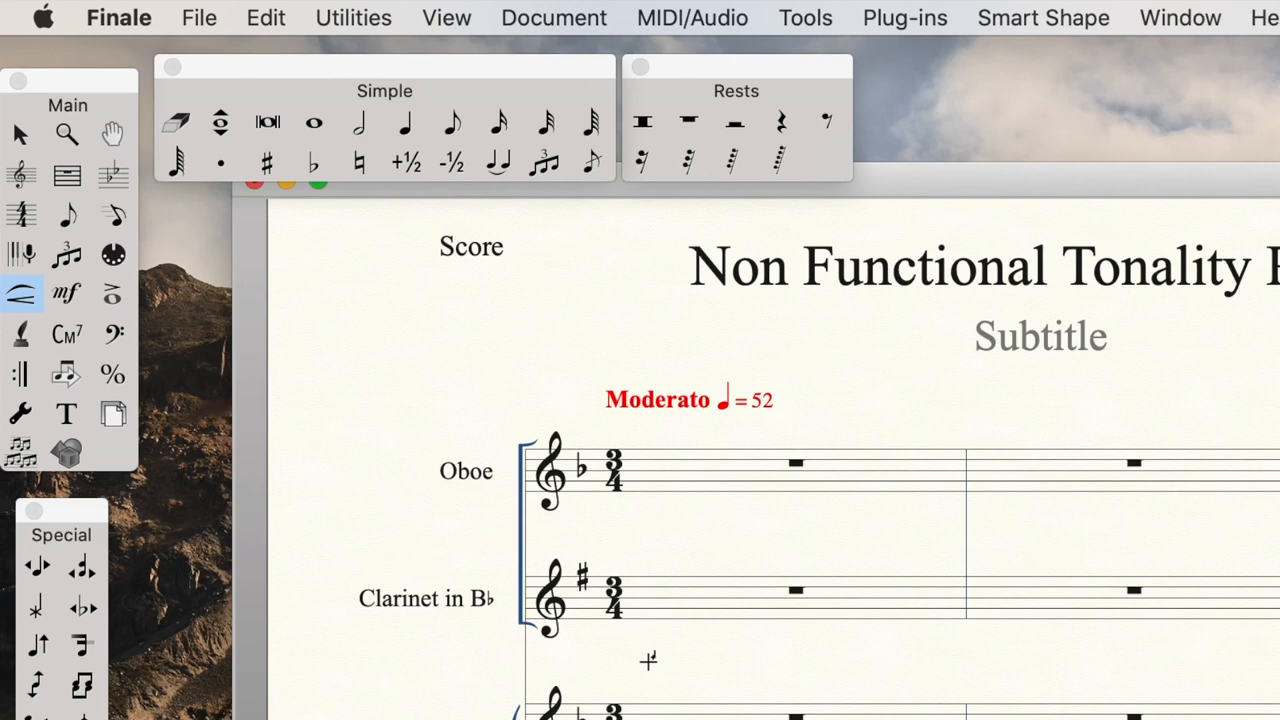
click(554, 16)
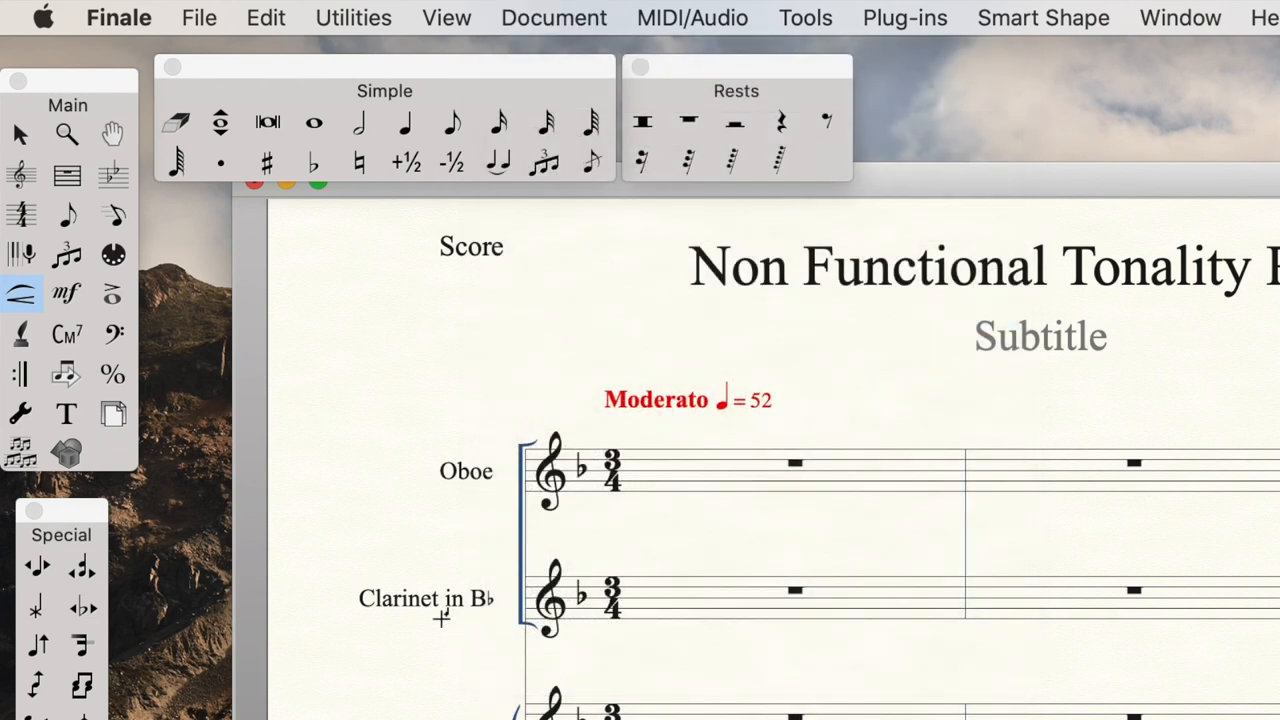
mouse_move(762, 604)
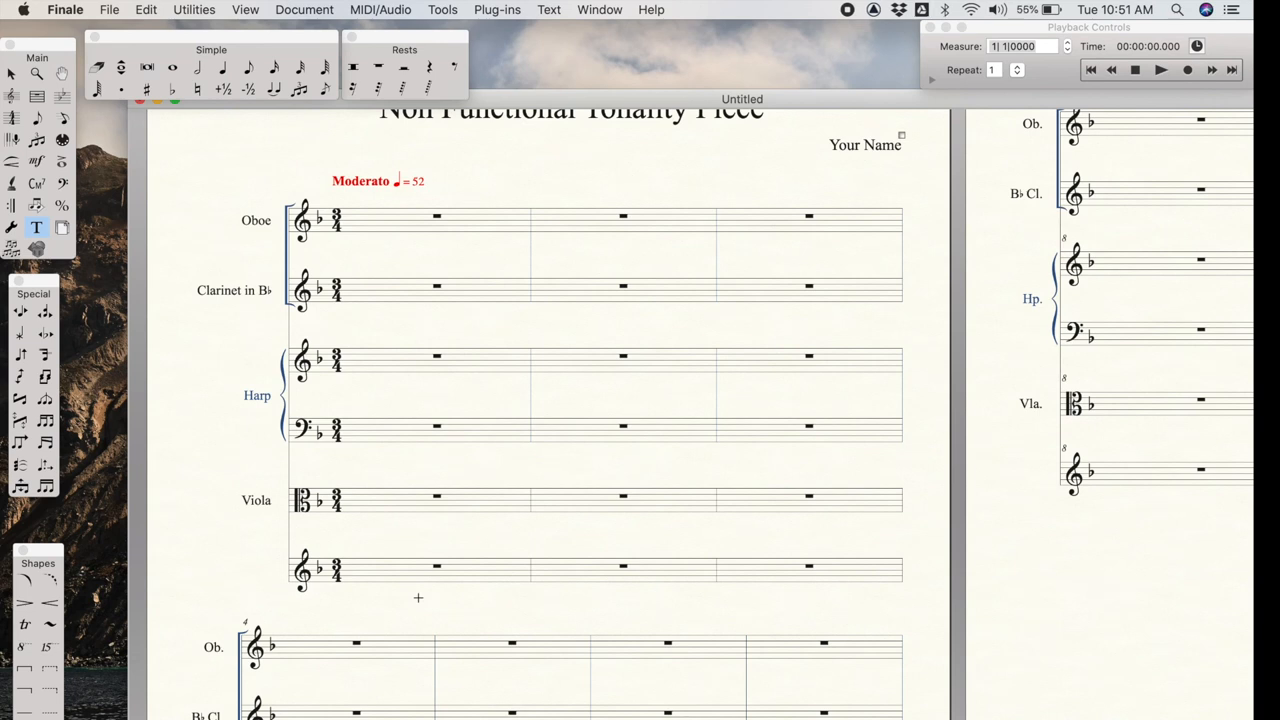
mouse_move(392, 548)
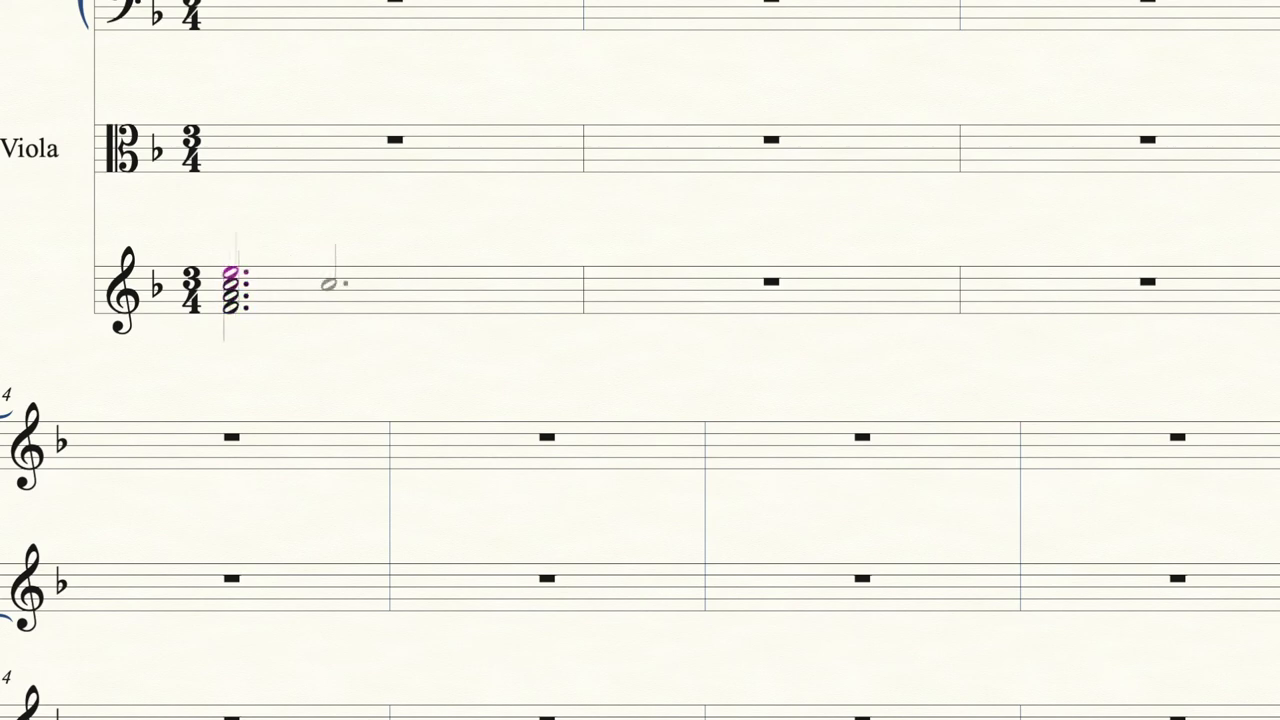
Enter dotted-half chords in viola measures 1–3, the second chord with a flat.
drag(330, 284, 280, 360)
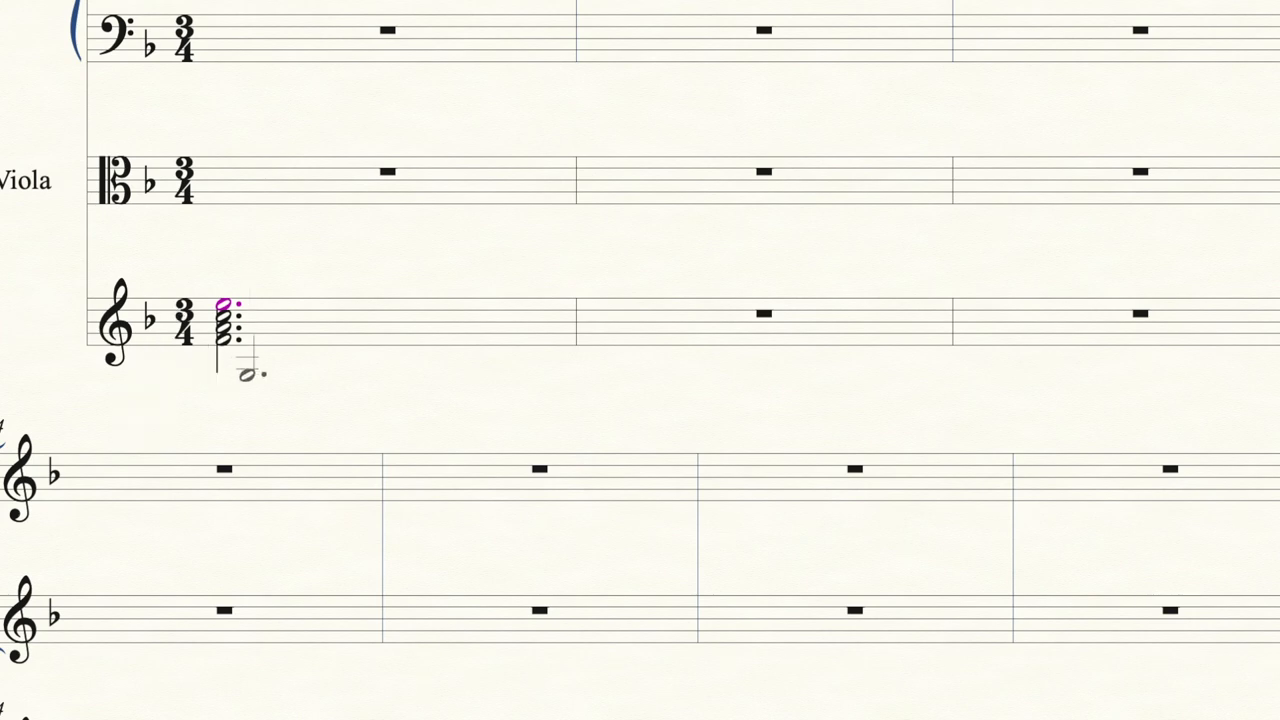
scroll(up, 3)
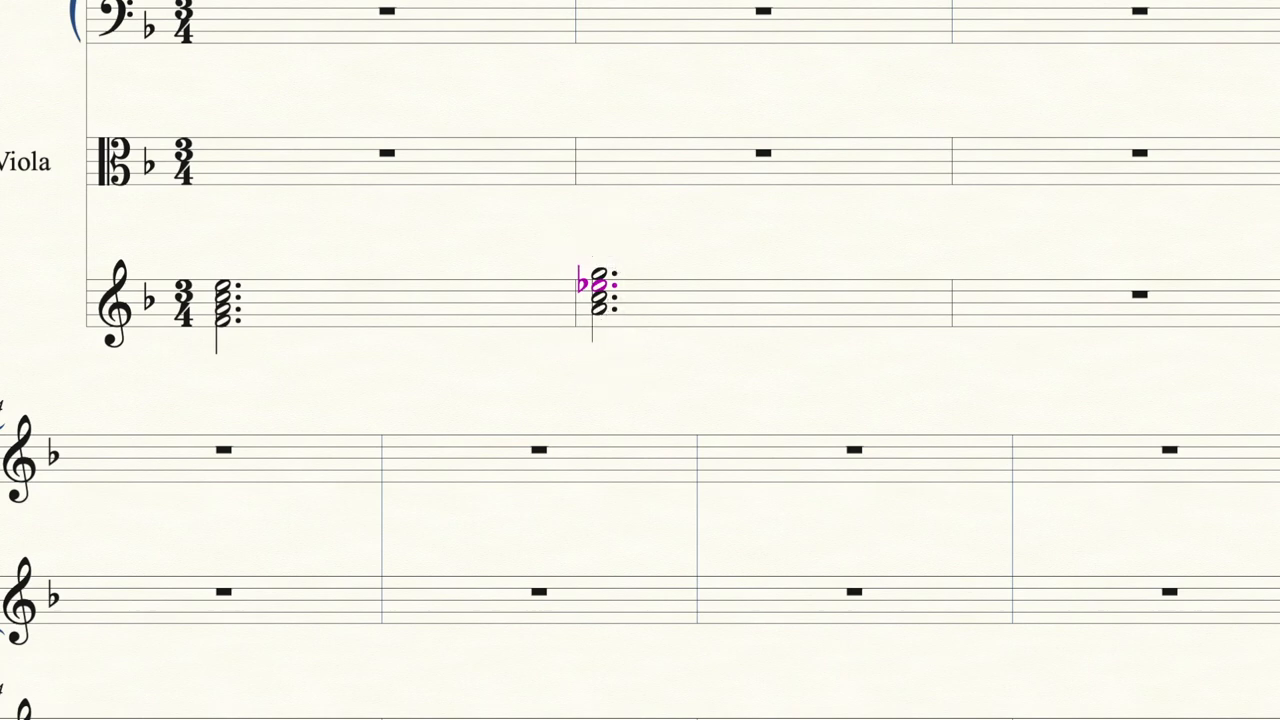
click(218, 296)
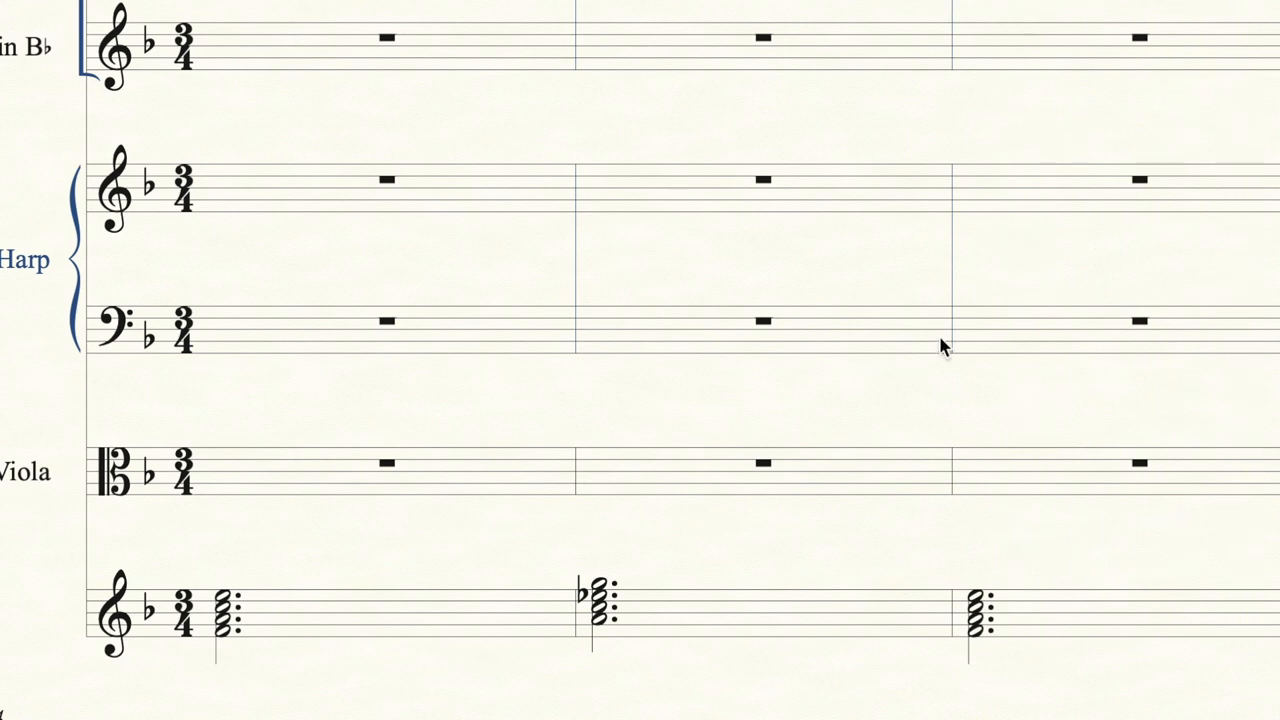
Enter two quarter rests and rising eighth notes in the harp staves of measure 1.
scroll(down, 3)
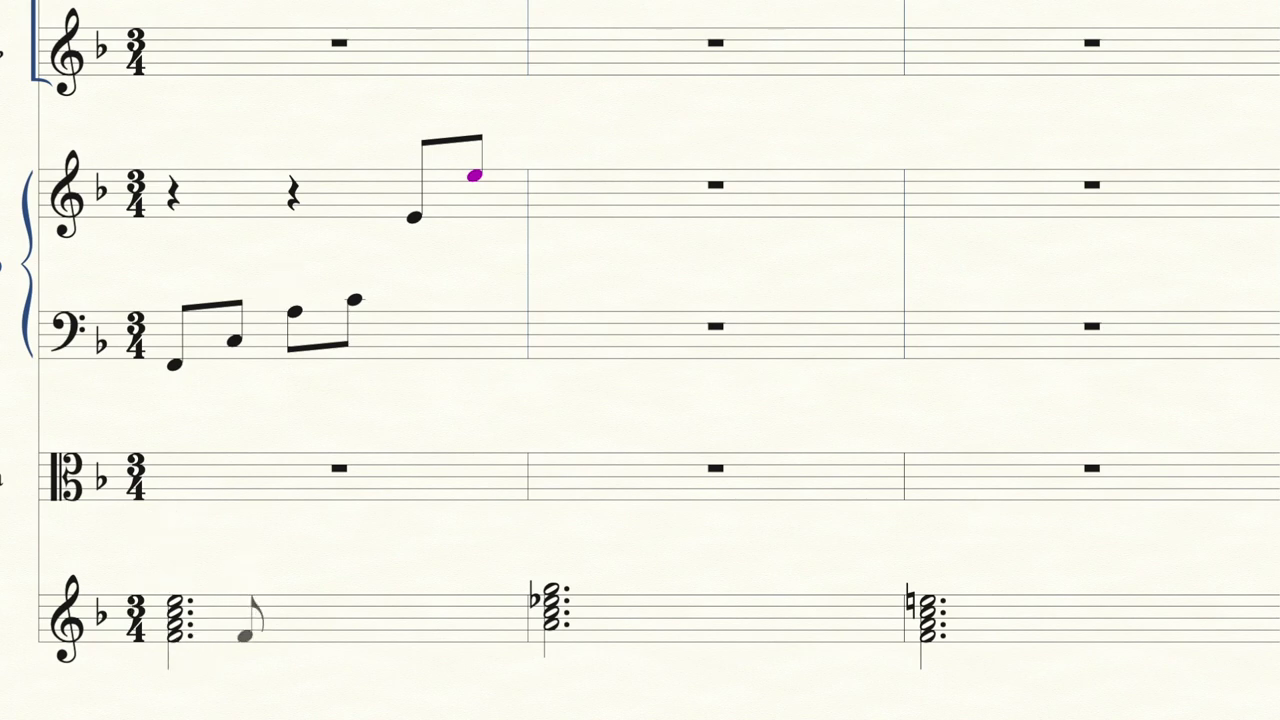
Enlarge the view and add a second note to each harp eighth in measure 1.
click(434, 14)
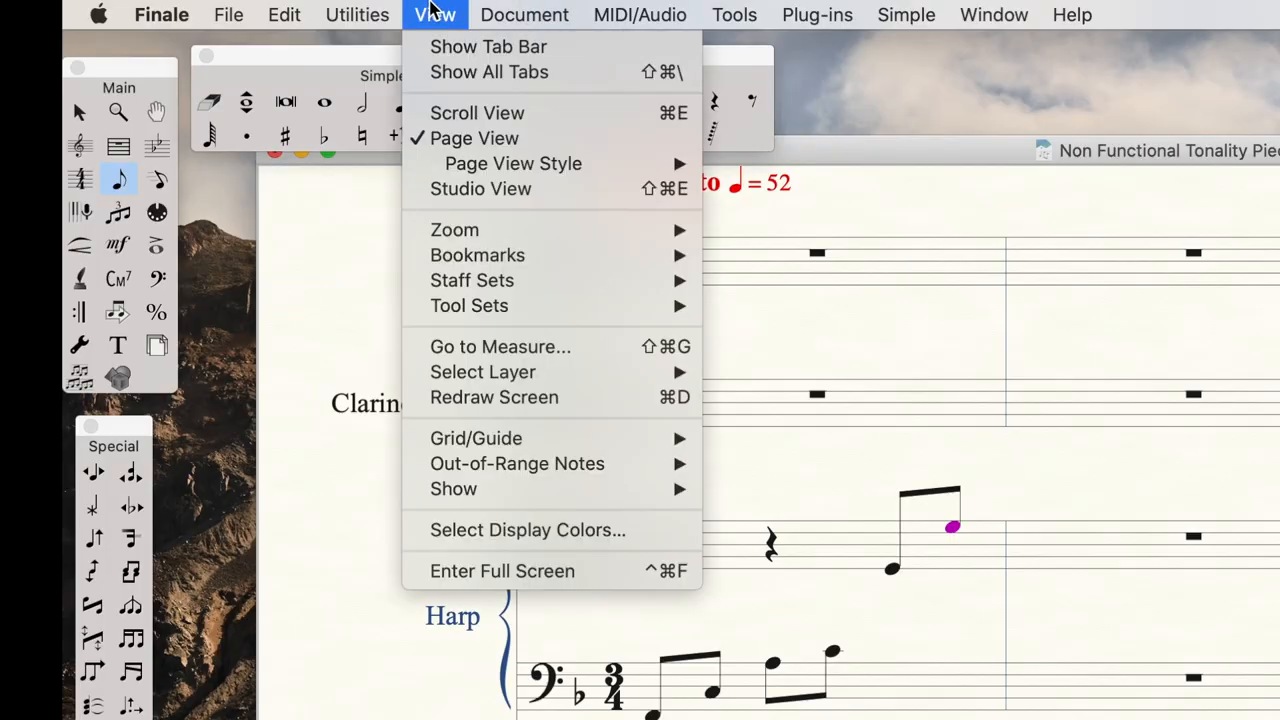
click(476, 112)
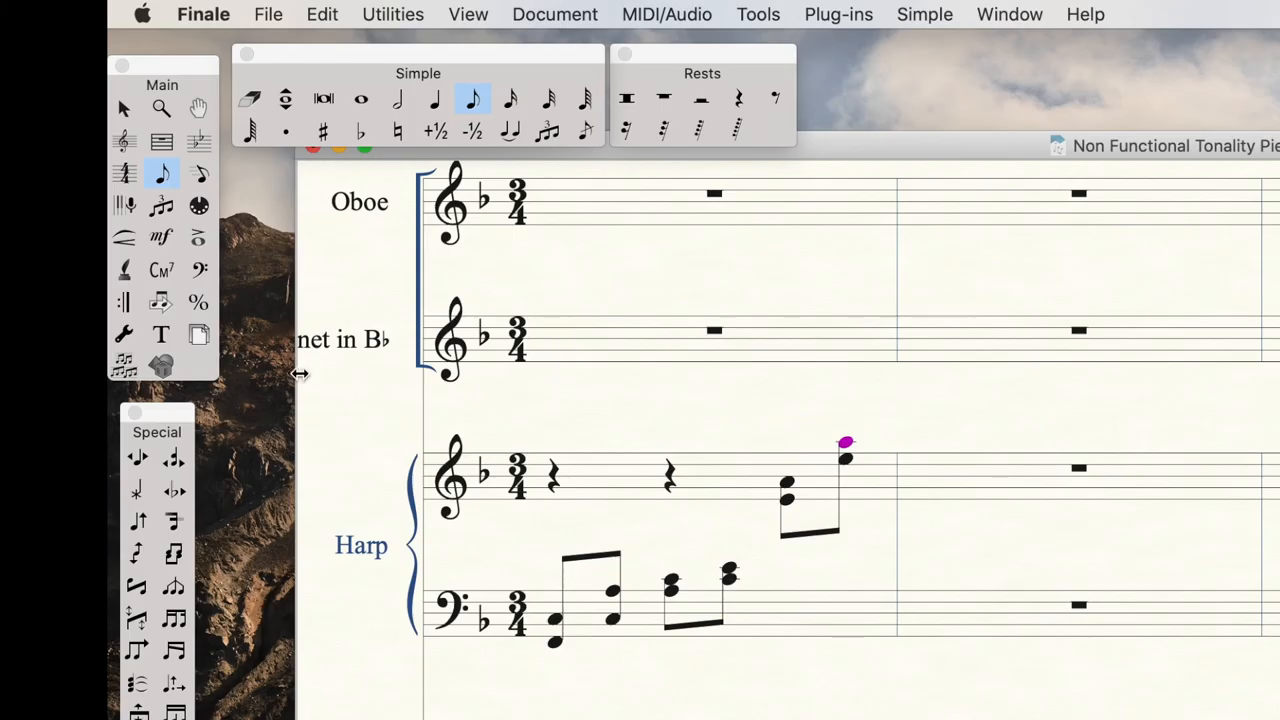
mouse_move(124, 108)
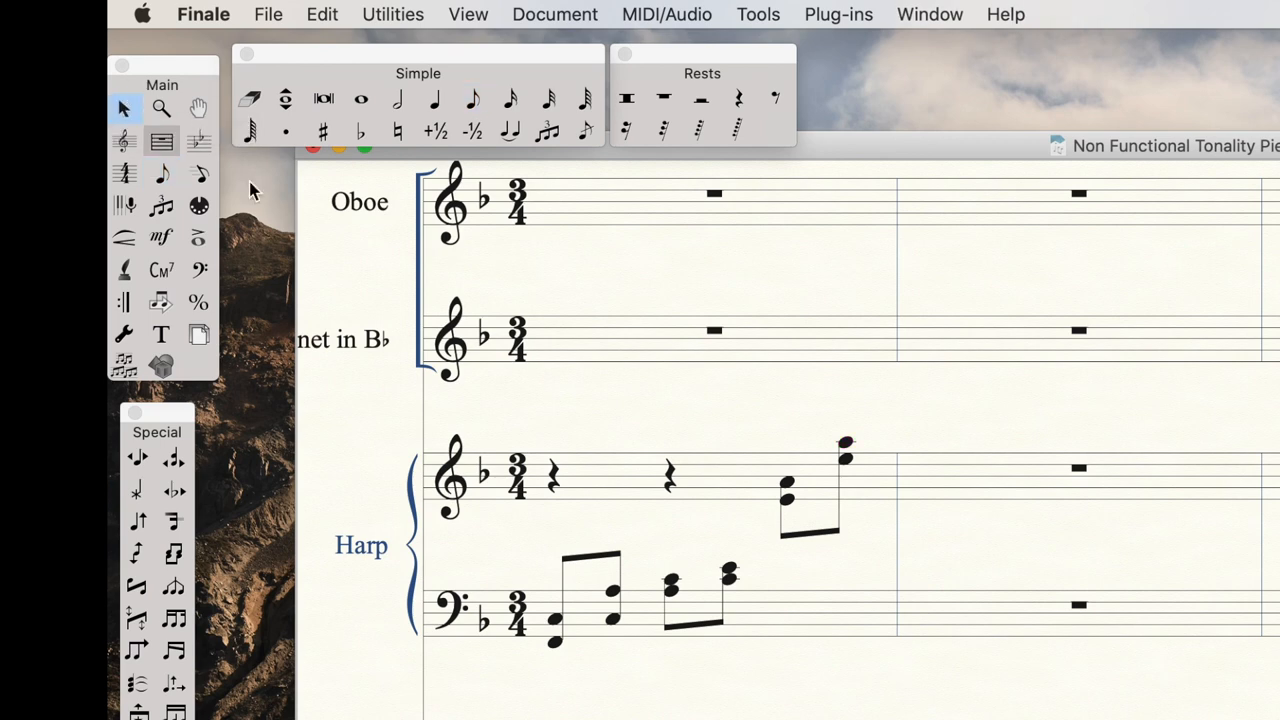
Copy harp measure 1 into measures 2–3 and transpose measure 2 up a third.
click(564, 486)
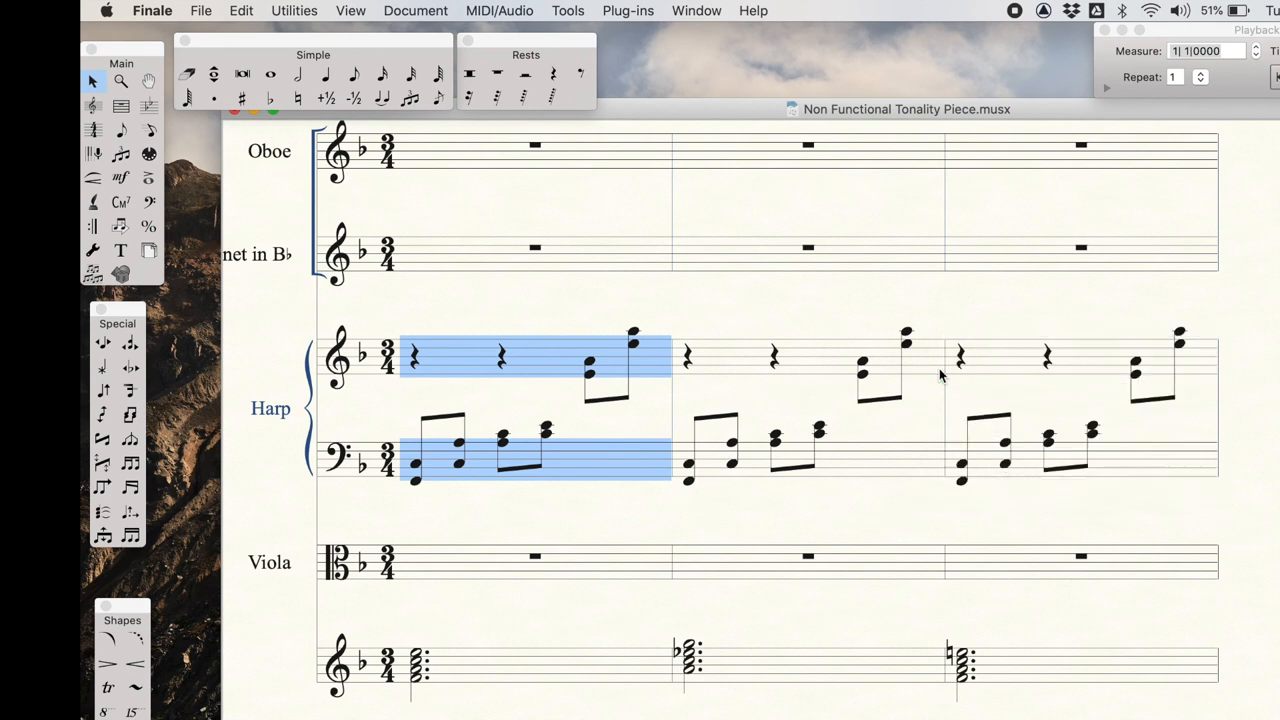
mouse_move(710, 486)
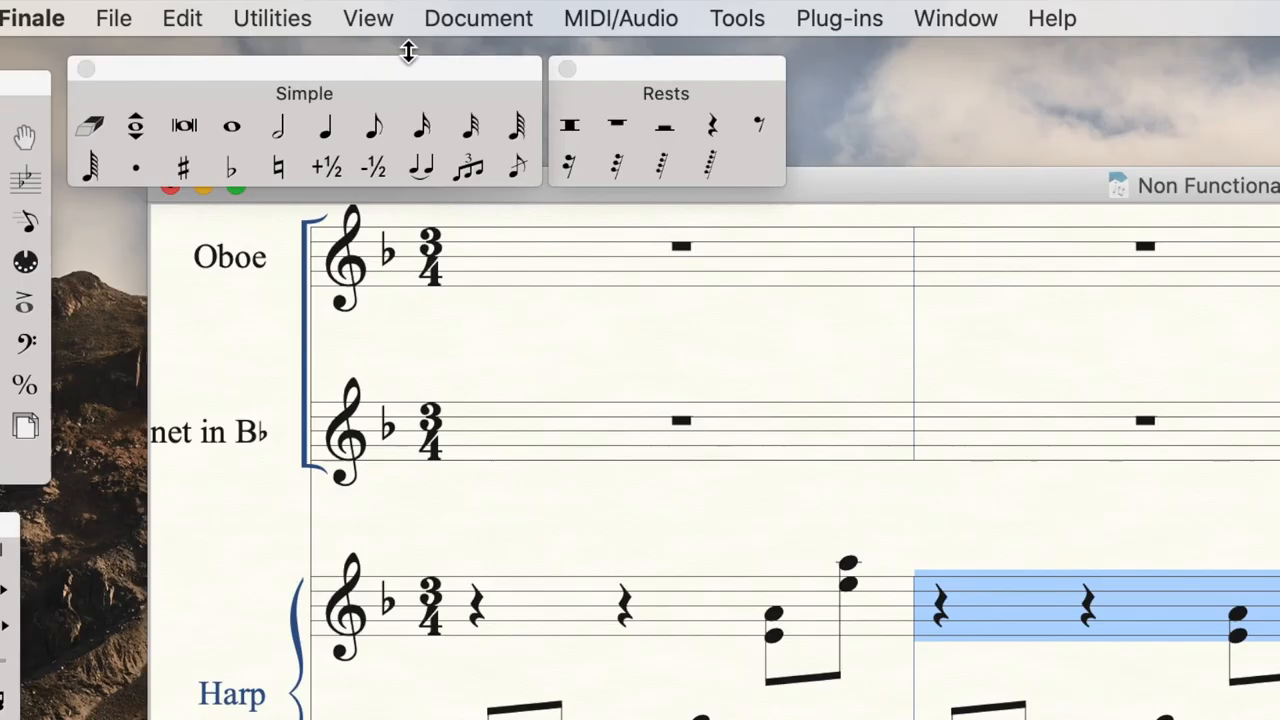
click(272, 18)
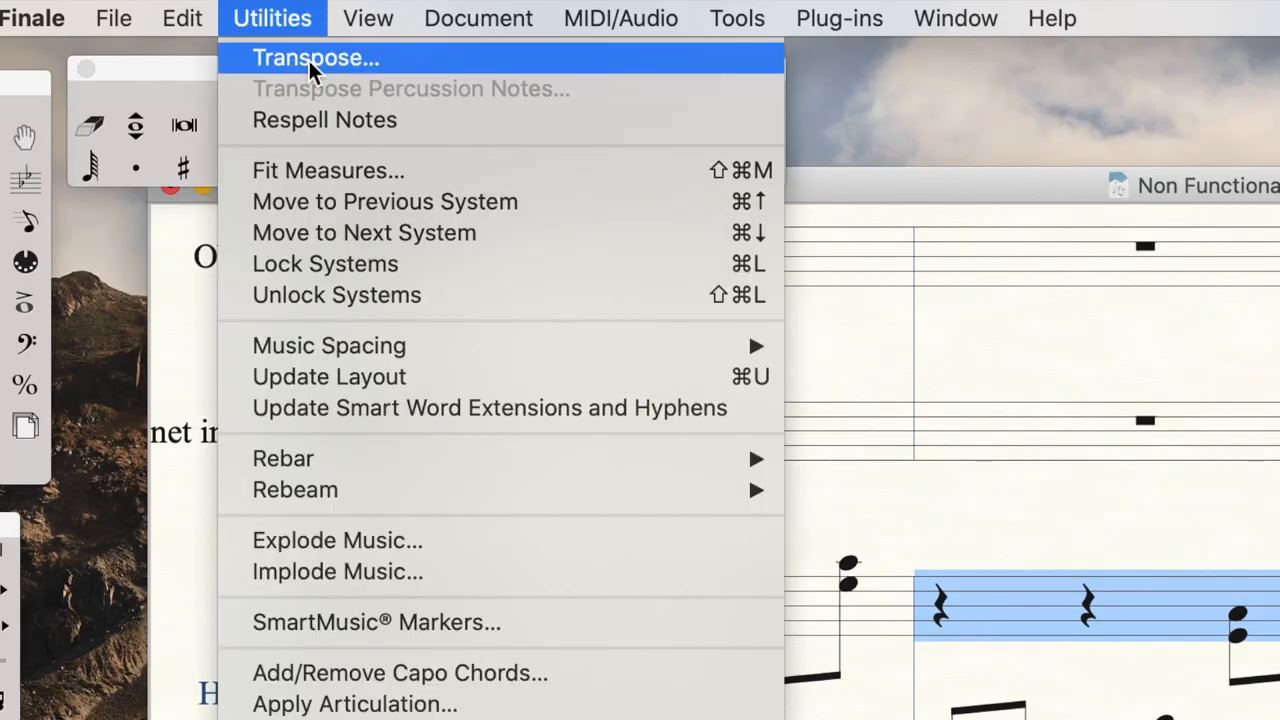
click(316, 56)
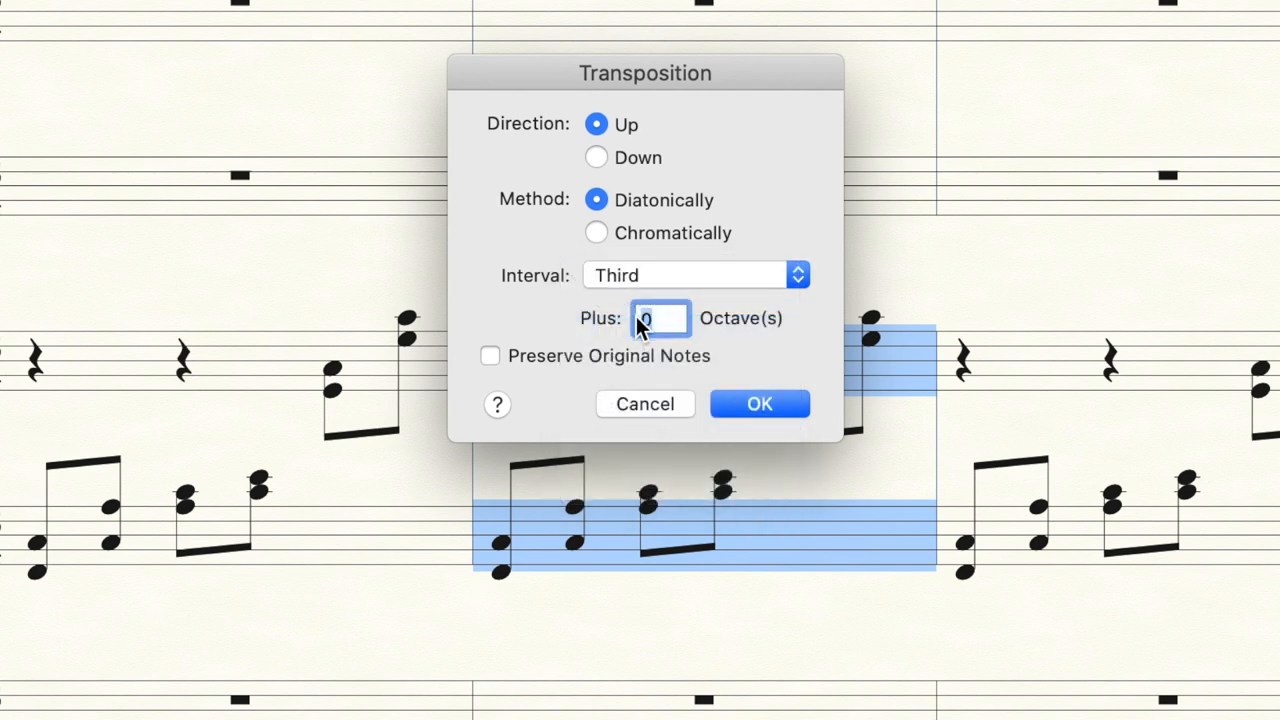
click(760, 404)
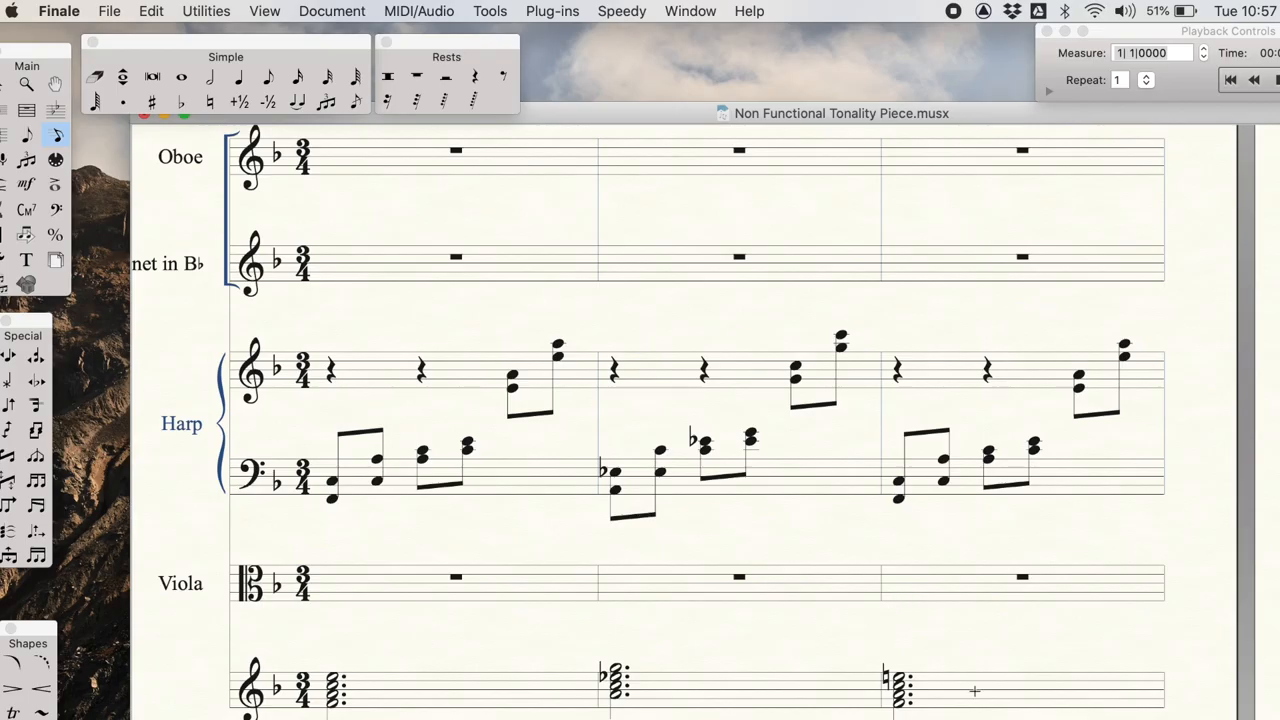
mouse_move(884, 452)
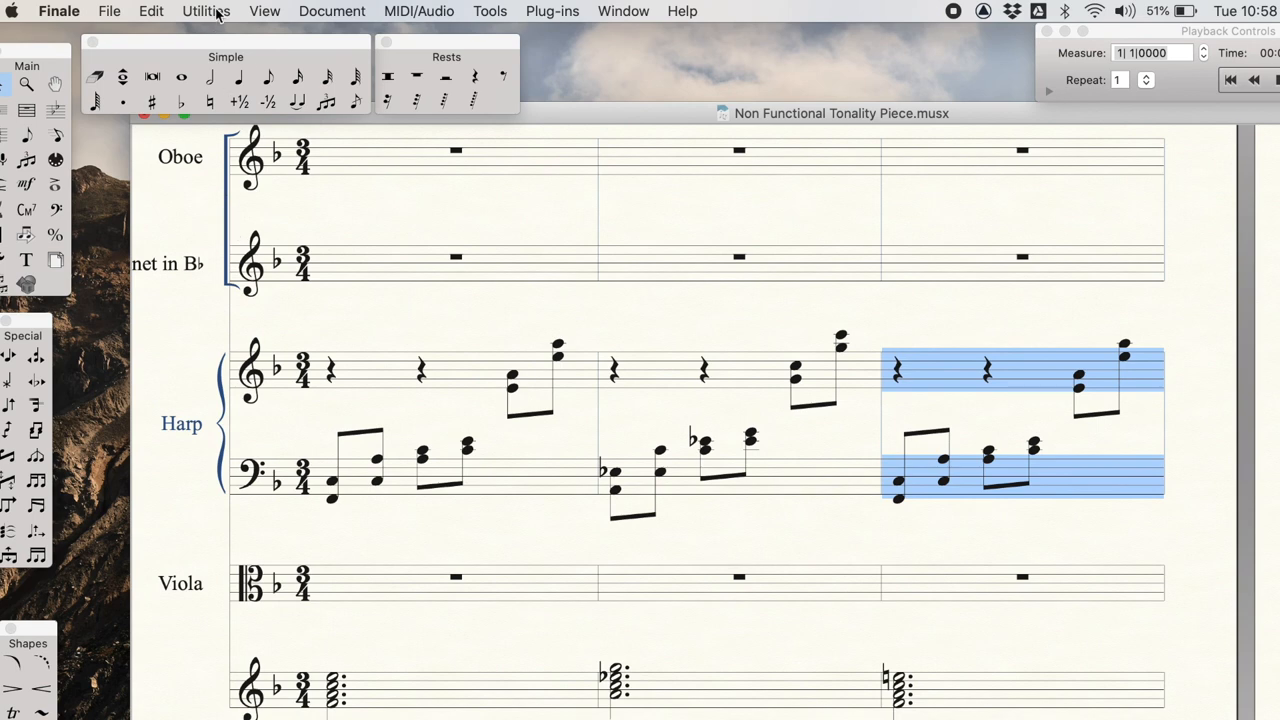
Transpose harp measure 3 up an octave with the Utilities Transpose command.
click(206, 12)
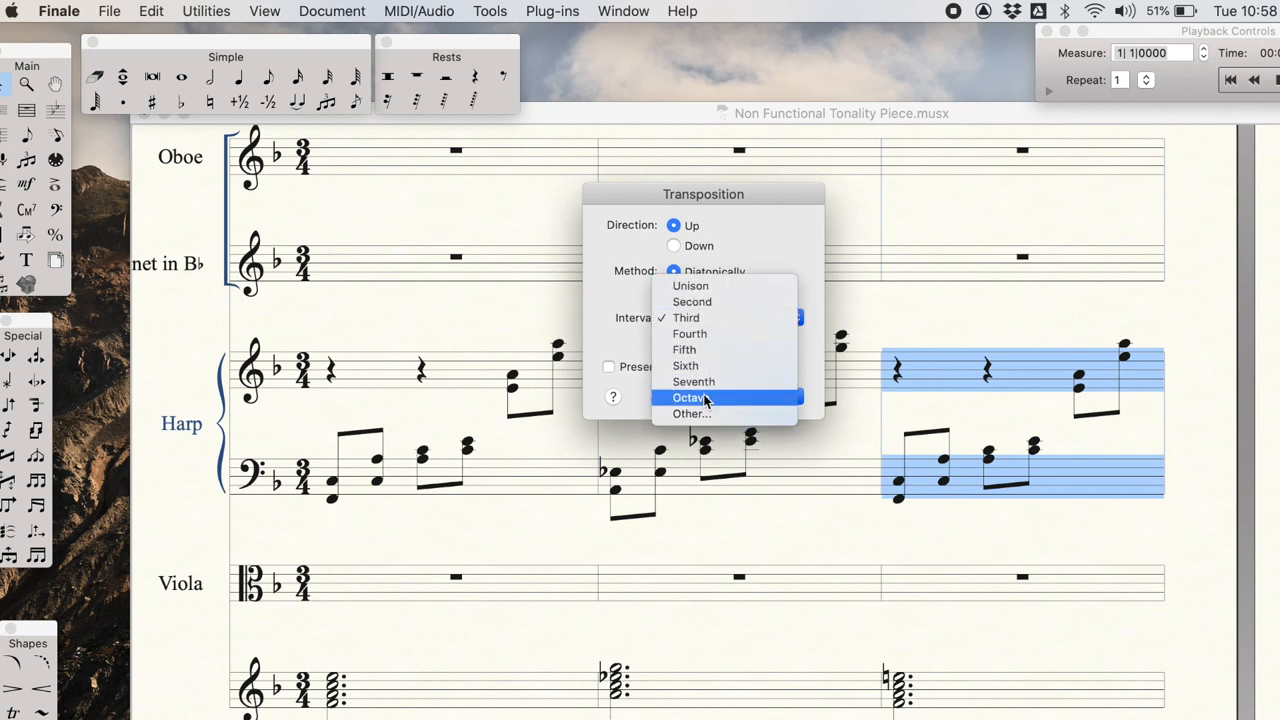
click(690, 396)
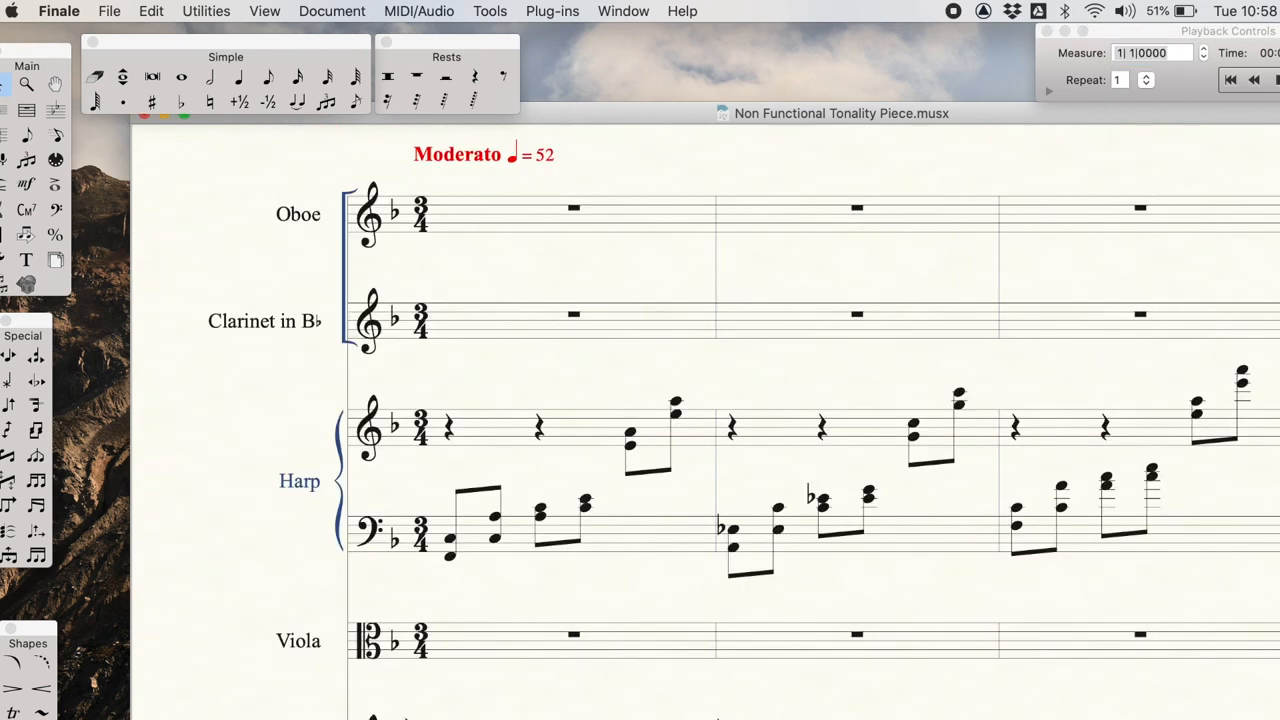
mouse_move(1152, 556)
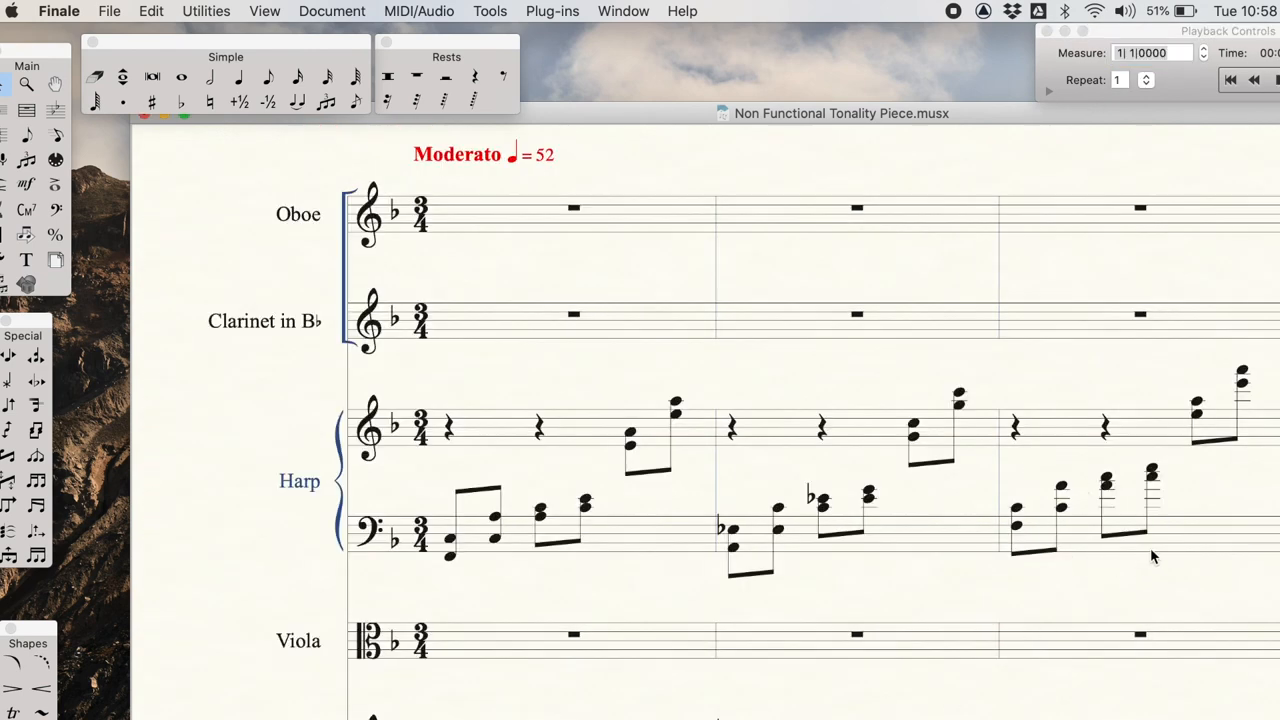
mouse_move(1064, 540)
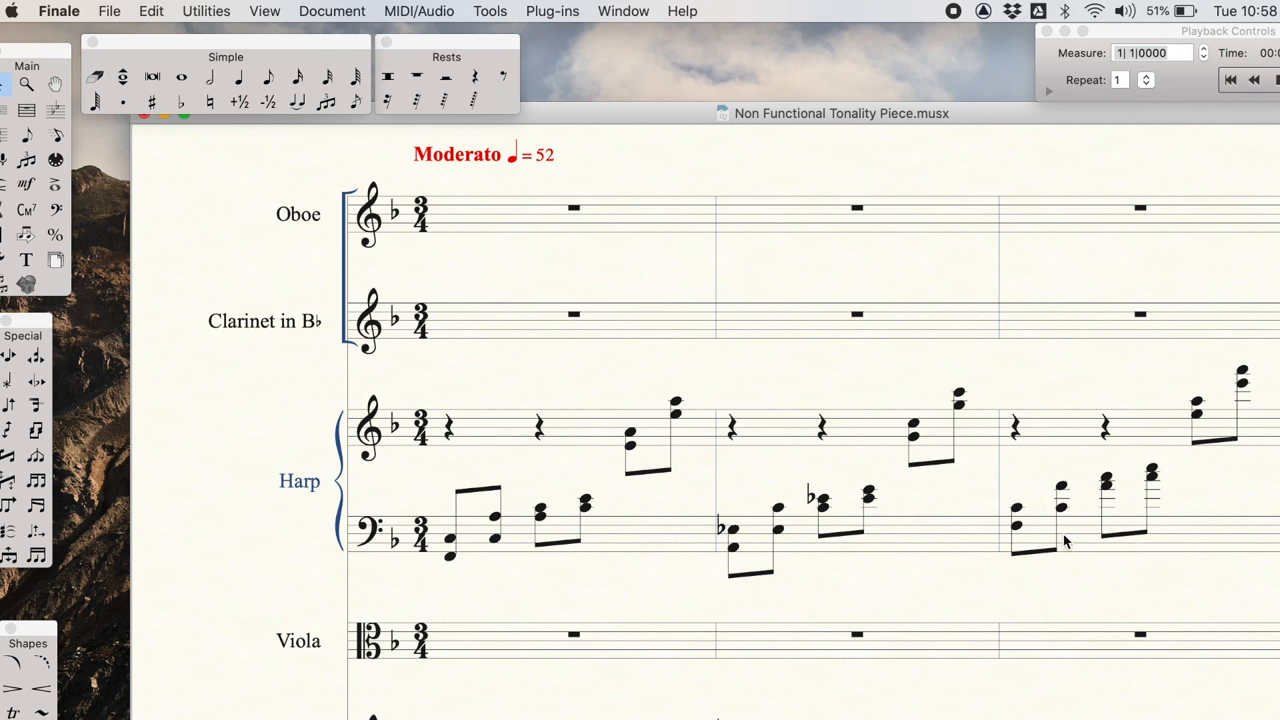
mouse_move(1164, 570)
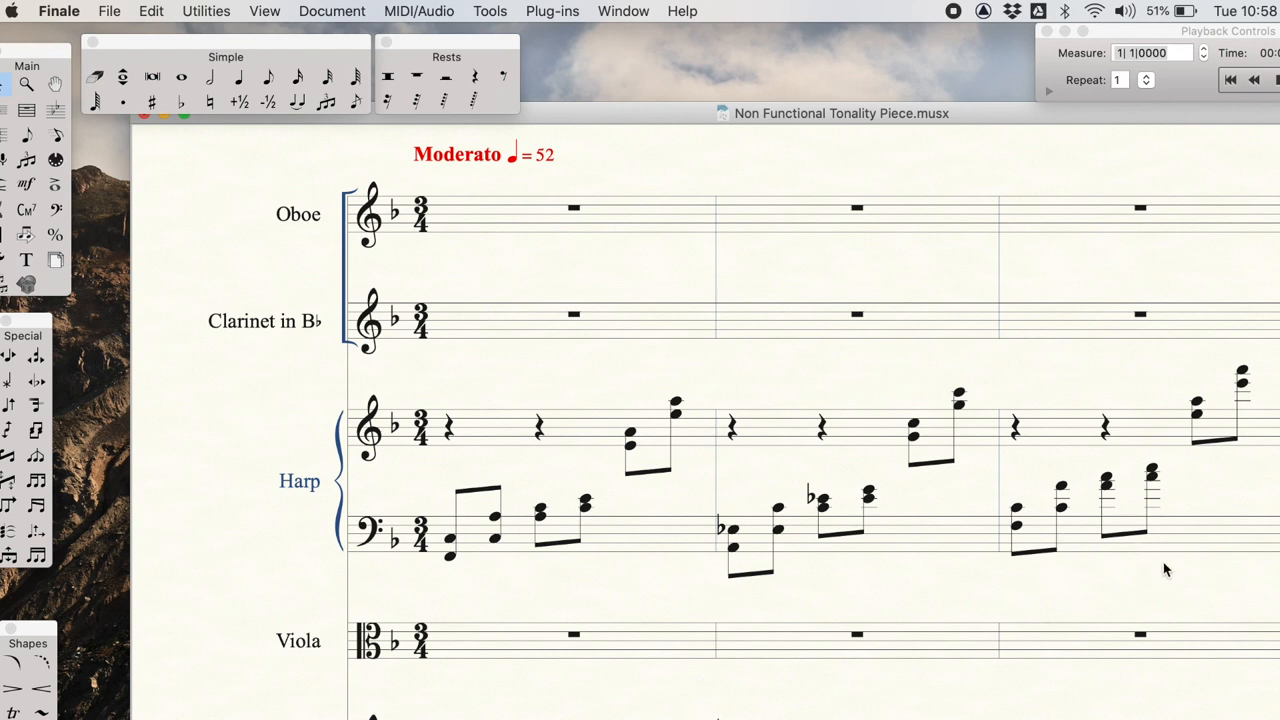
mouse_move(120, 332)
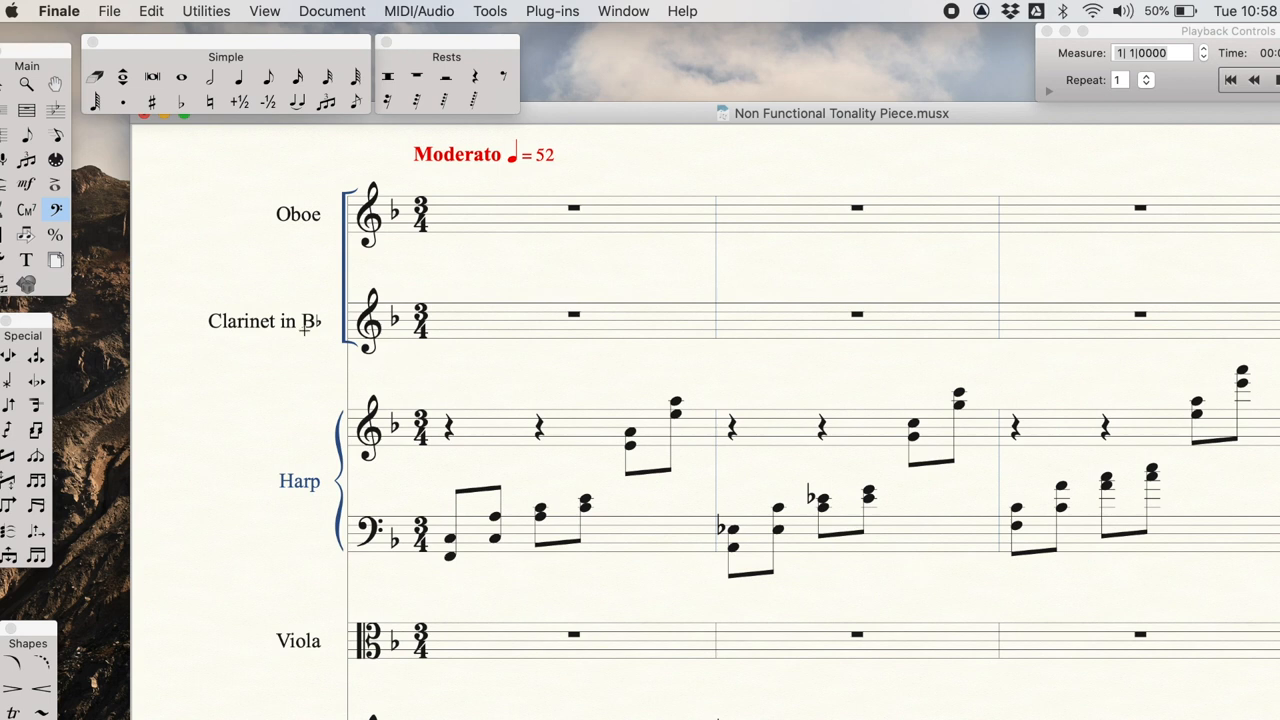
mouse_move(56, 210)
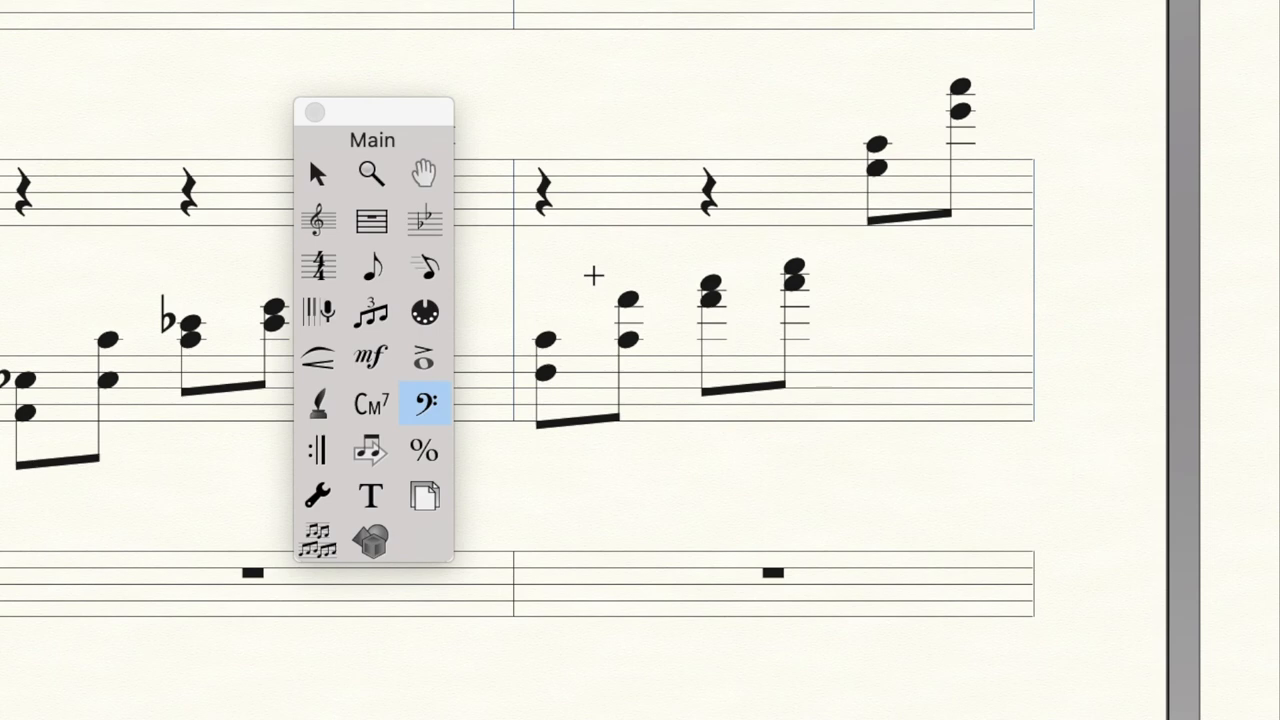
drag(596, 276, 836, 410)
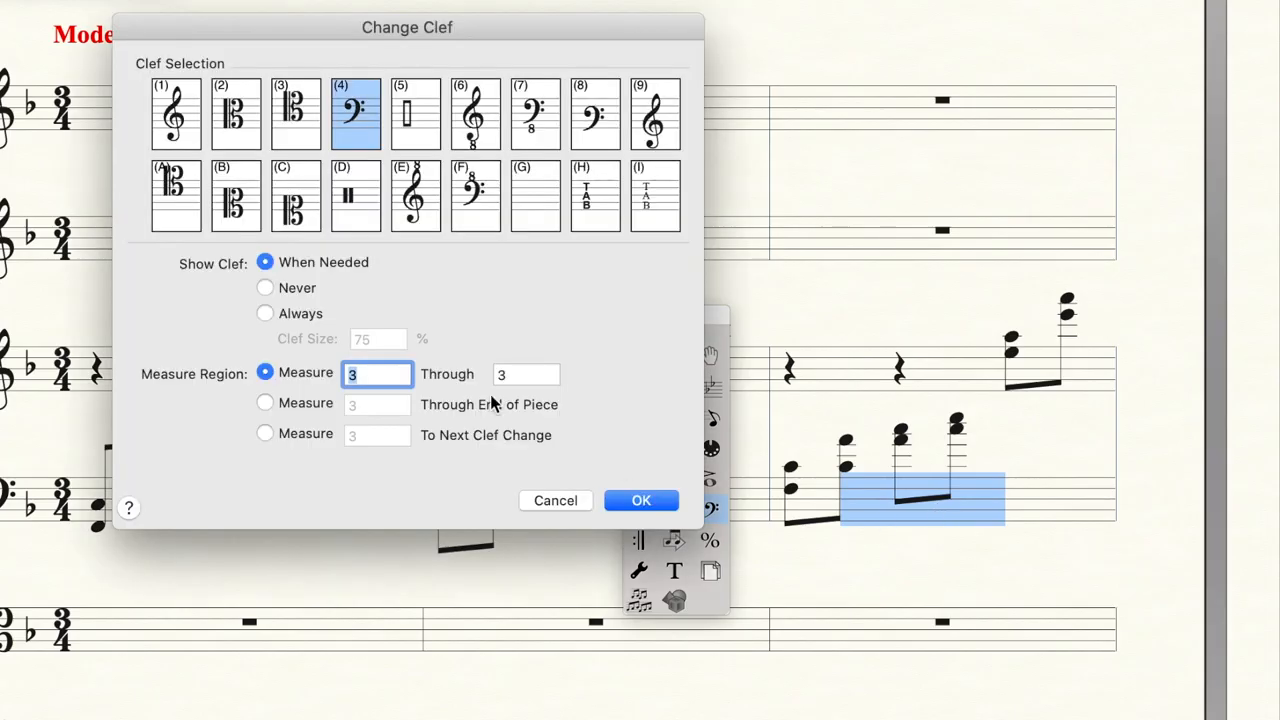
click(640, 500)
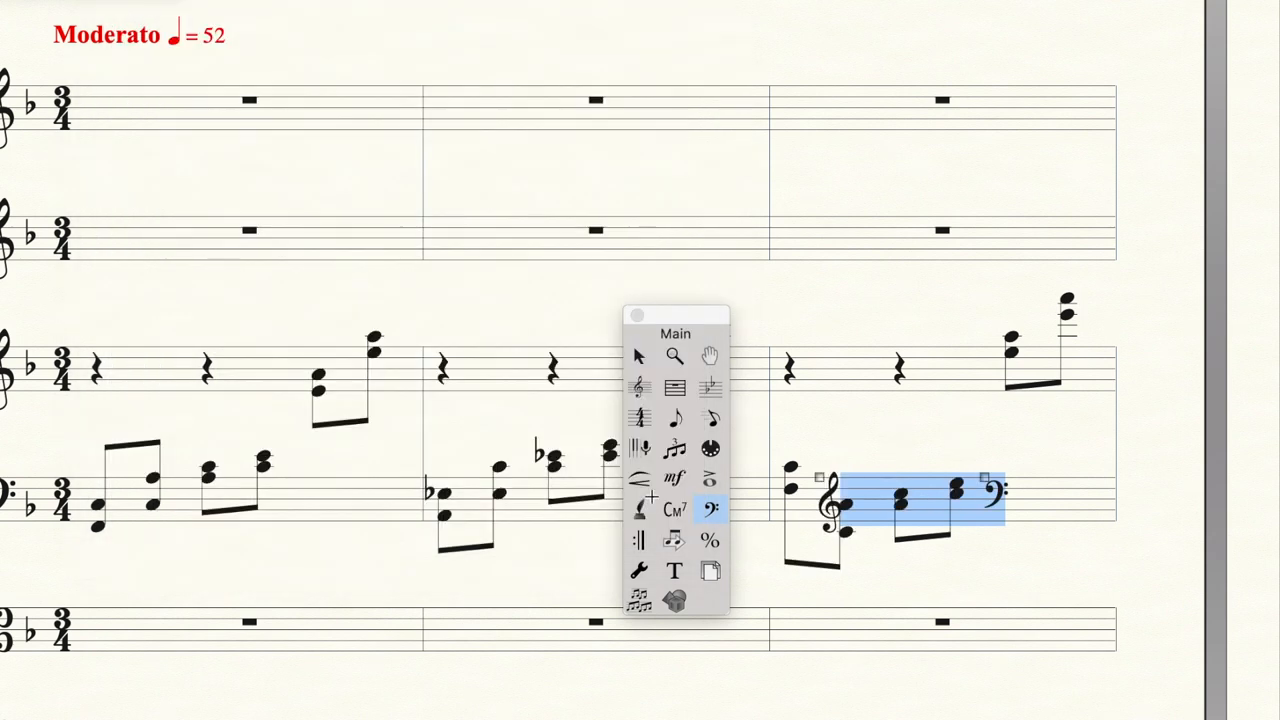
mouse_move(662, 328)
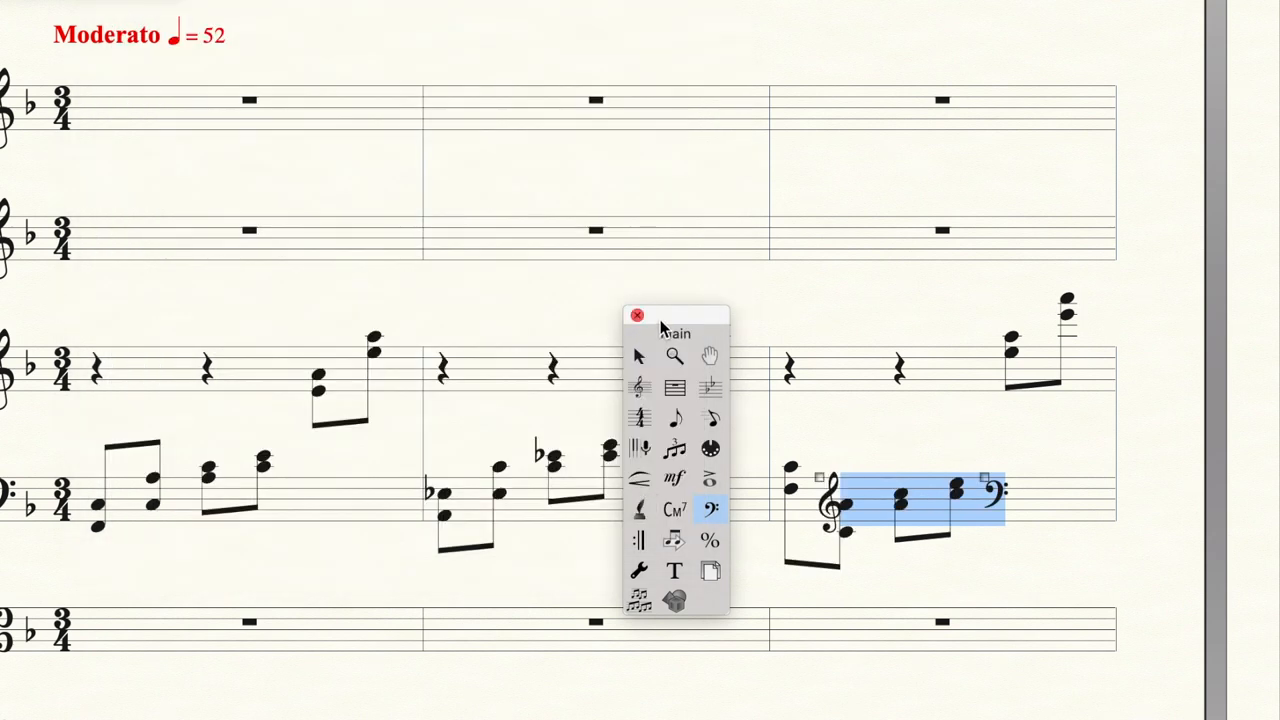
drag(678, 316, 578, 268)
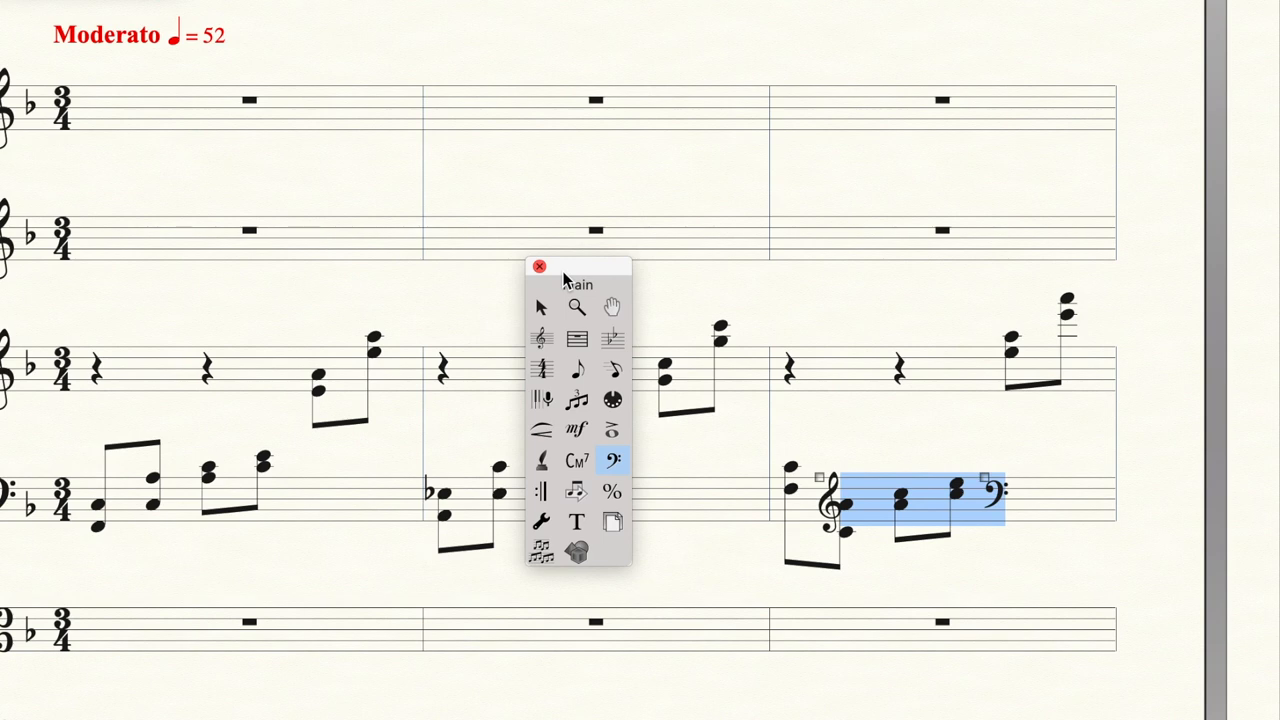
drag(568, 266, 560, 90)
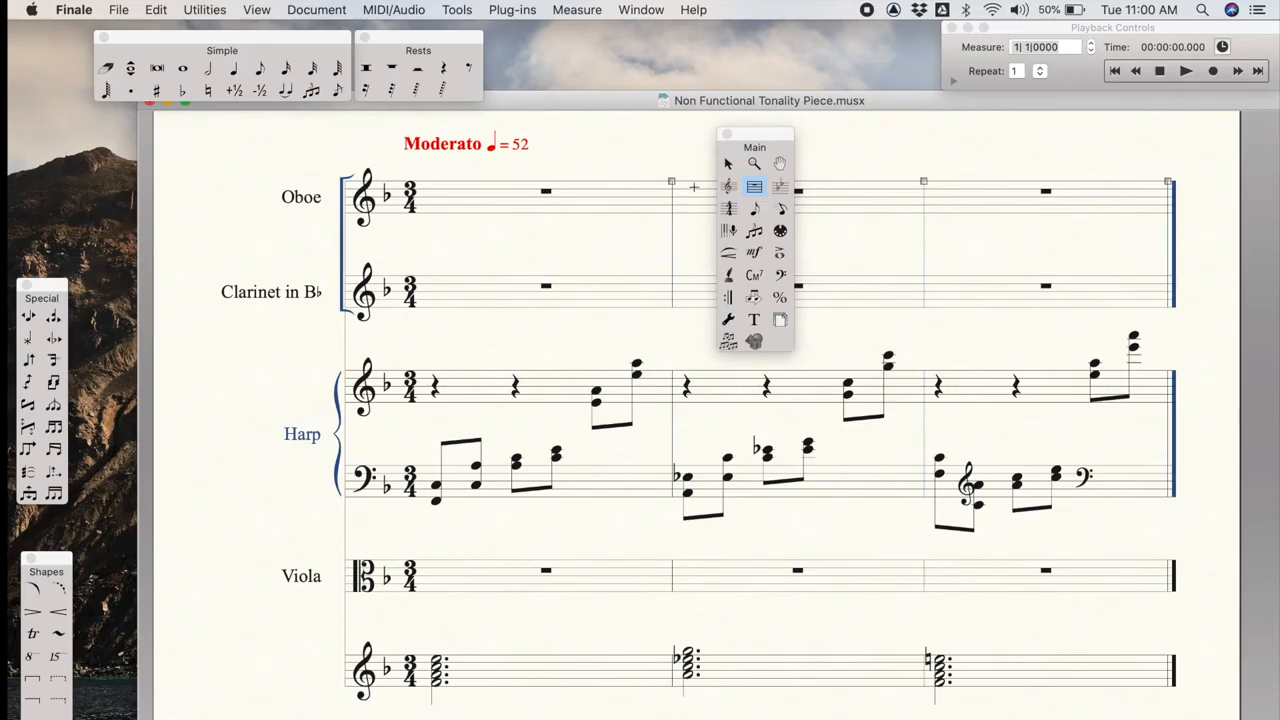
Select all staves and apply Music Spacing across the three measures, then deselect.
click(728, 164)
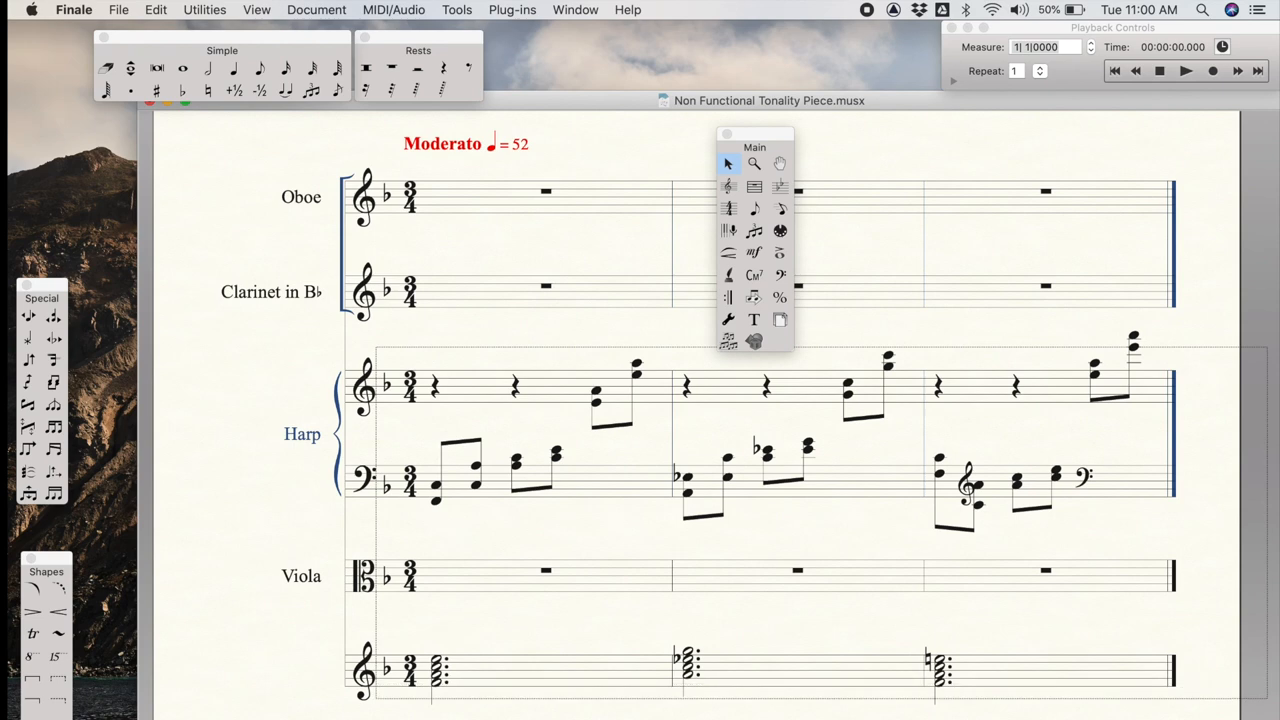
click(204, 8)
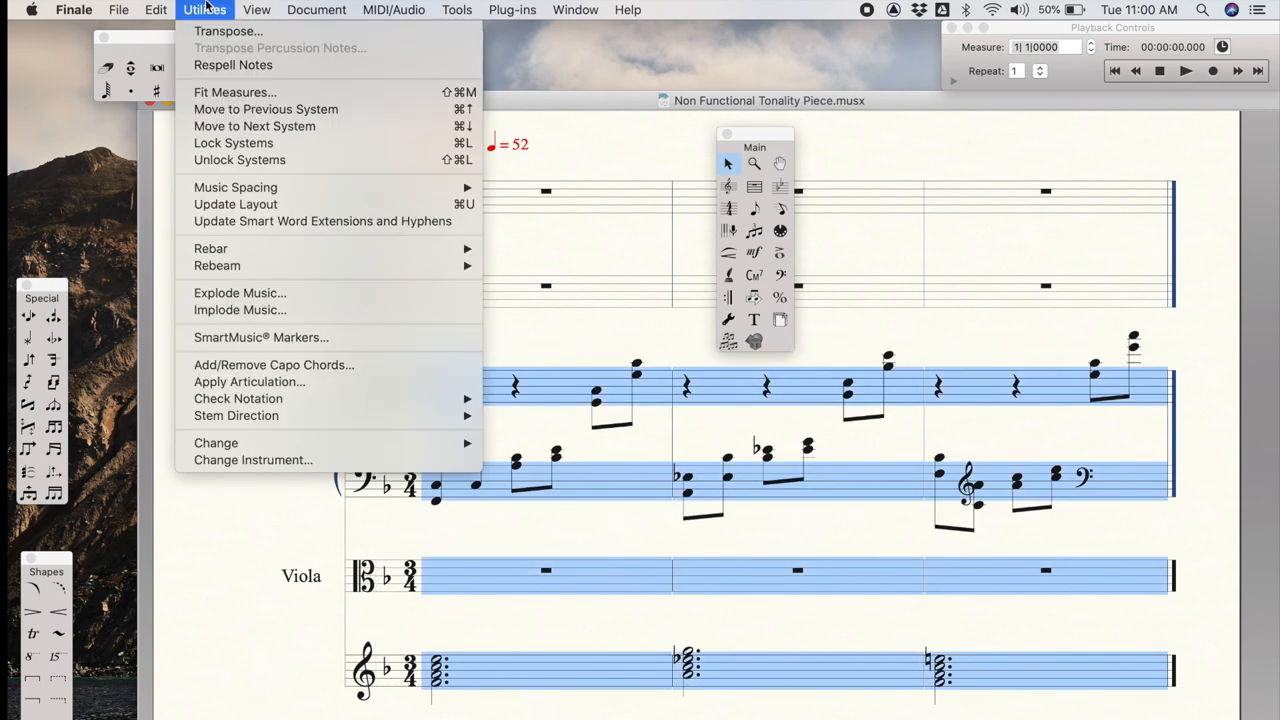
mouse_move(236, 188)
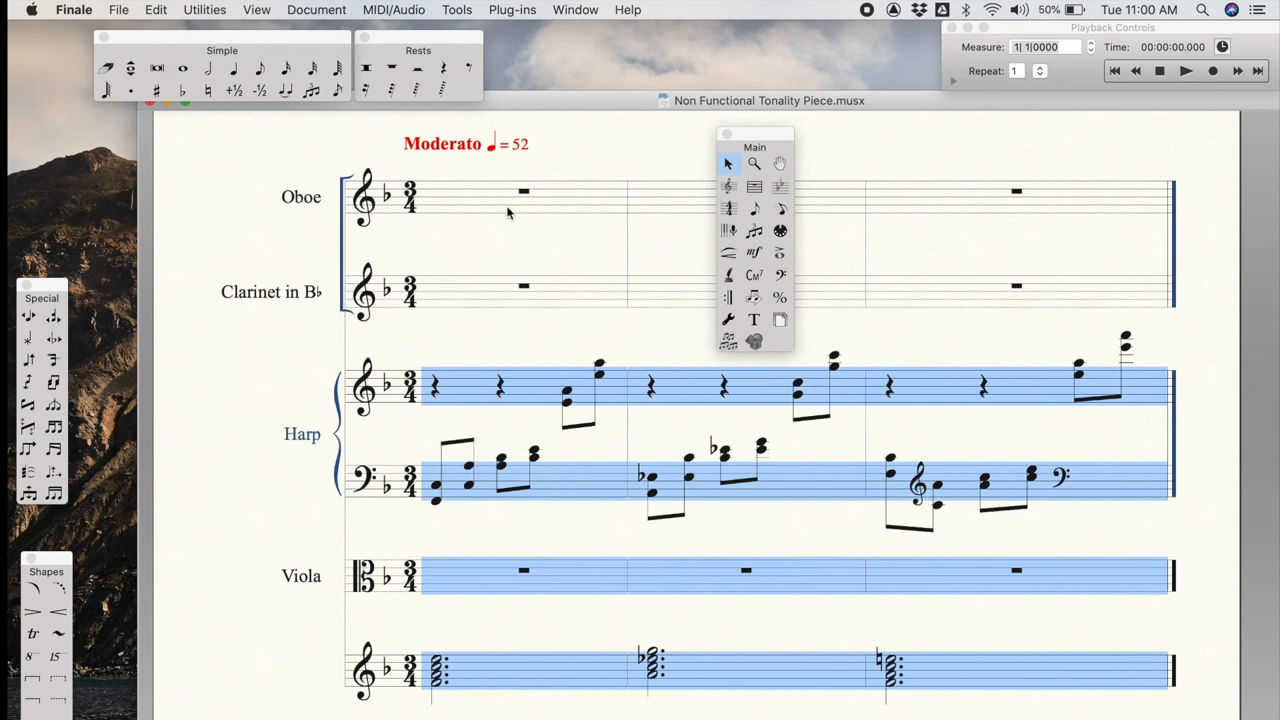
click(520, 344)
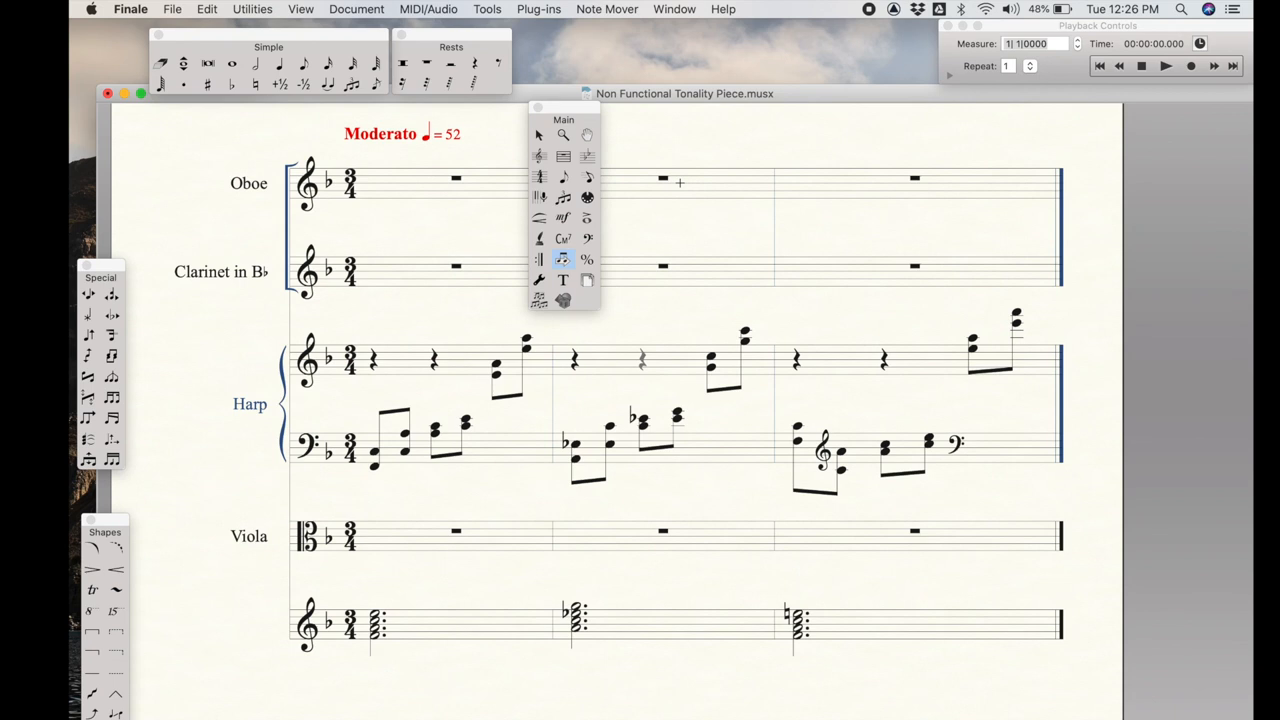
With the Note Mover, drag the last chord of harp measure 2 into the upper staff.
click(608, 8)
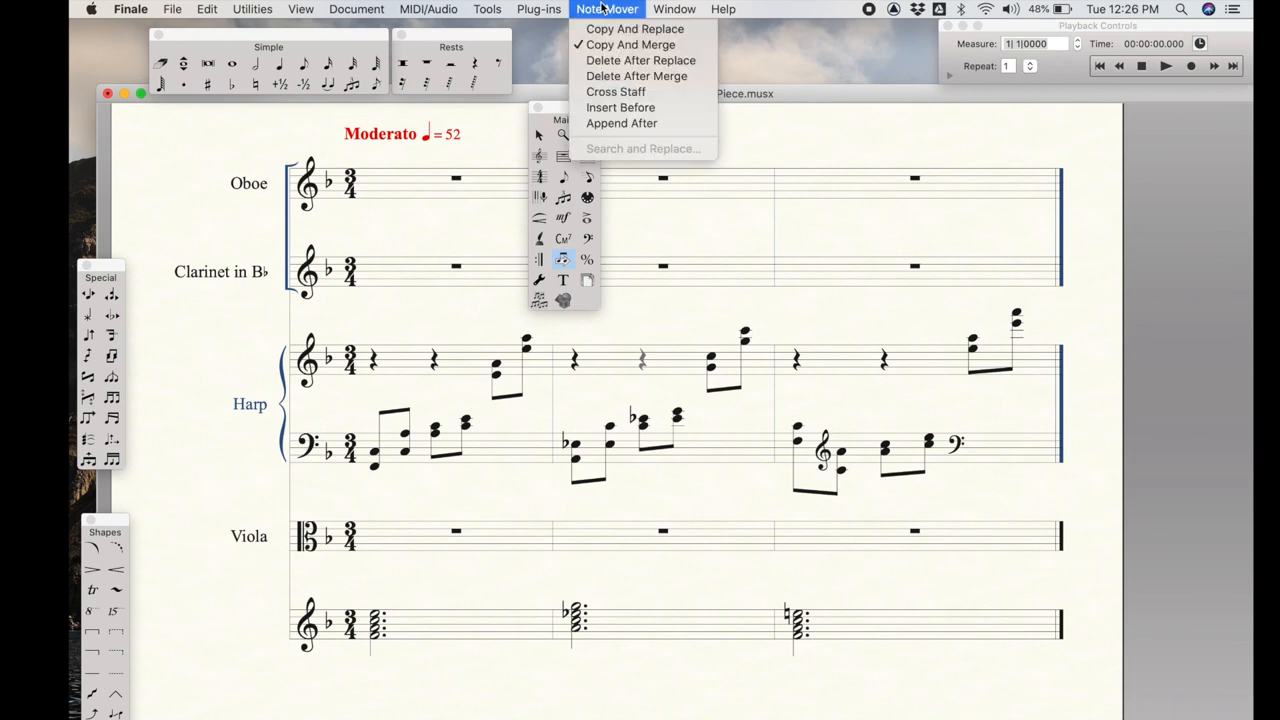
mouse_move(616, 92)
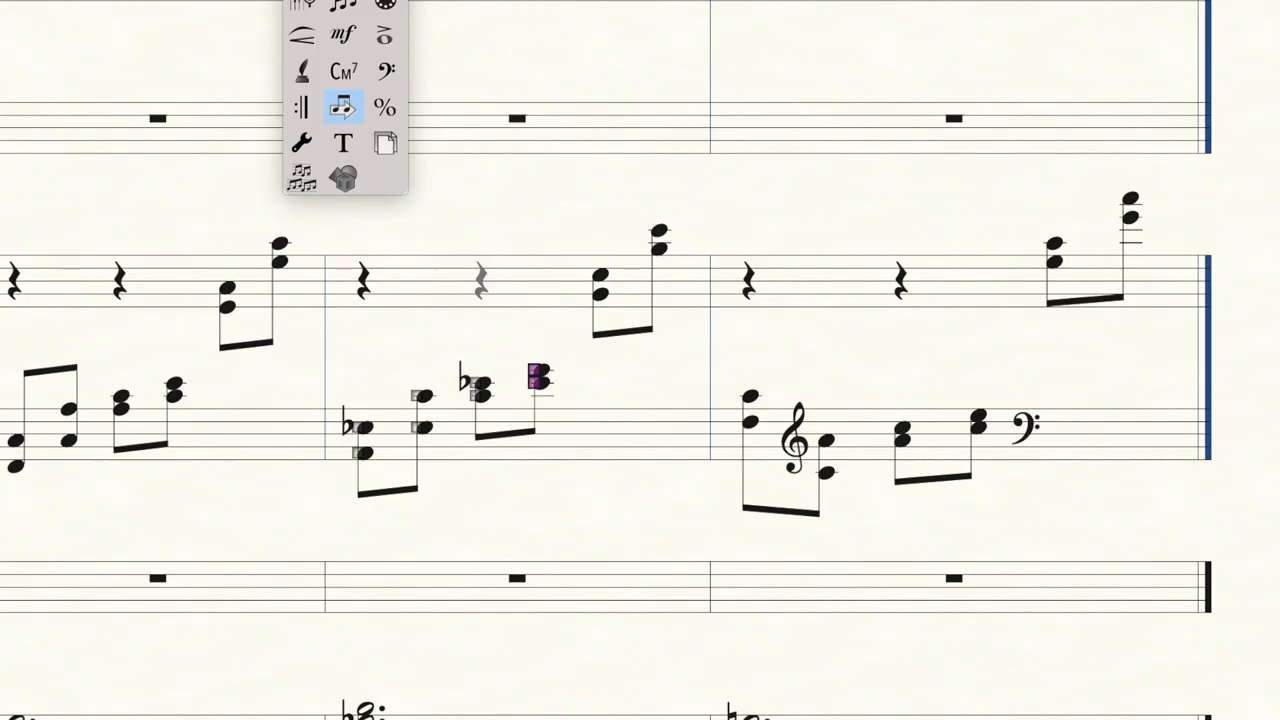
drag(536, 380, 540, 300)
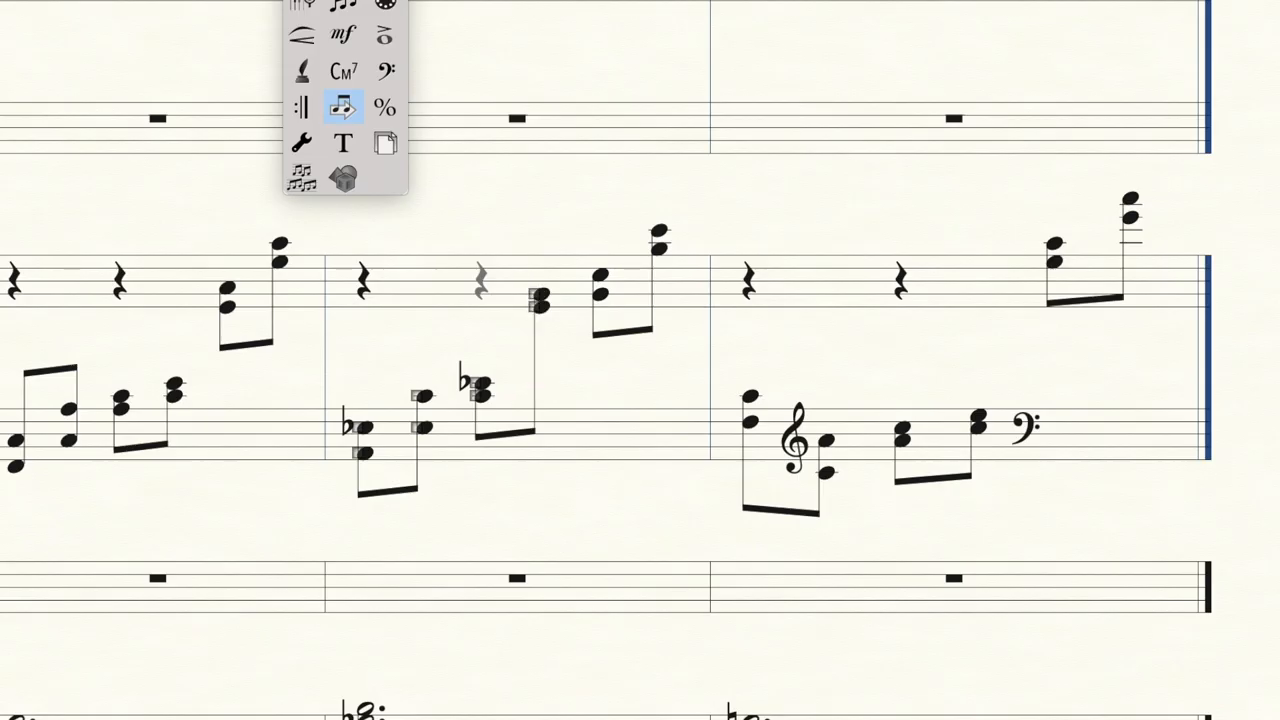
click(344, 108)
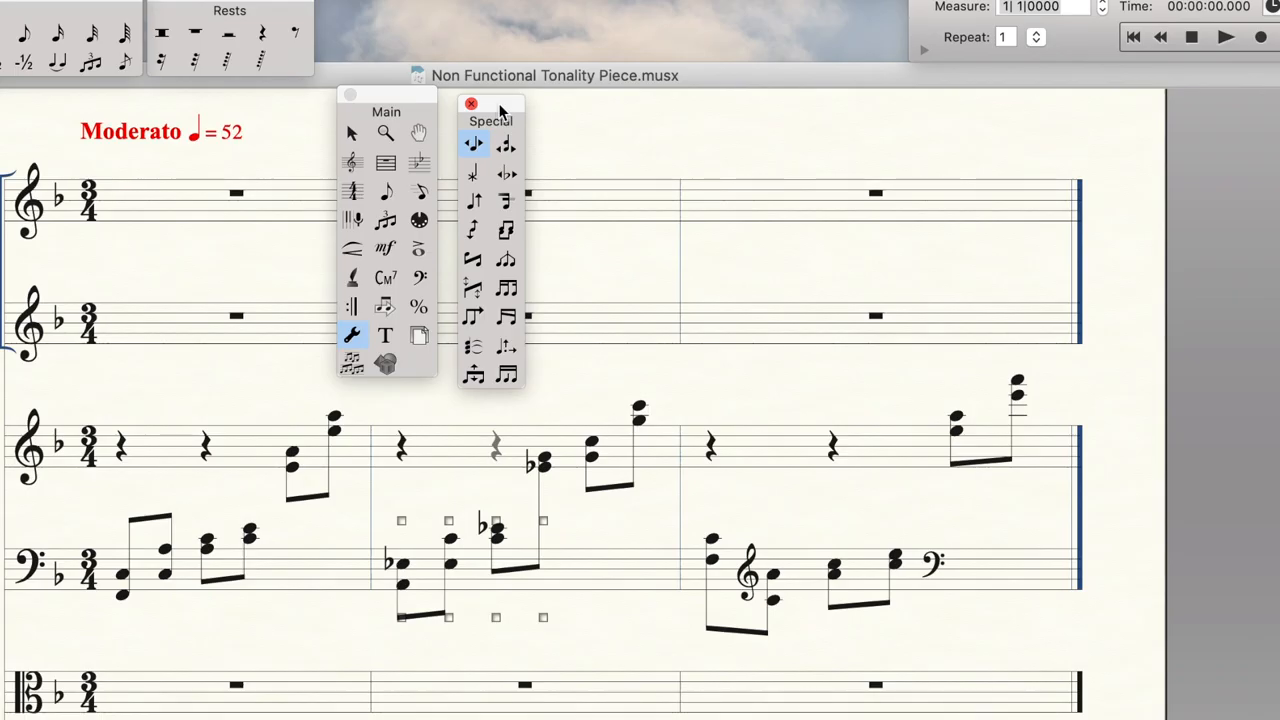
mouse_move(582, 248)
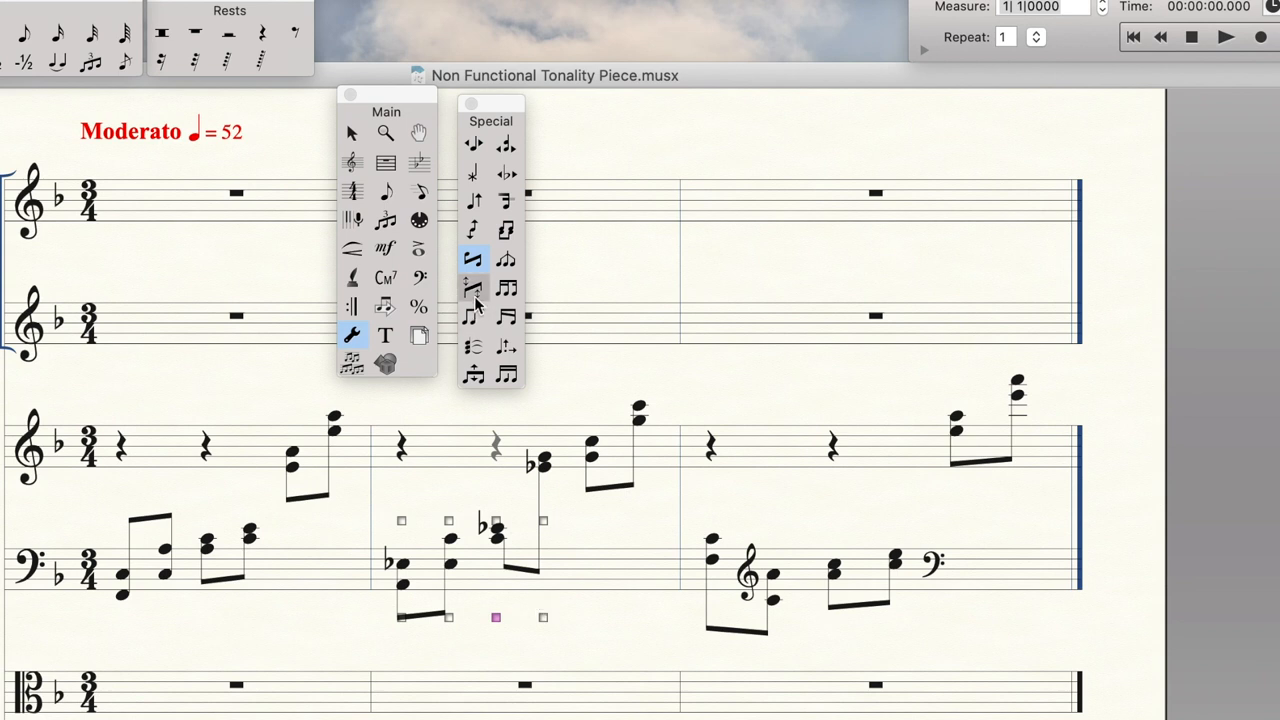
Use the Beam Angle tool to adjust the cross-staff beam in harp measure 2.
click(472, 288)
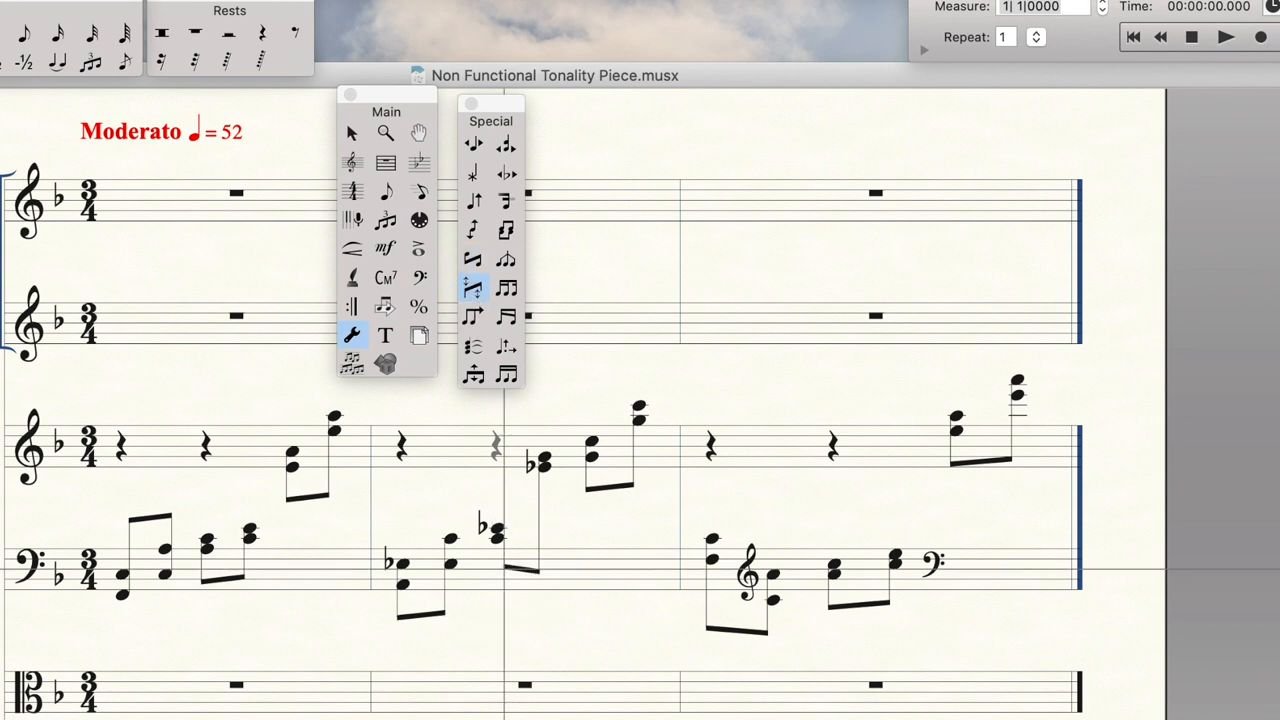
click(504, 500)
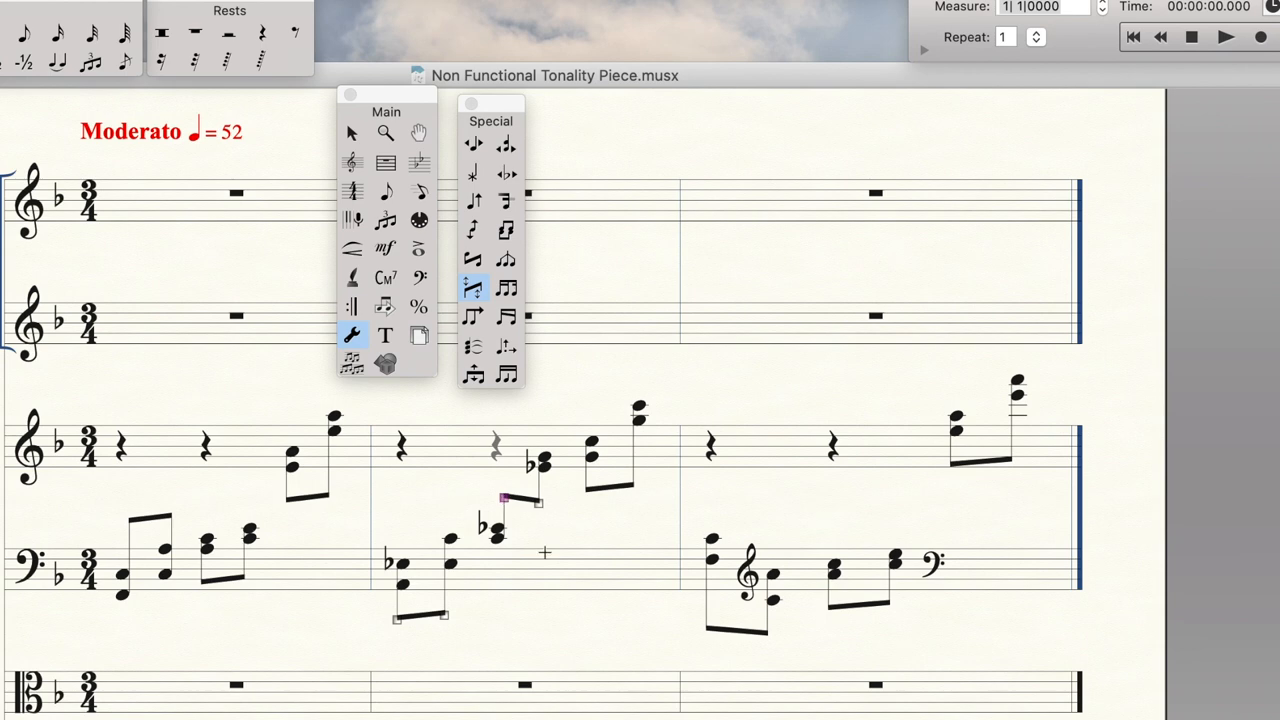
mouse_move(608, 642)
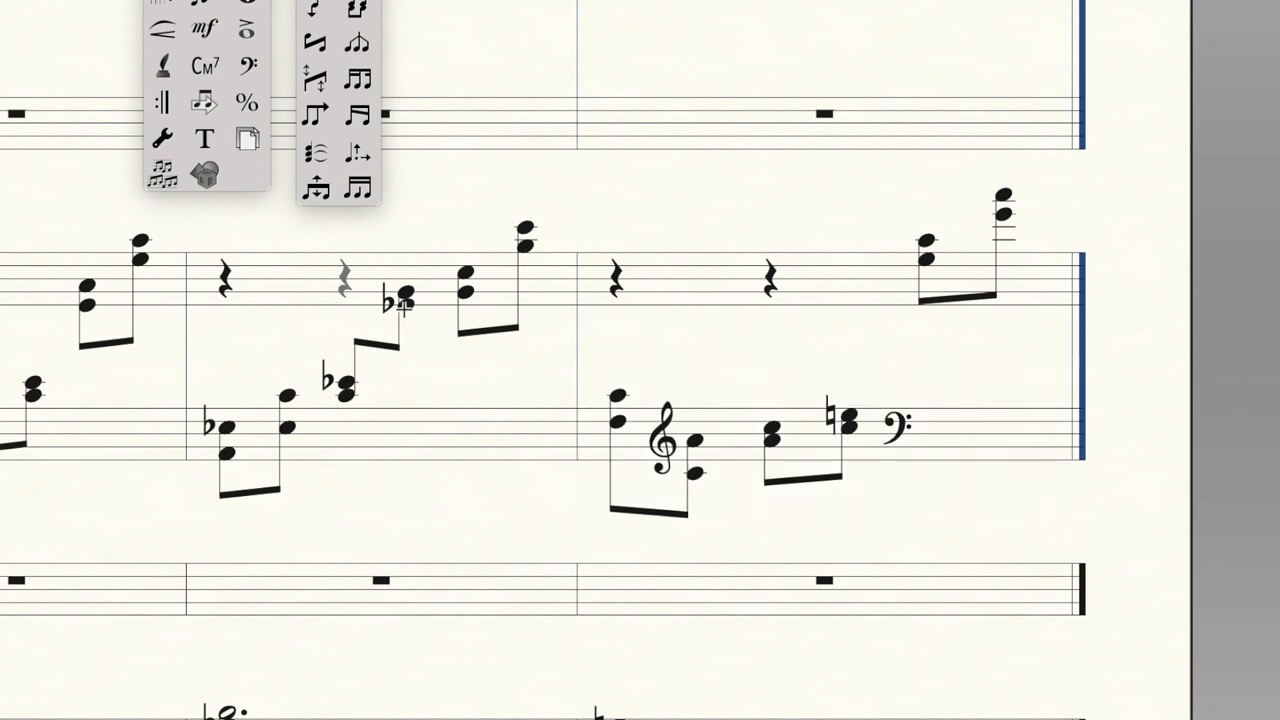
mouse_move(768, 350)
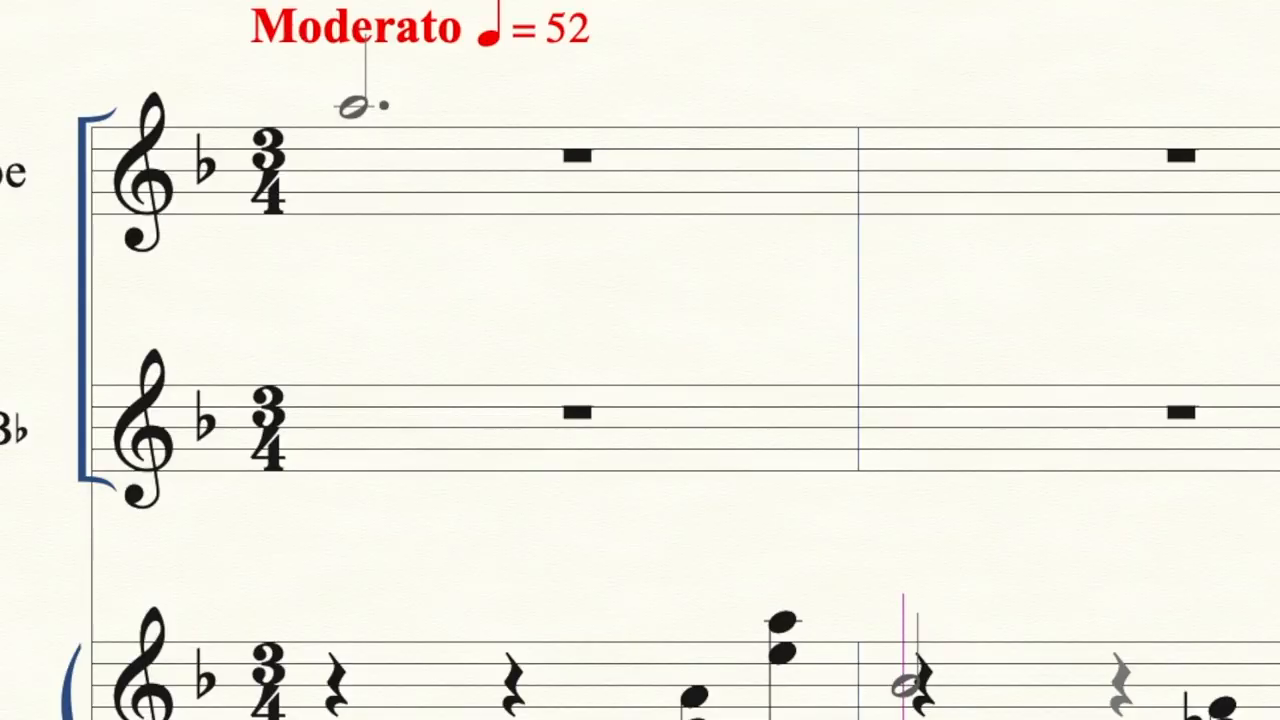
Enter the oboe's opening dotted half note in measure 1.
click(350, 104)
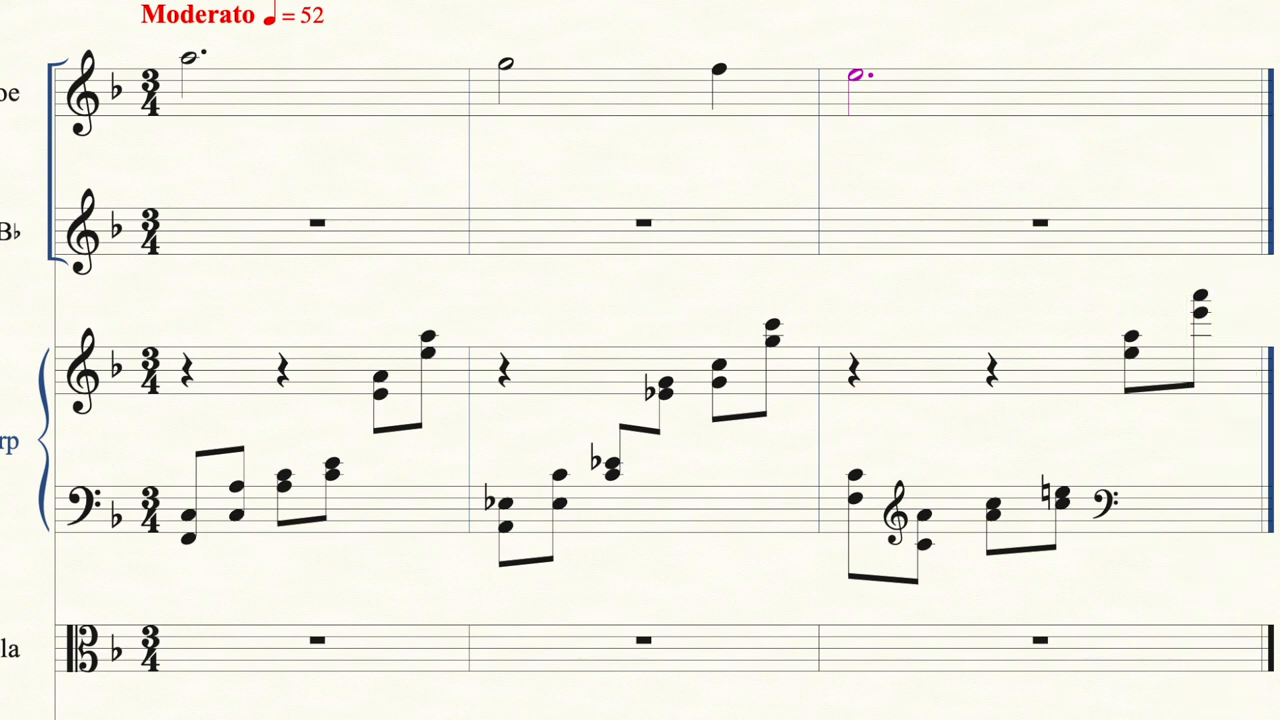
mouse_move(294, 124)
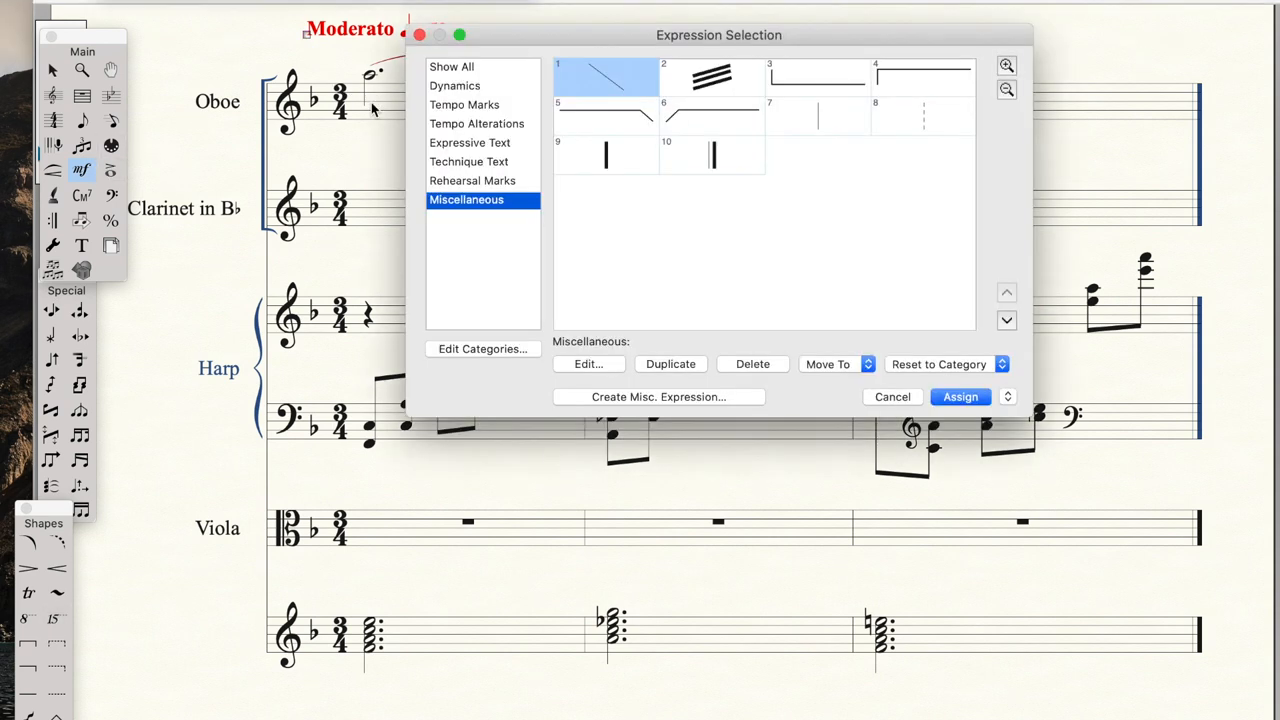
mouse_move(490, 98)
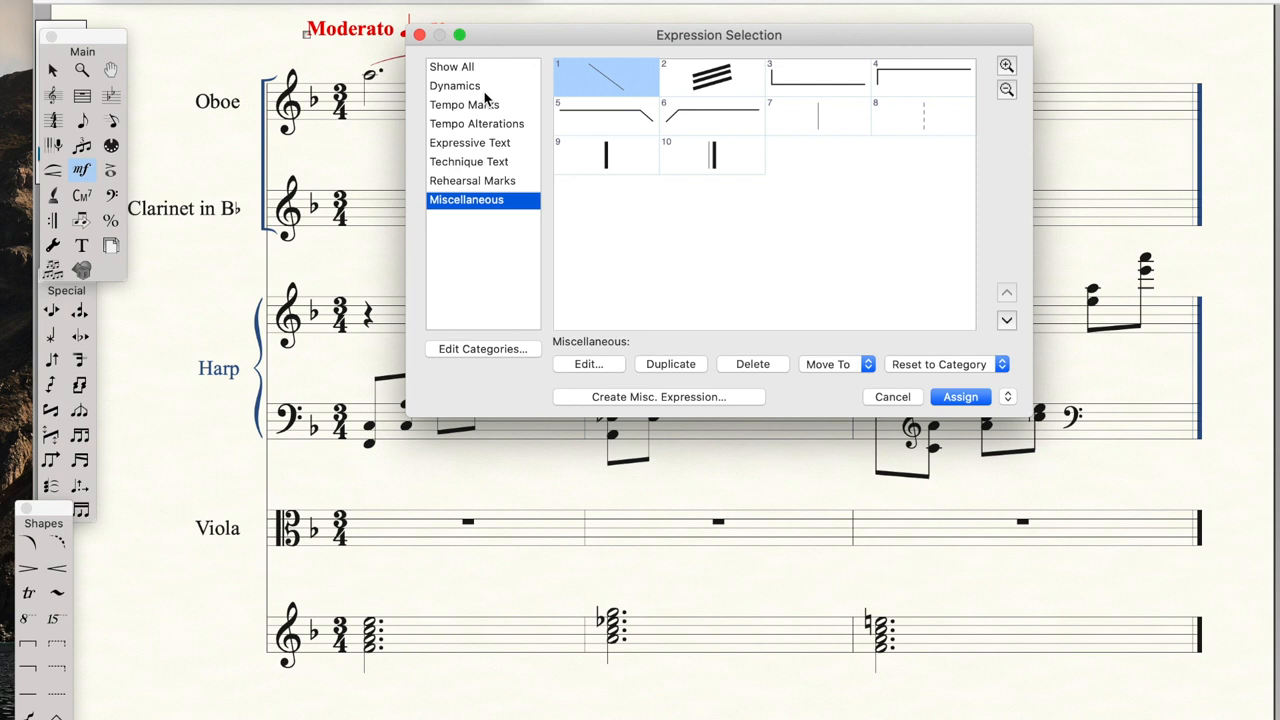
Assign mp to the oboe and harp first measures and end the oboe crescendo hairpin.
click(456, 84)
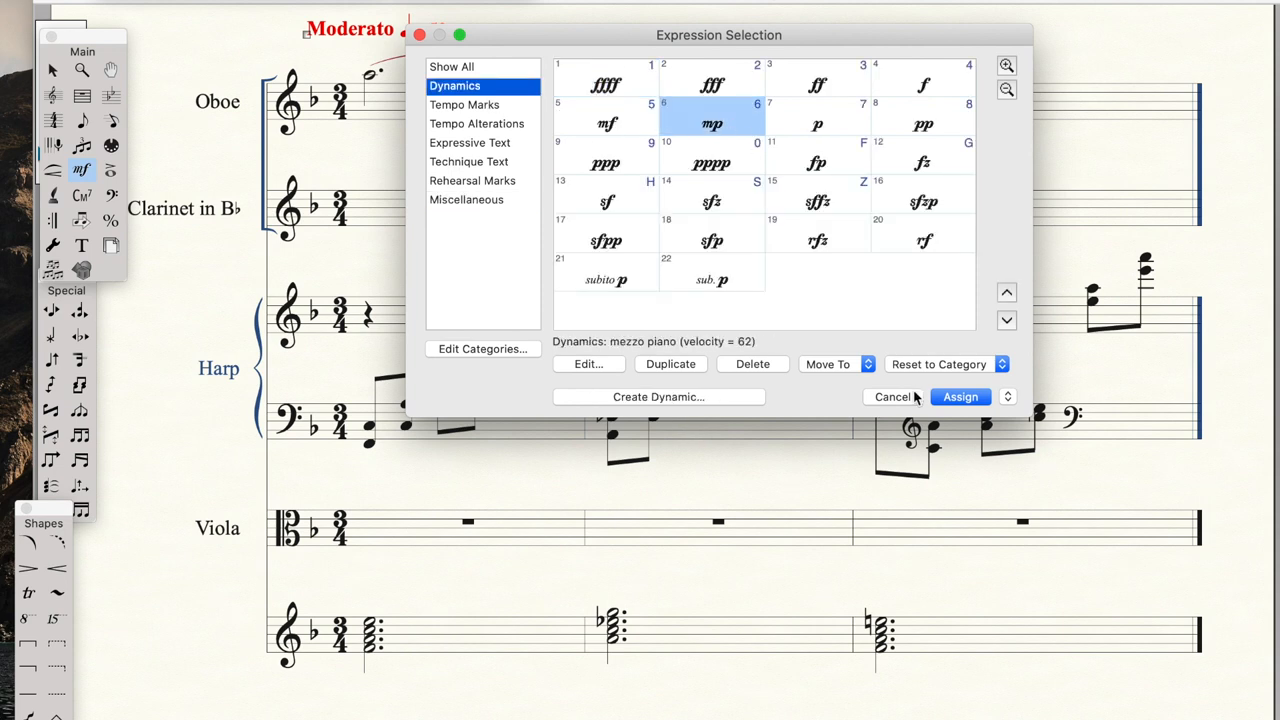
click(960, 396)
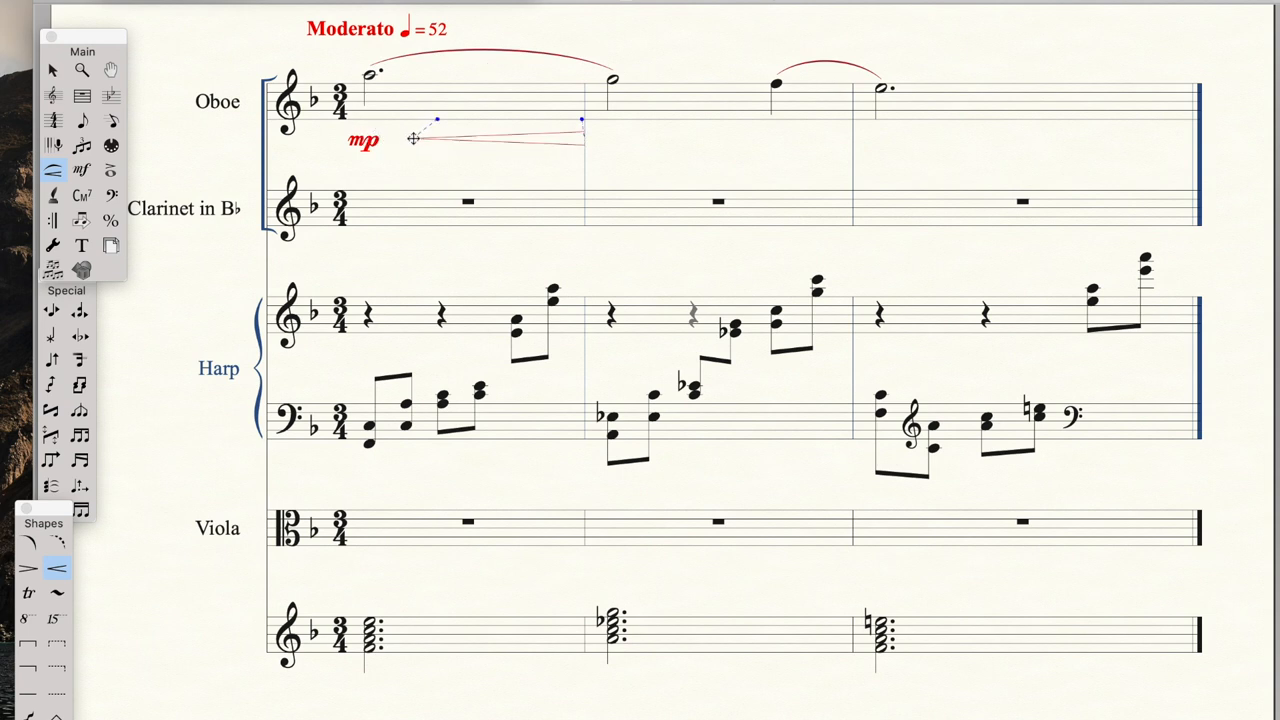
click(496, 138)
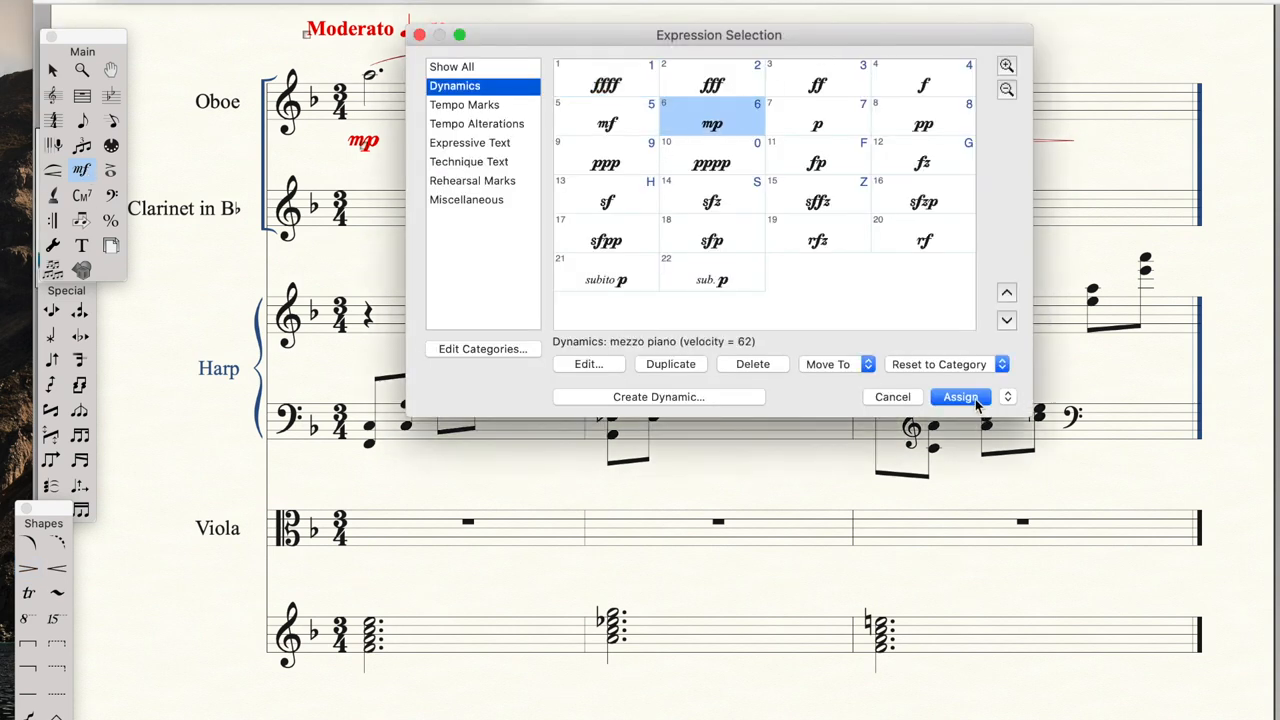
click(960, 396)
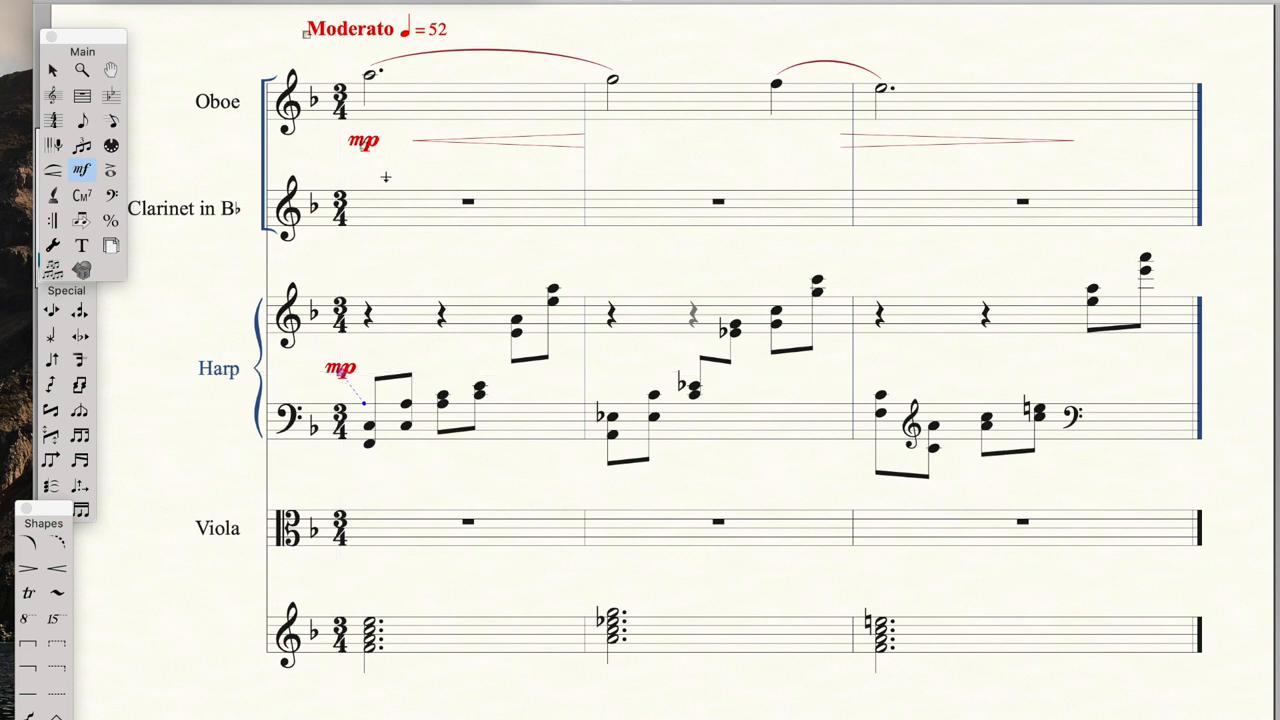
mouse_move(436, 168)
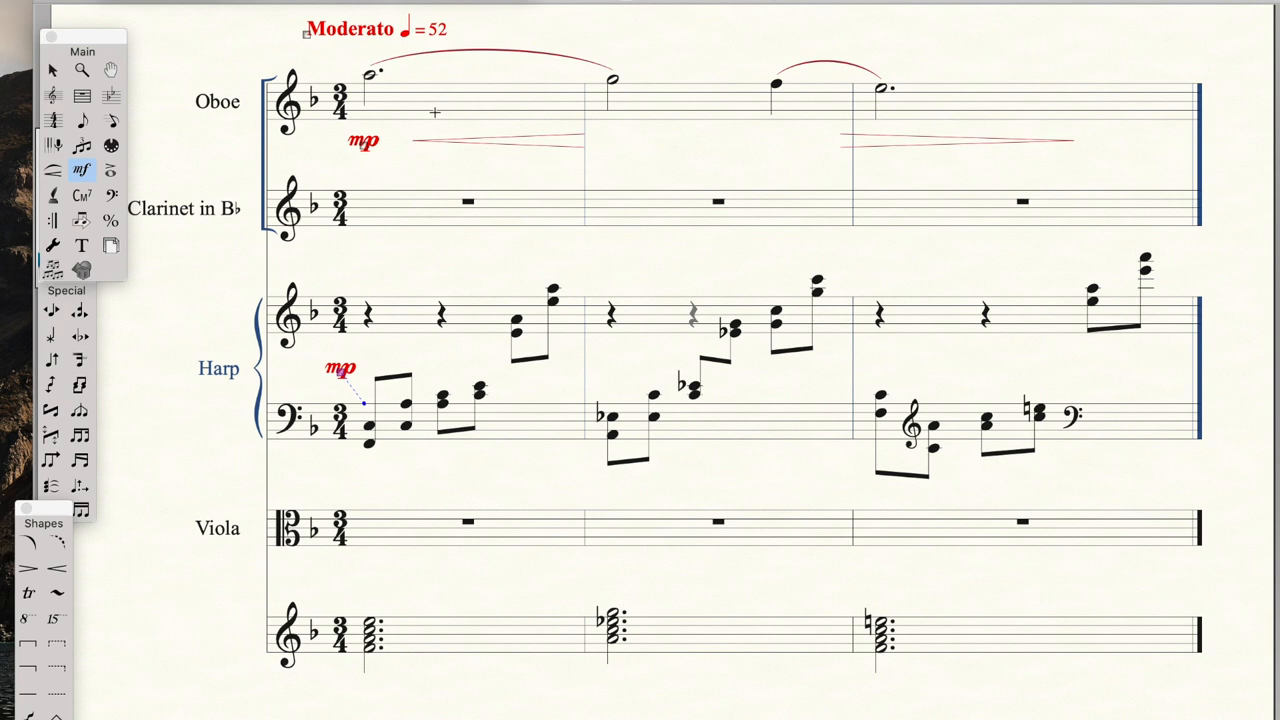
mouse_move(448, 232)
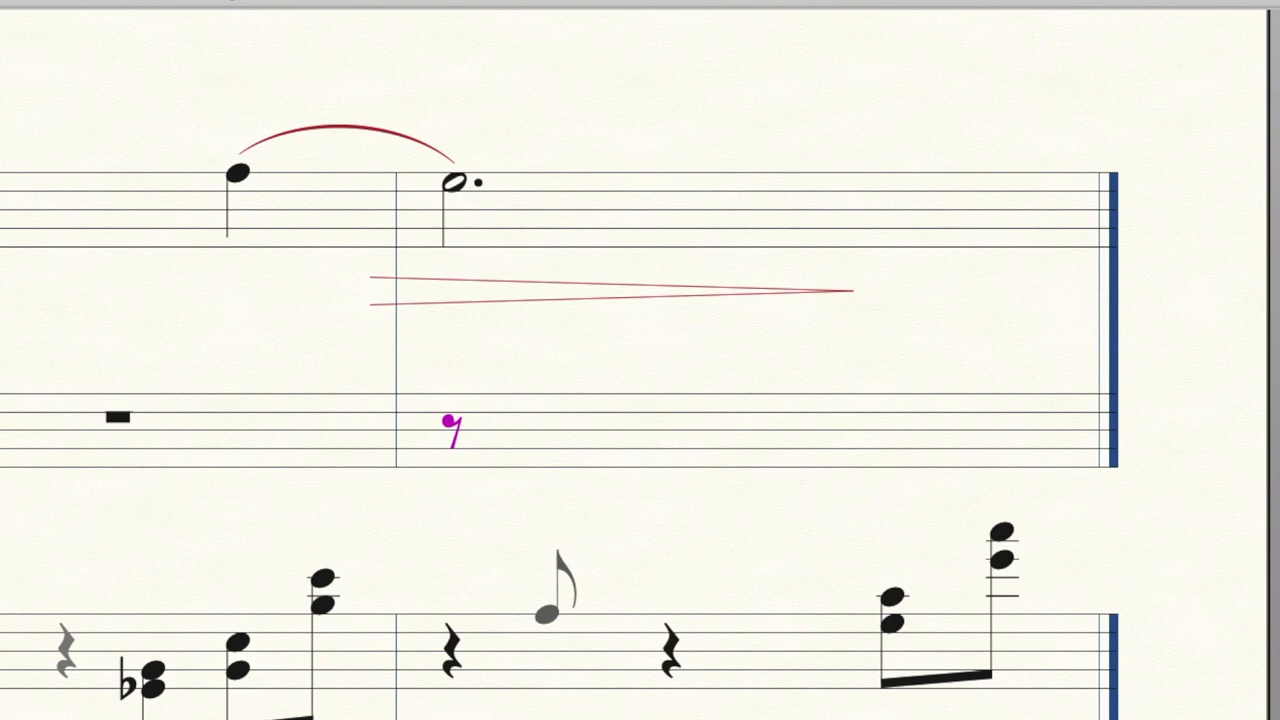
Add an eighth rest in clarinet measure 3 and define the eighths there as a triplet.
click(524, 420)
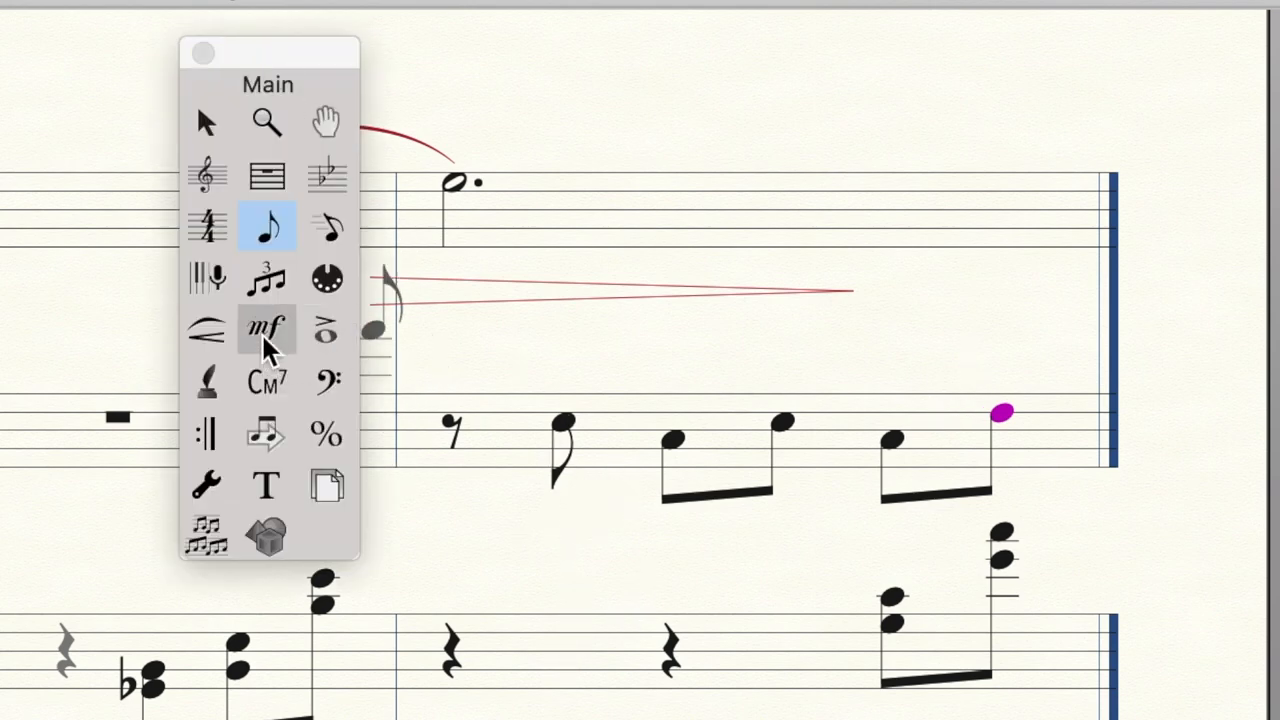
mouse_move(268, 278)
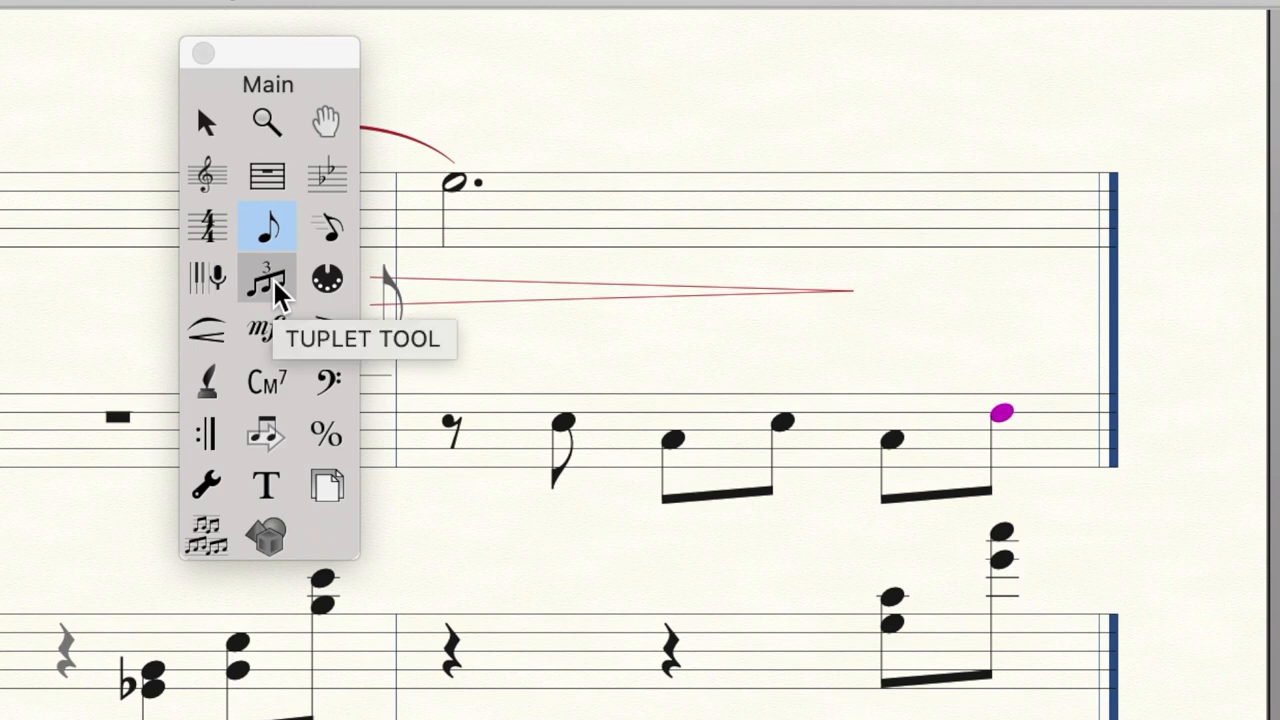
click(268, 278)
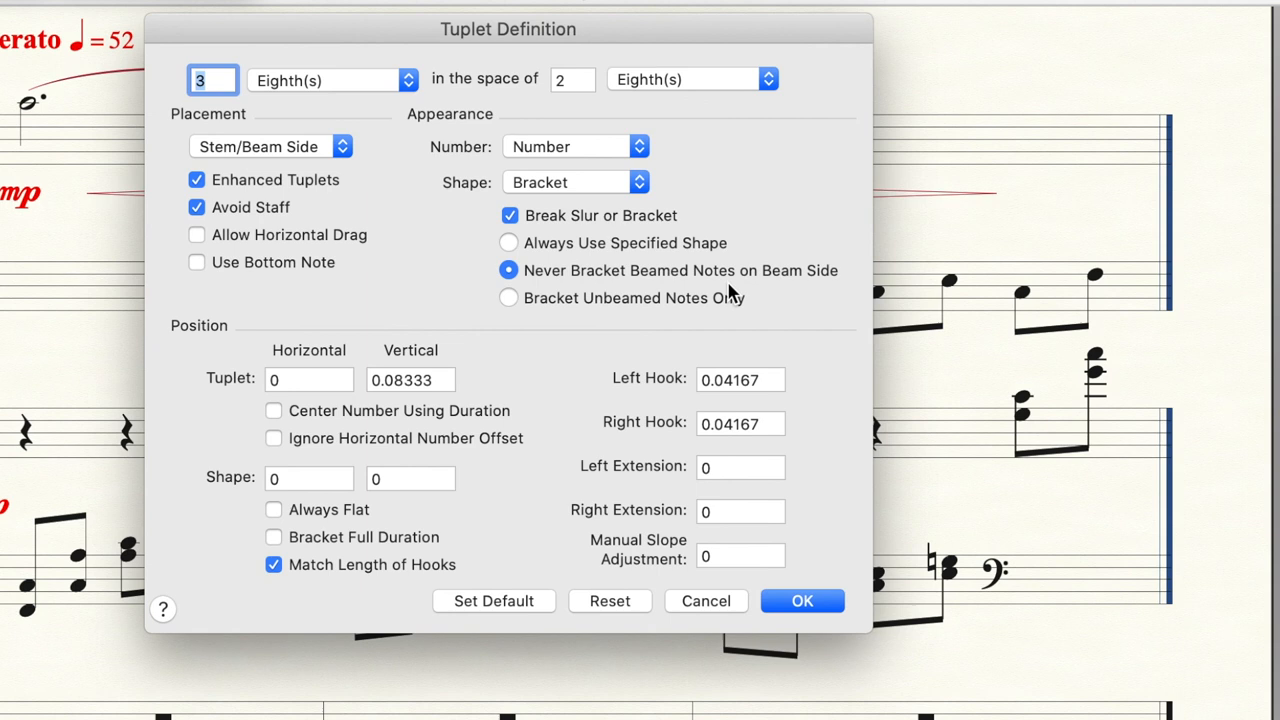
mouse_move(632, 112)
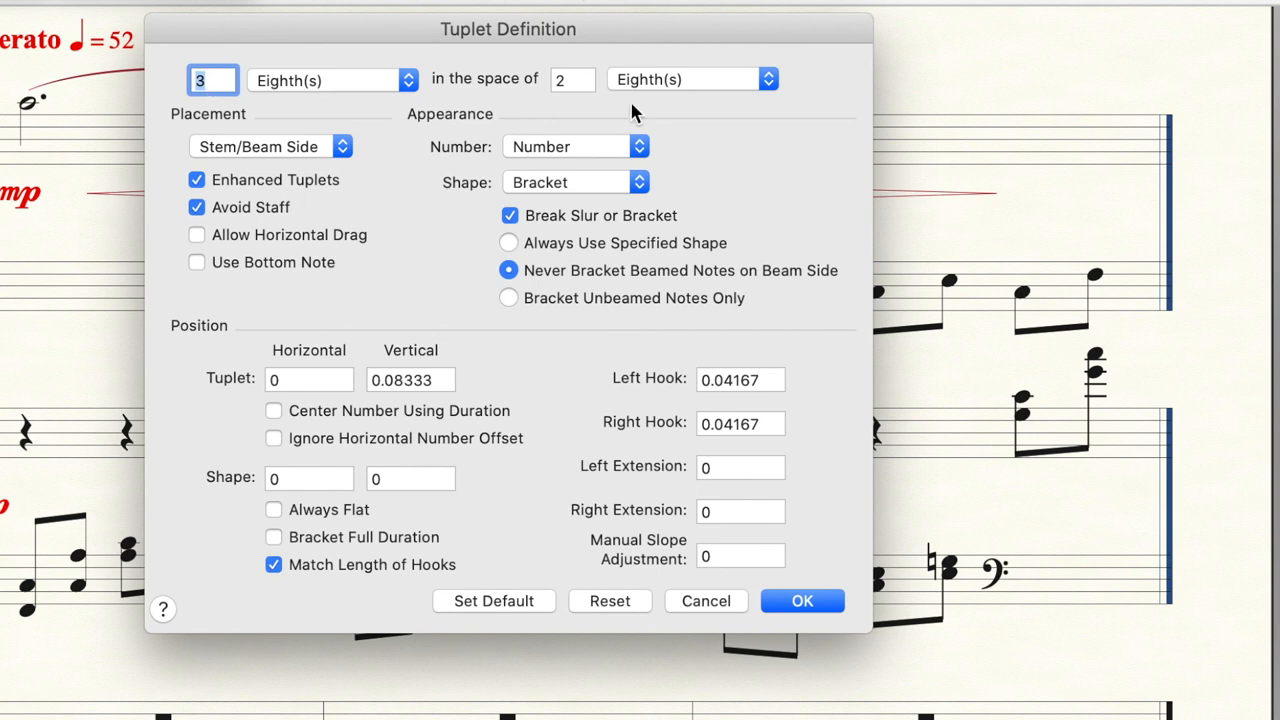
mouse_move(784, 598)
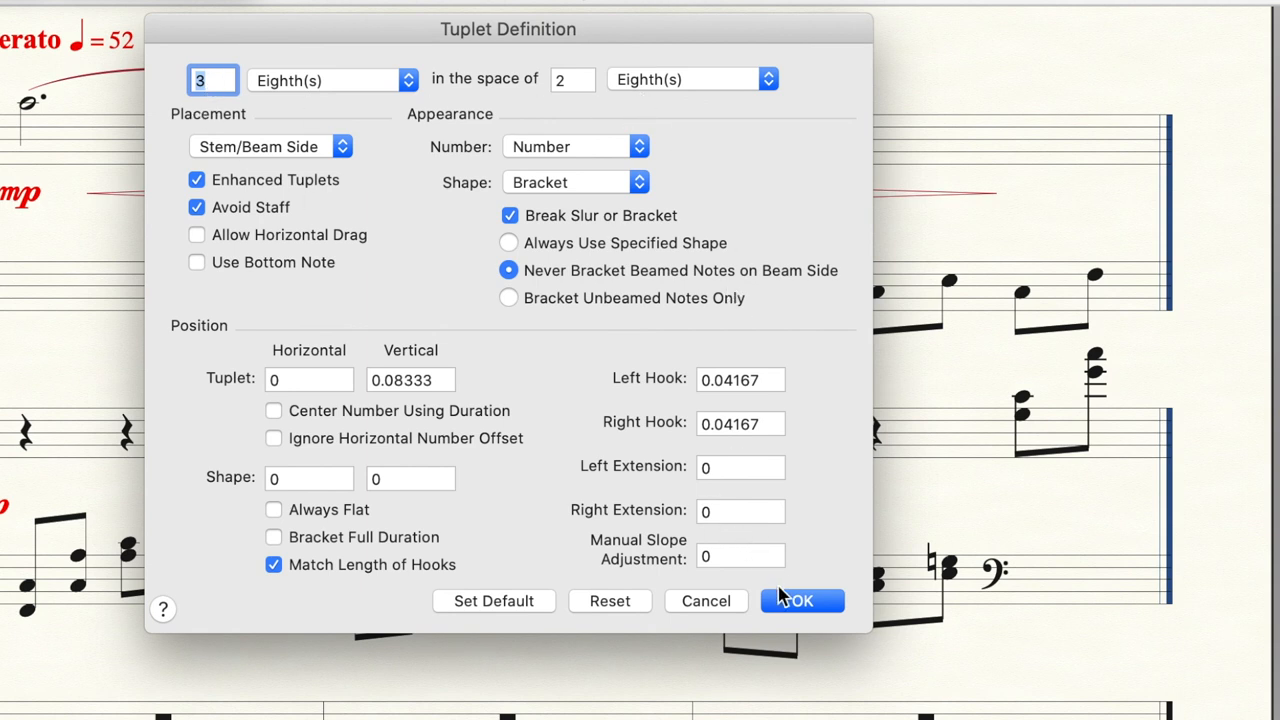
click(802, 600)
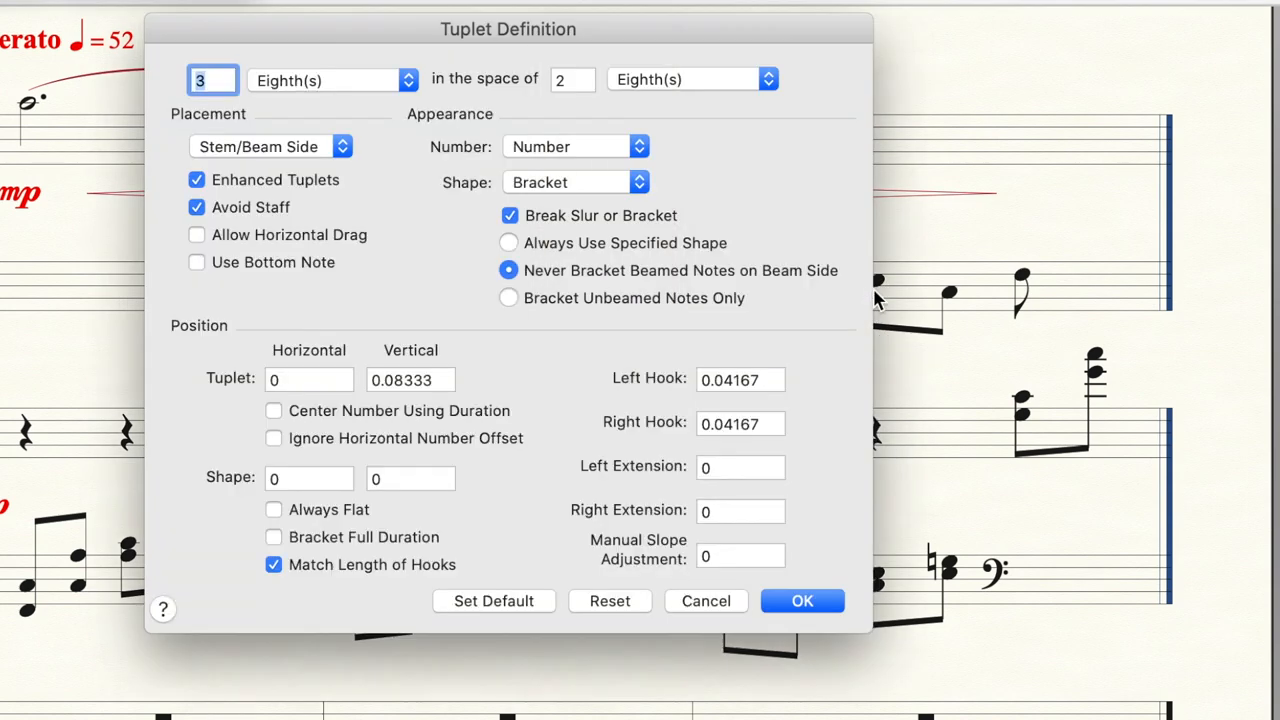
click(800, 600)
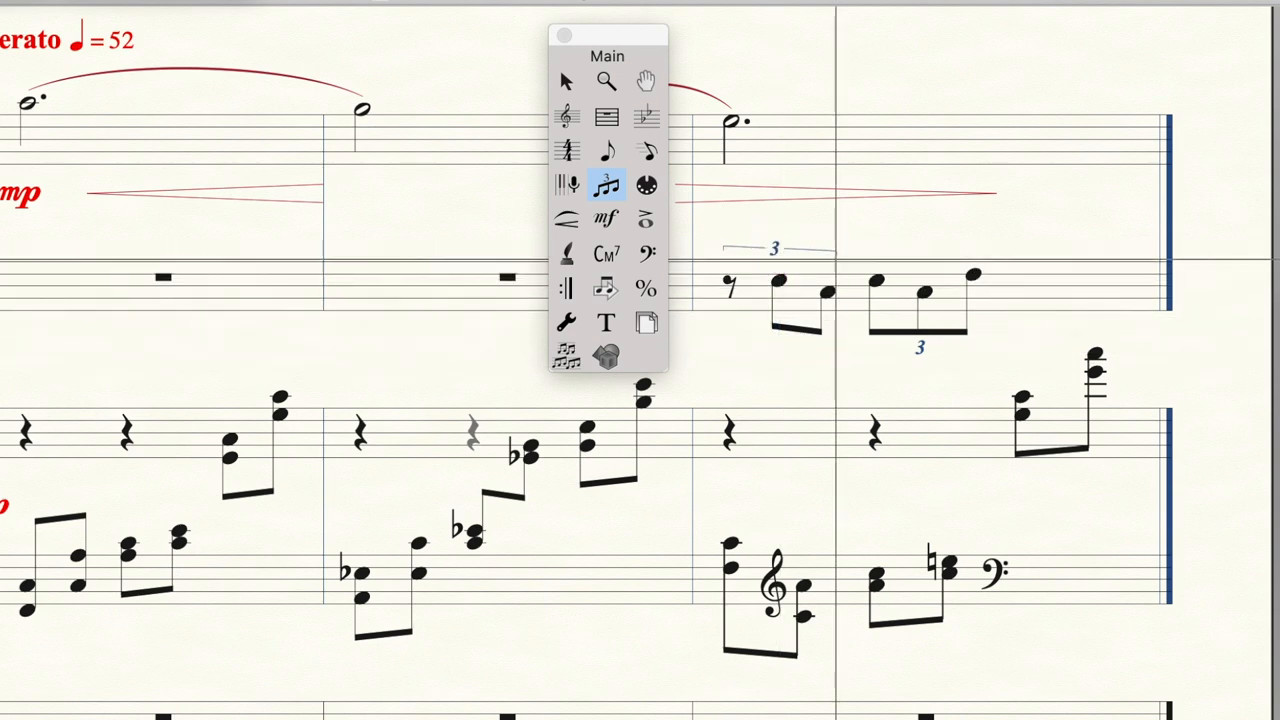
click(564, 218)
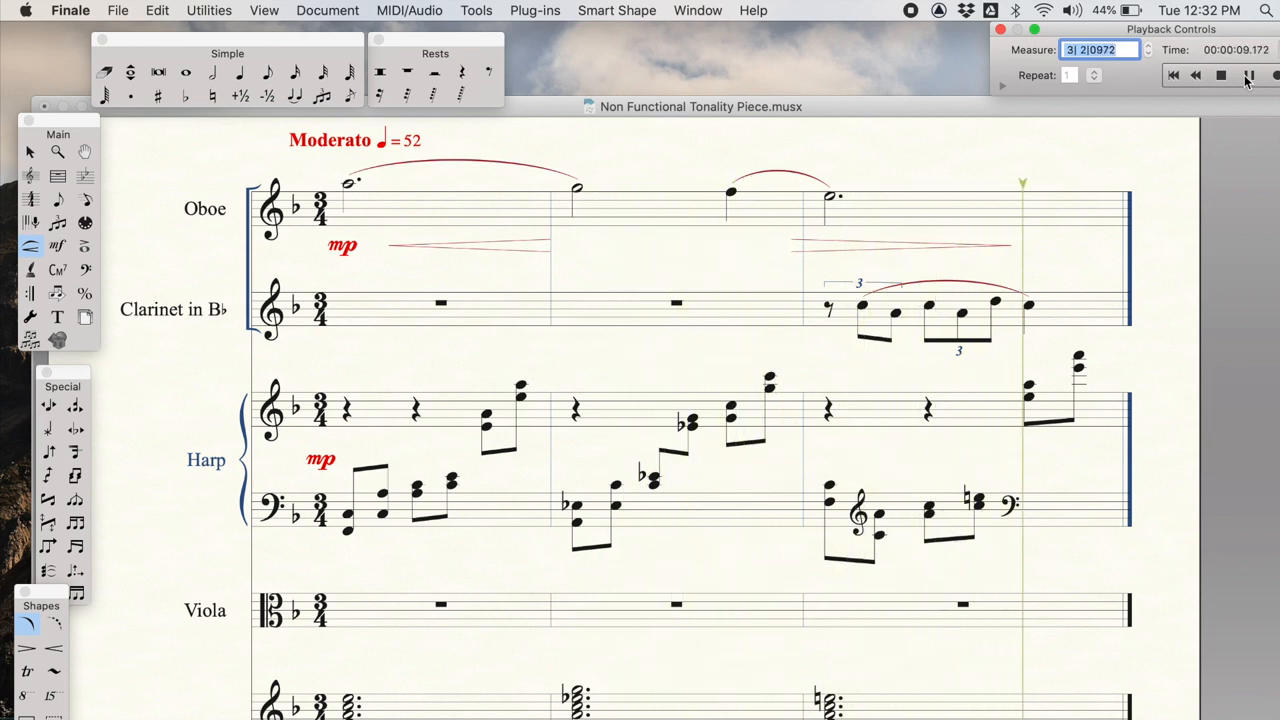
Stop playback after hearing the three-measure passage.
click(1220, 76)
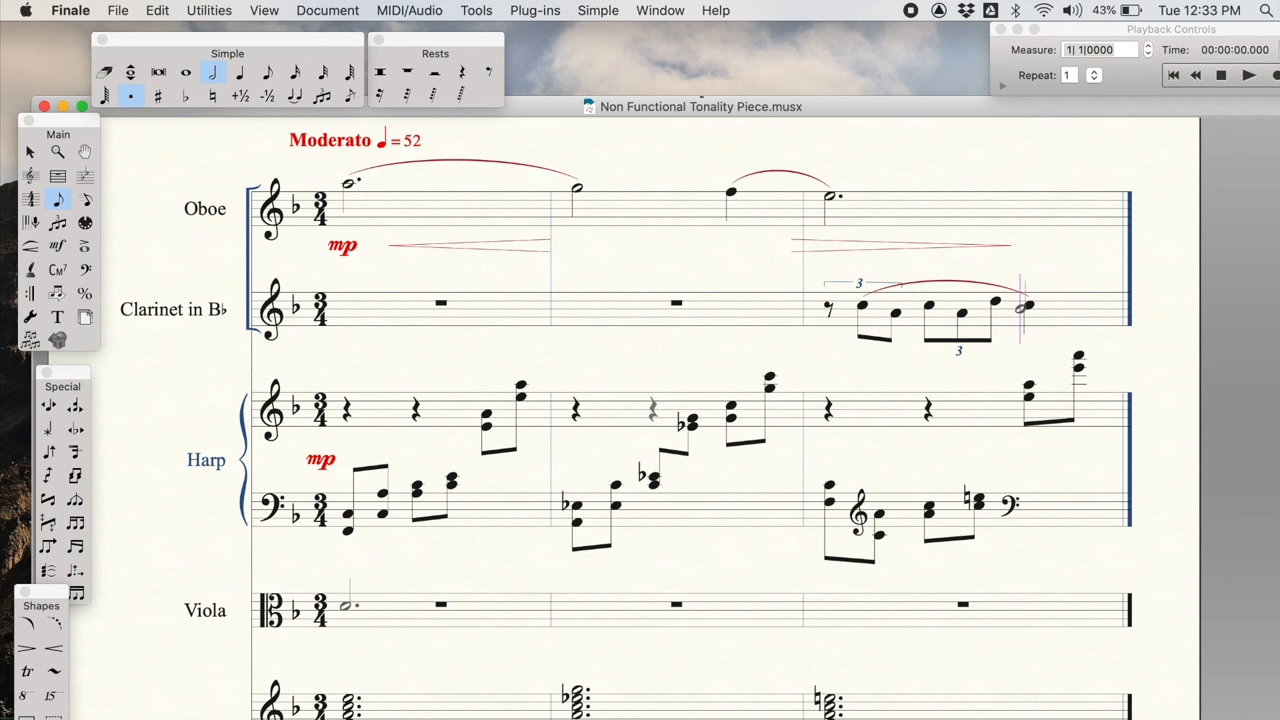
Select and remove the viola's first note.
click(348, 600)
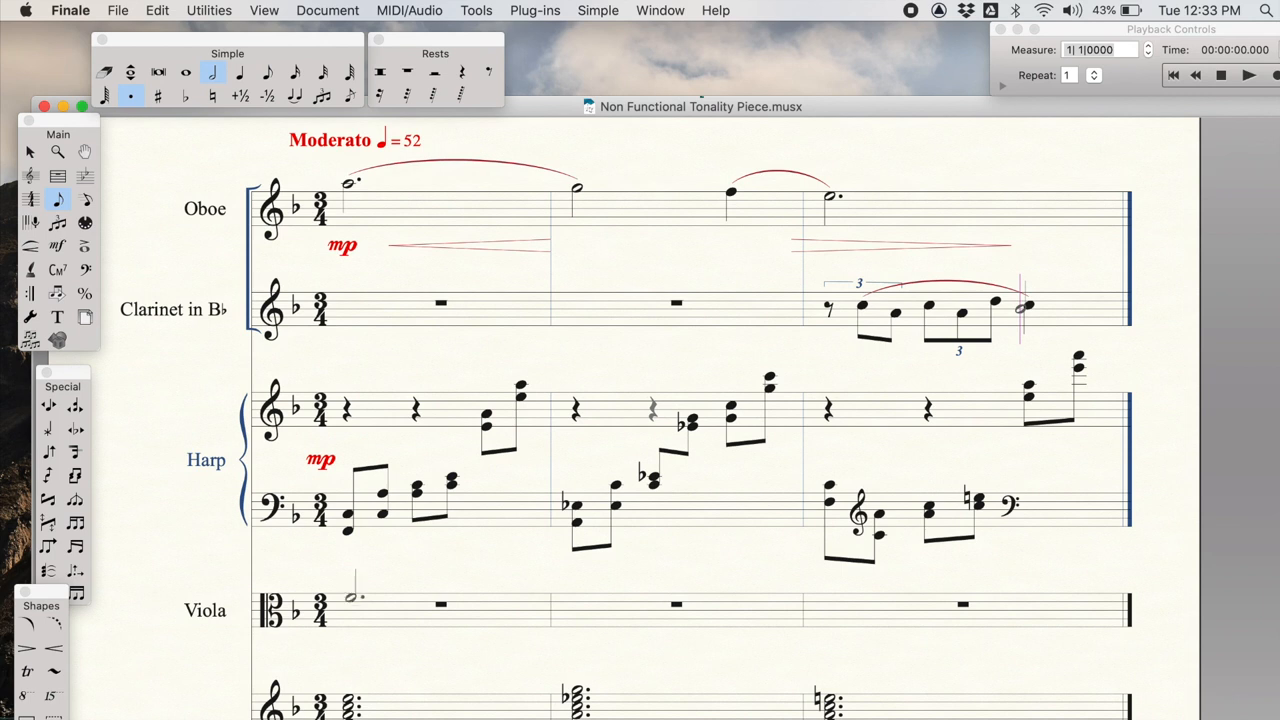
click(350, 598)
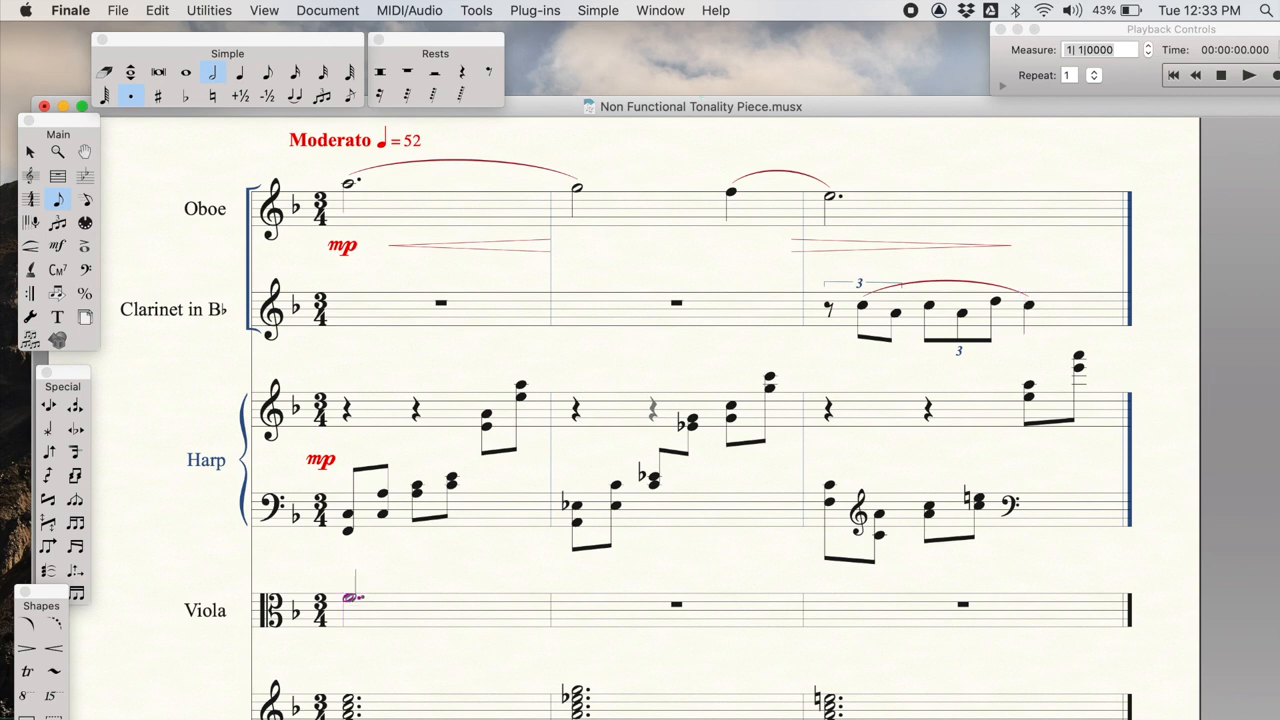
click(184, 96)
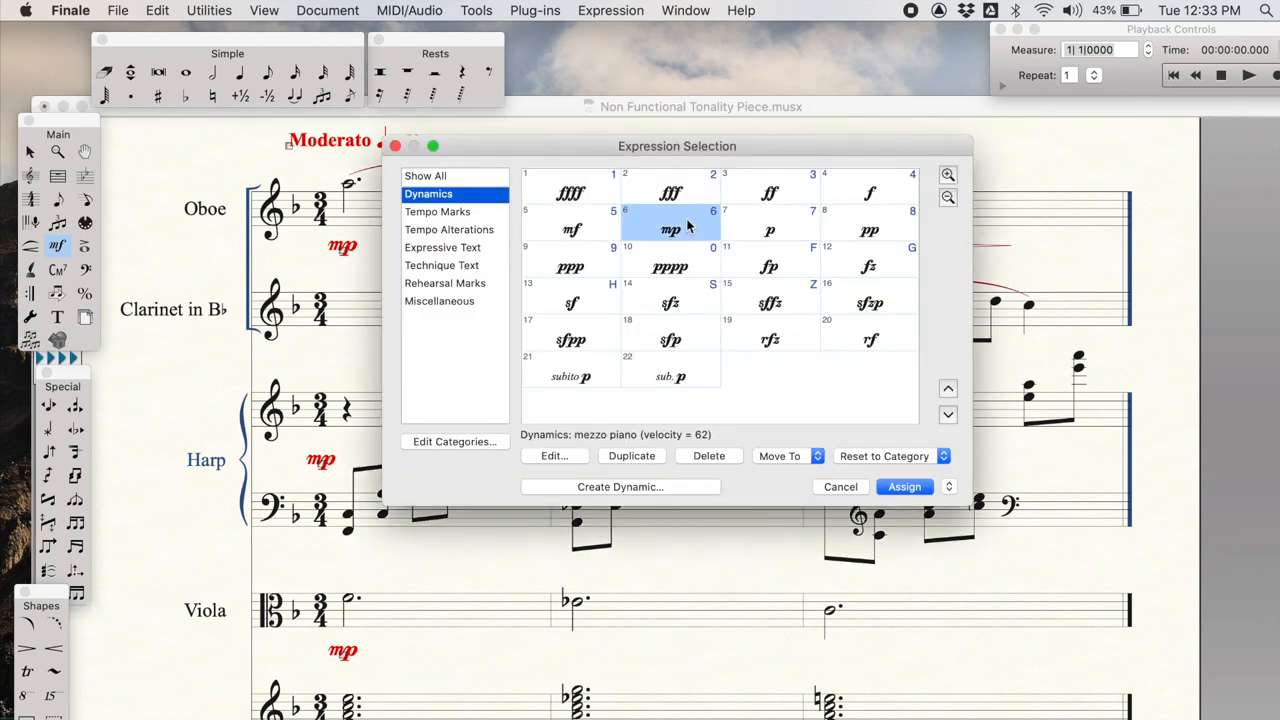
Assign mp to the entry, stop playback, and add the next viola dotted half note.
click(904, 486)
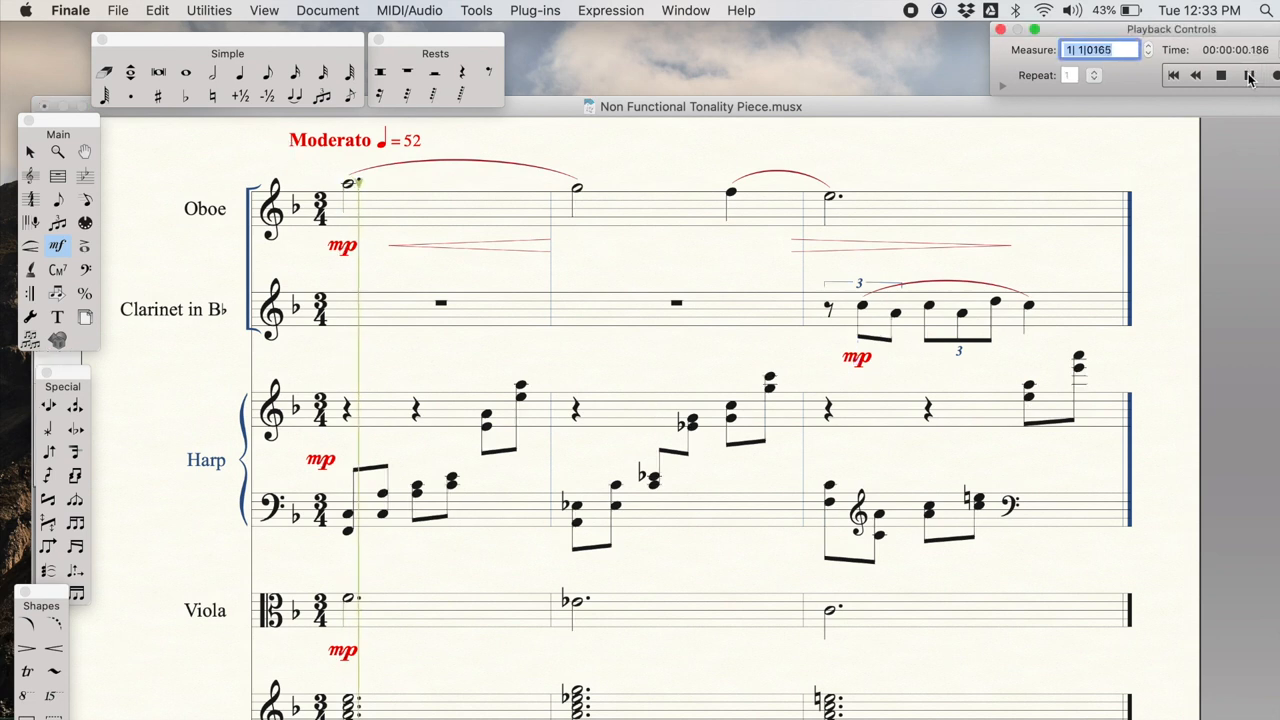
click(1248, 76)
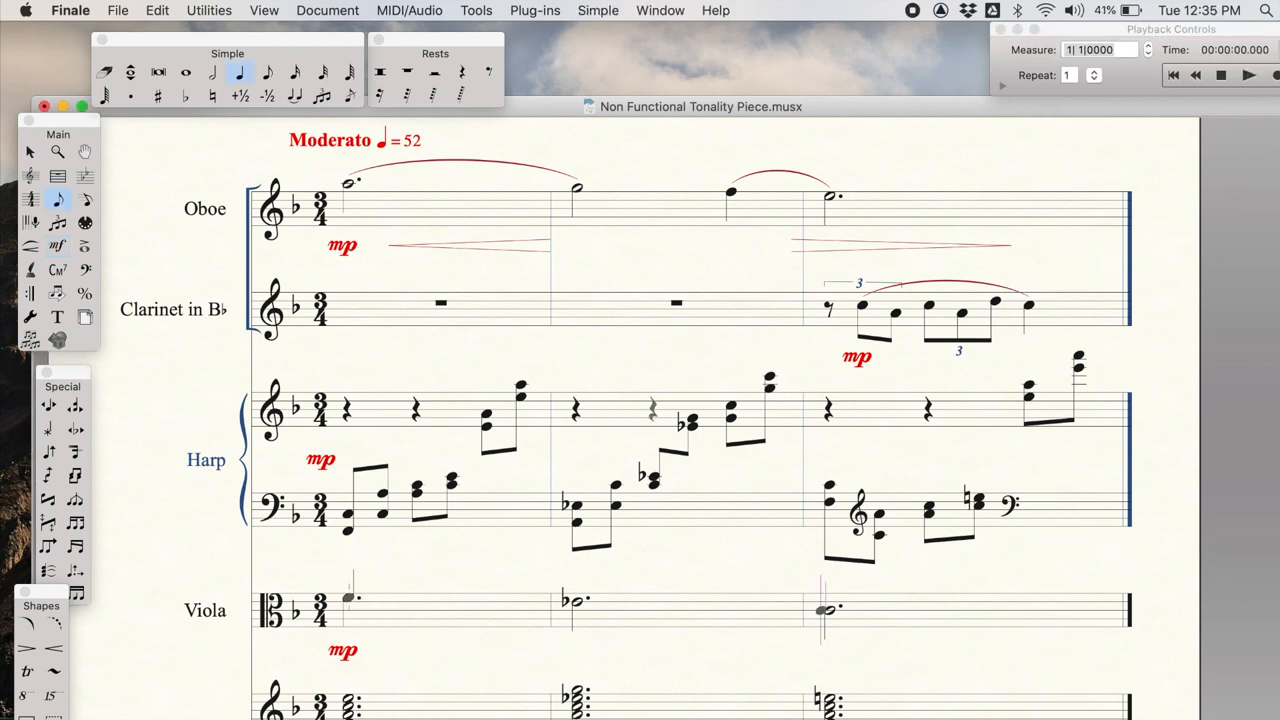
click(416, 596)
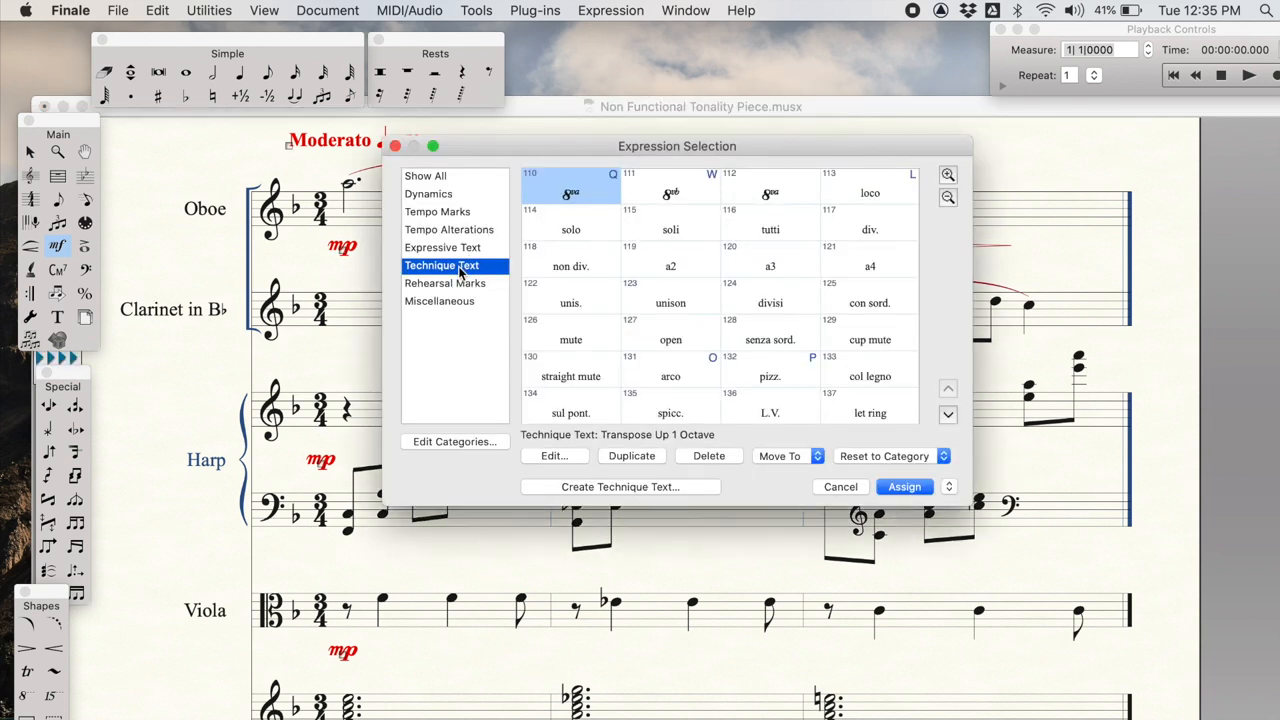
Assign the pizz. technique text to viola measure 1 and start playback.
click(768, 376)
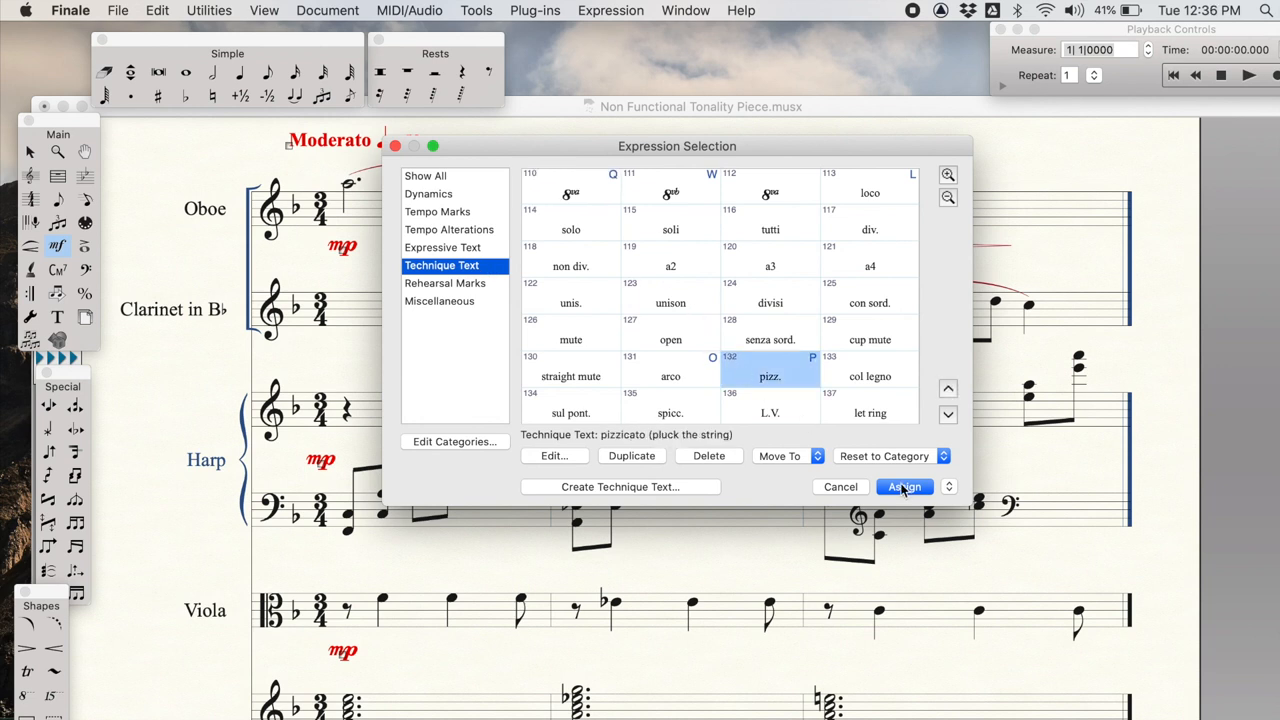
click(904, 488)
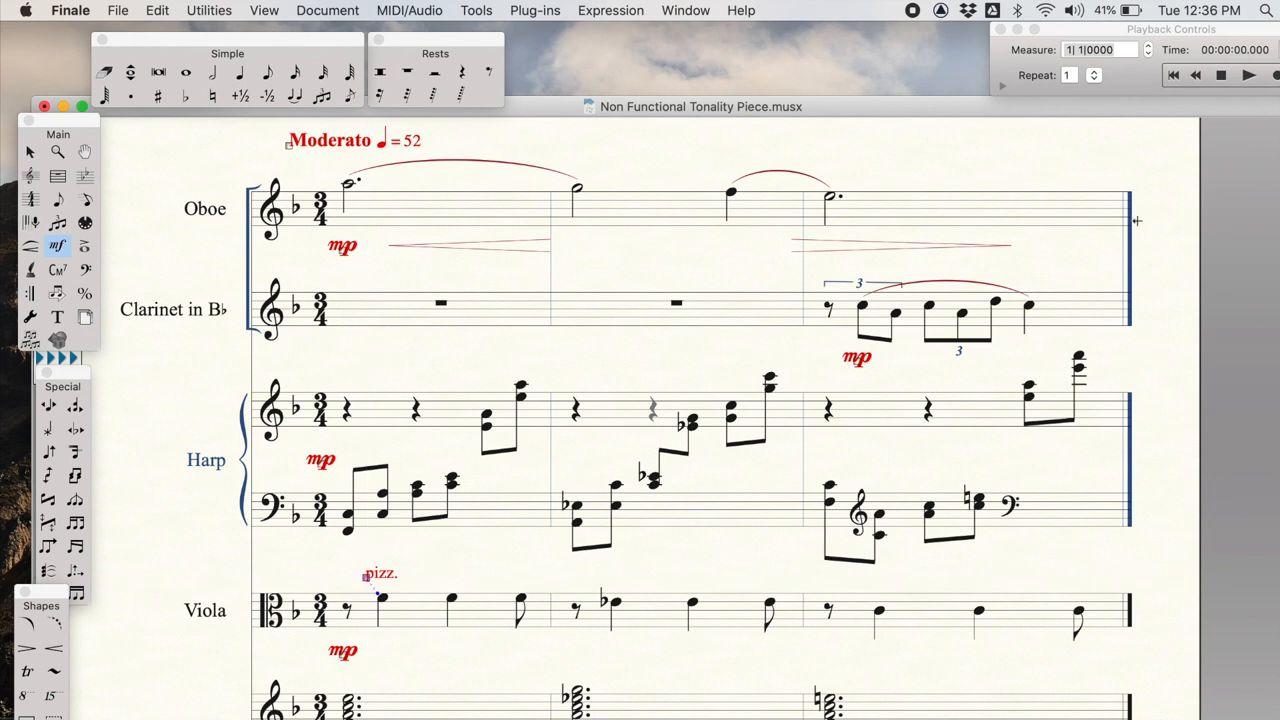
click(1248, 76)
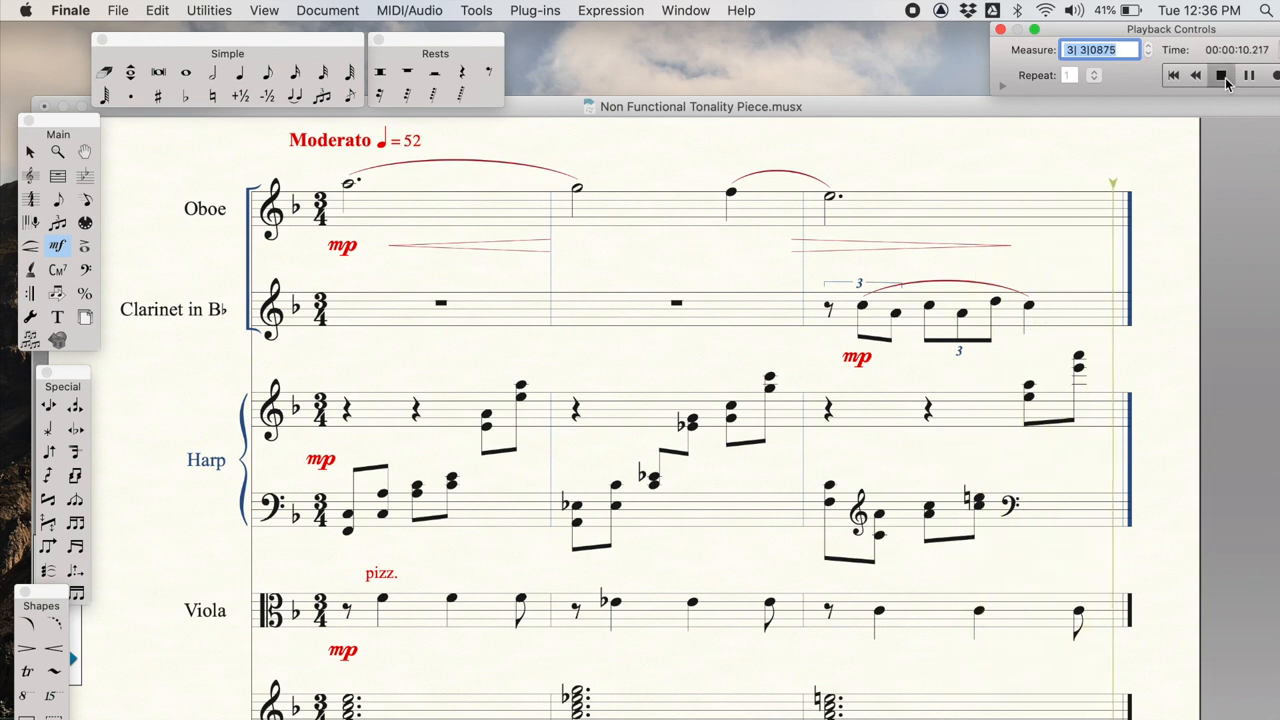
Transpose the viola up an octave and set its staff to treble clef.
click(1220, 76)
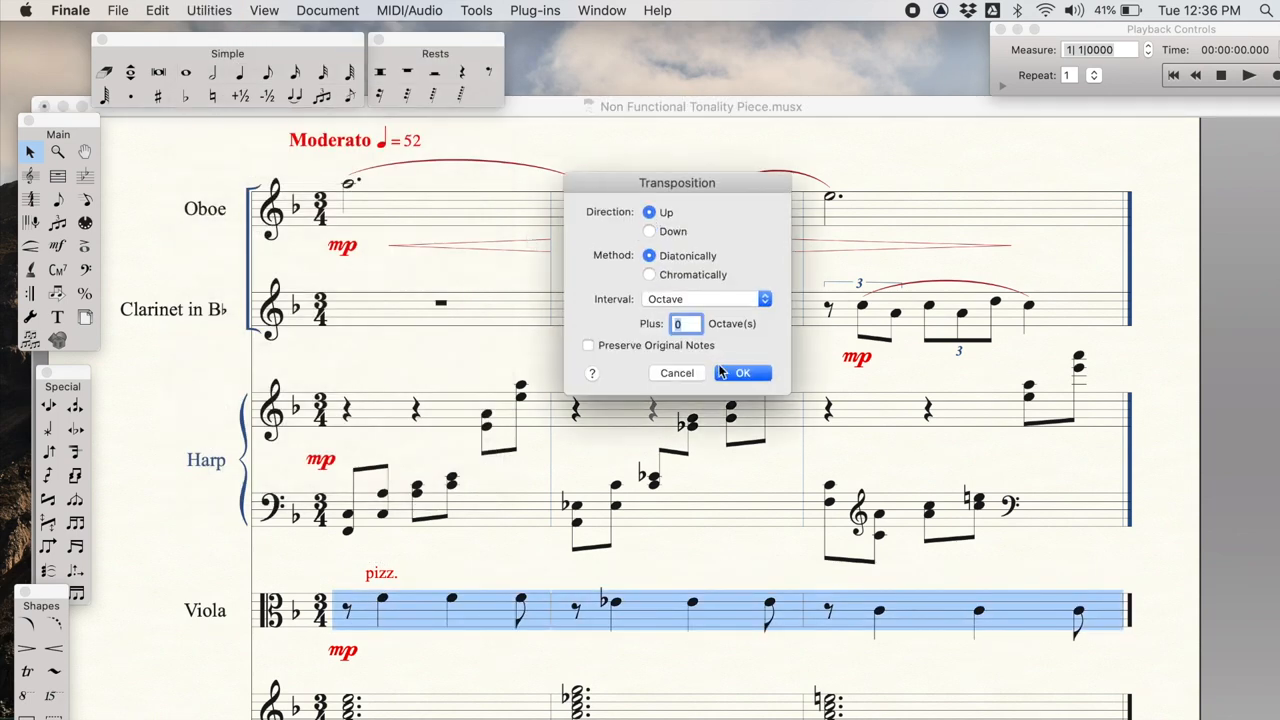
click(744, 372)
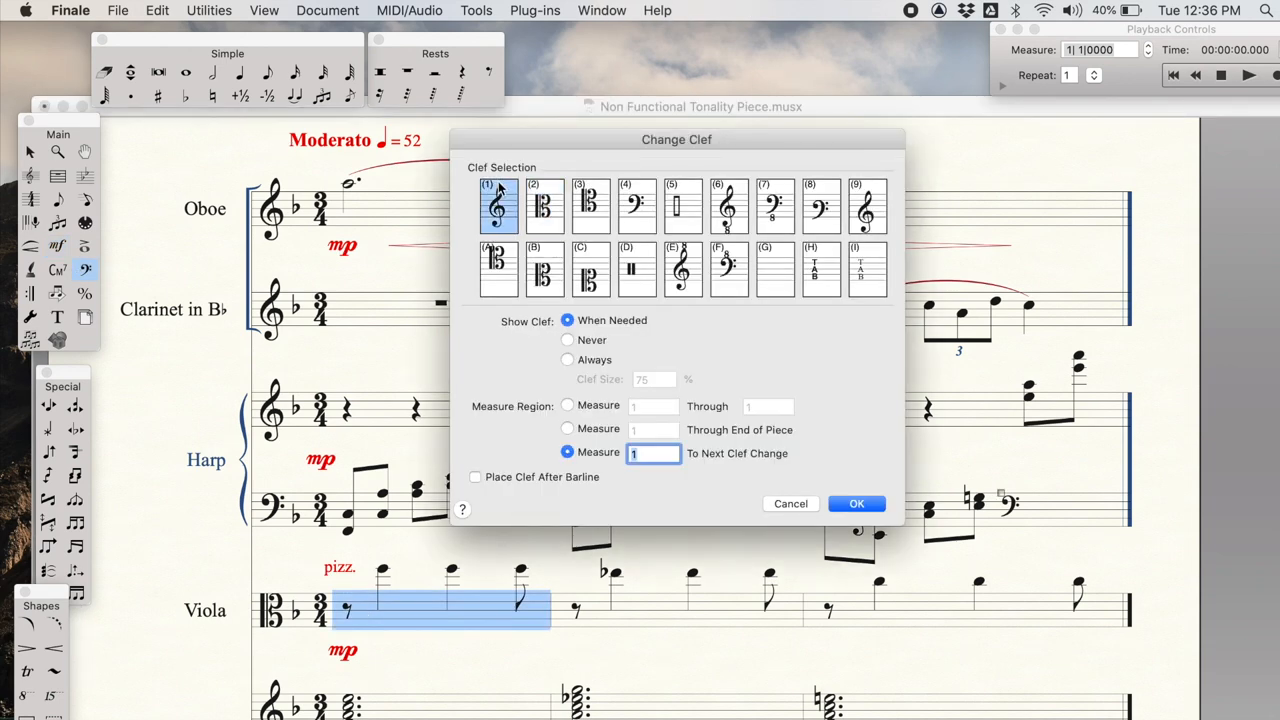
click(856, 504)
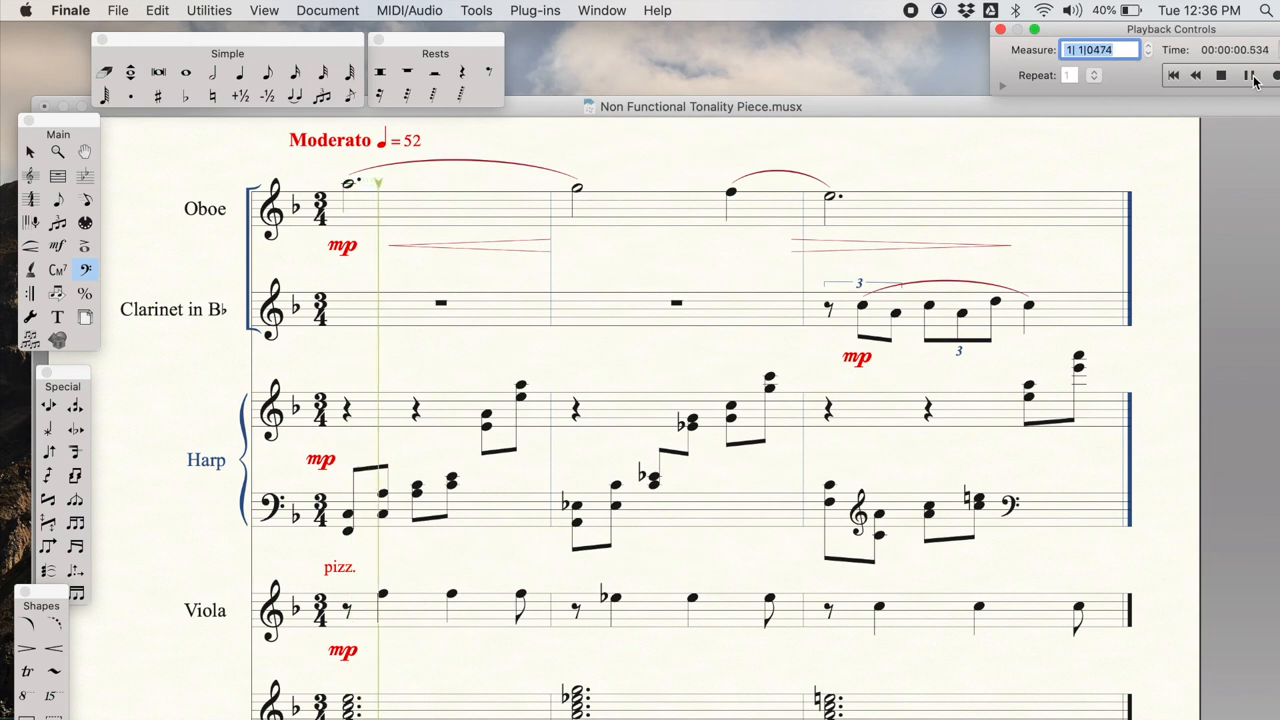
Play the passage back after the clef change, then stop playback.
click(1248, 76)
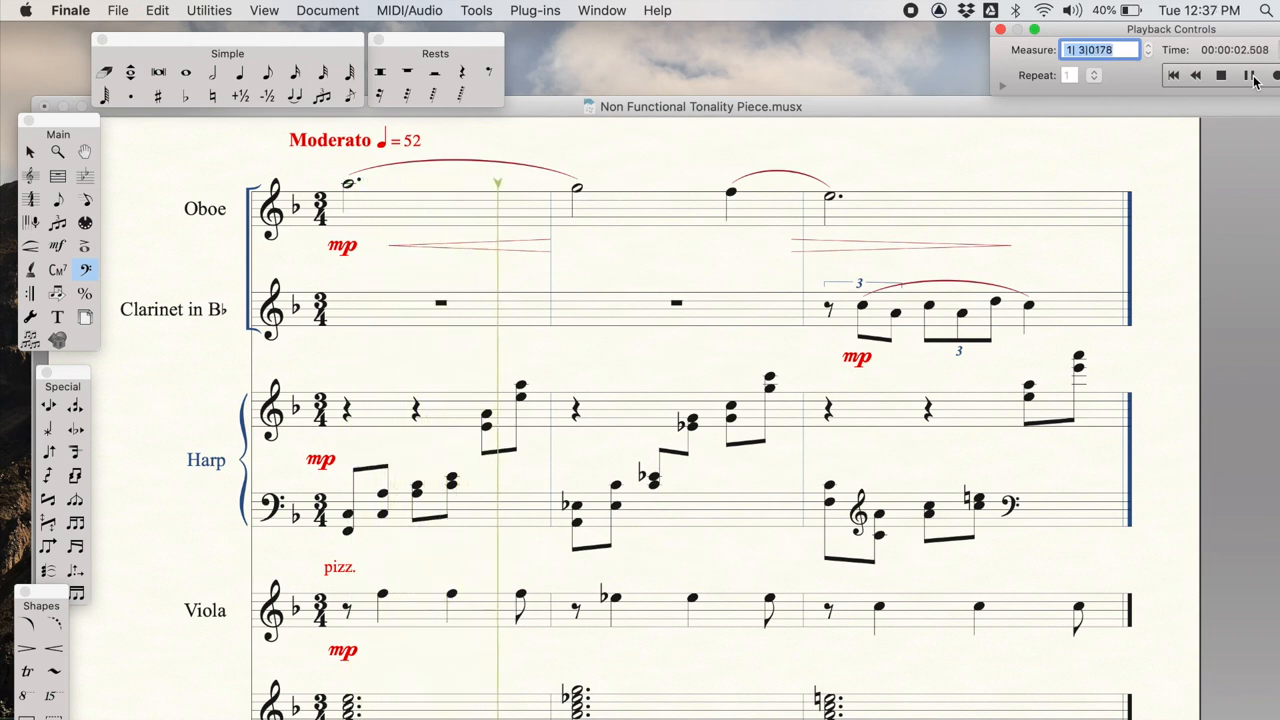
click(1248, 76)
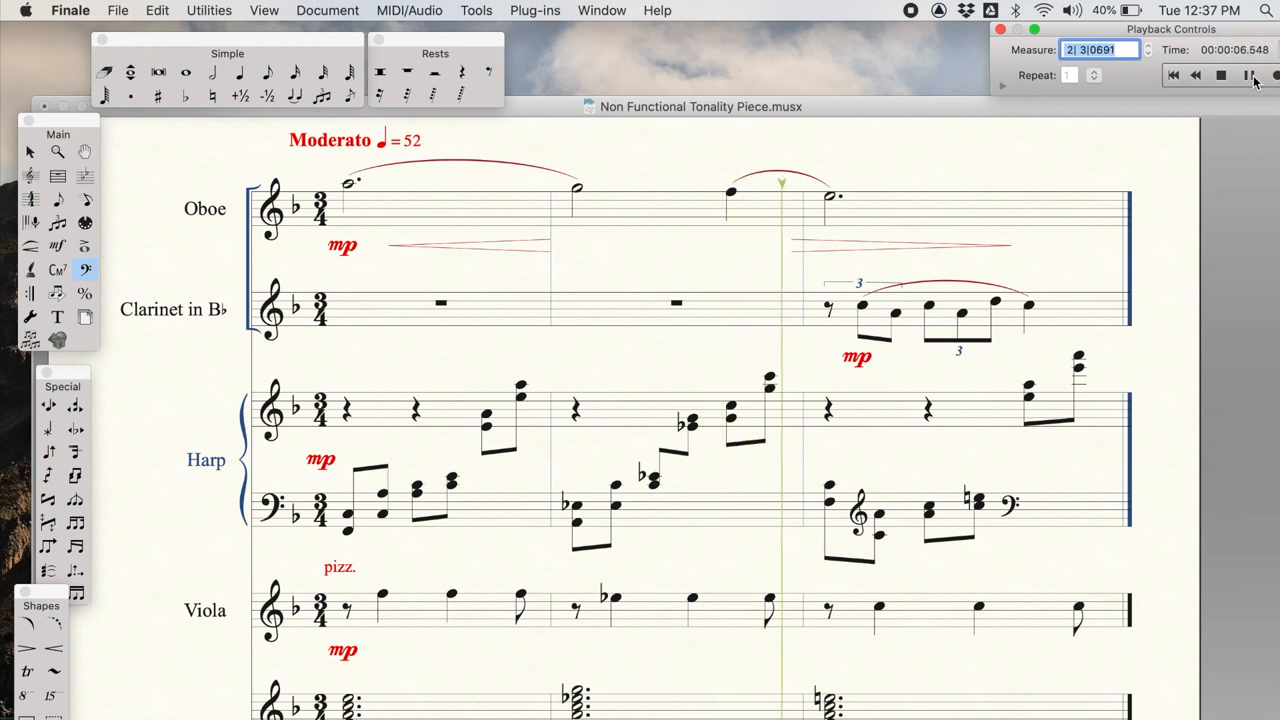
click(1248, 76)
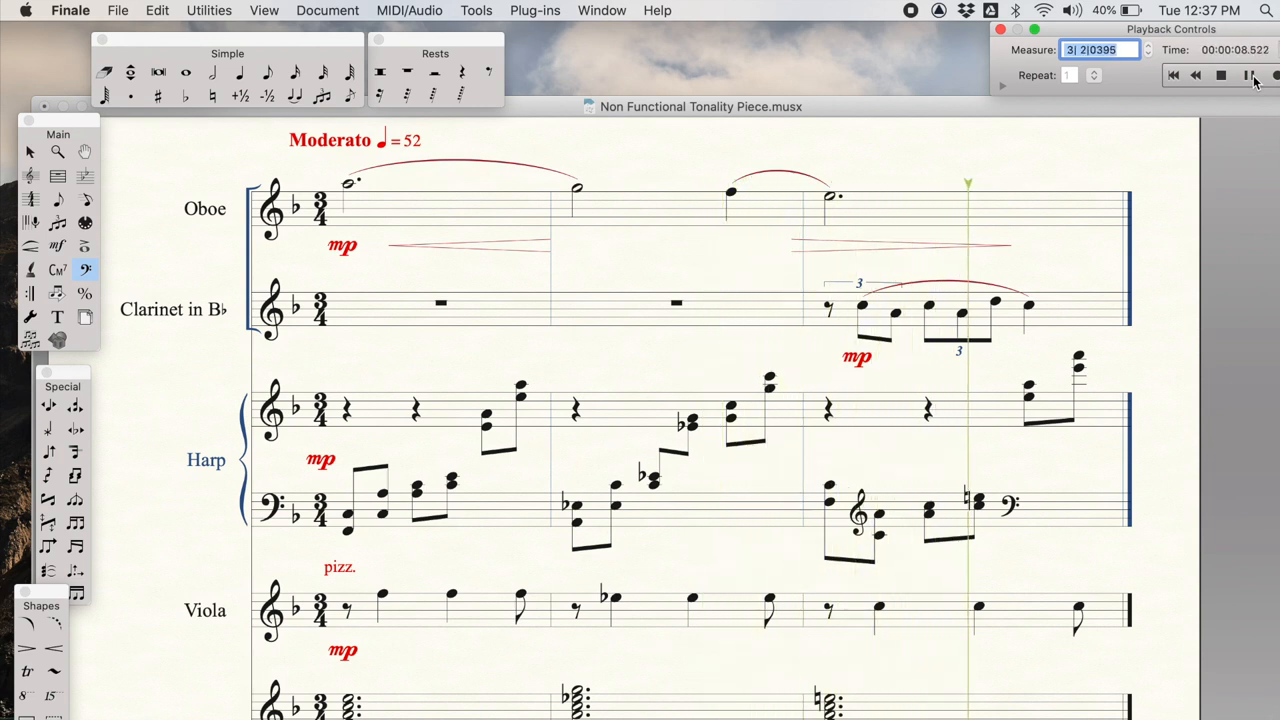
click(1220, 76)
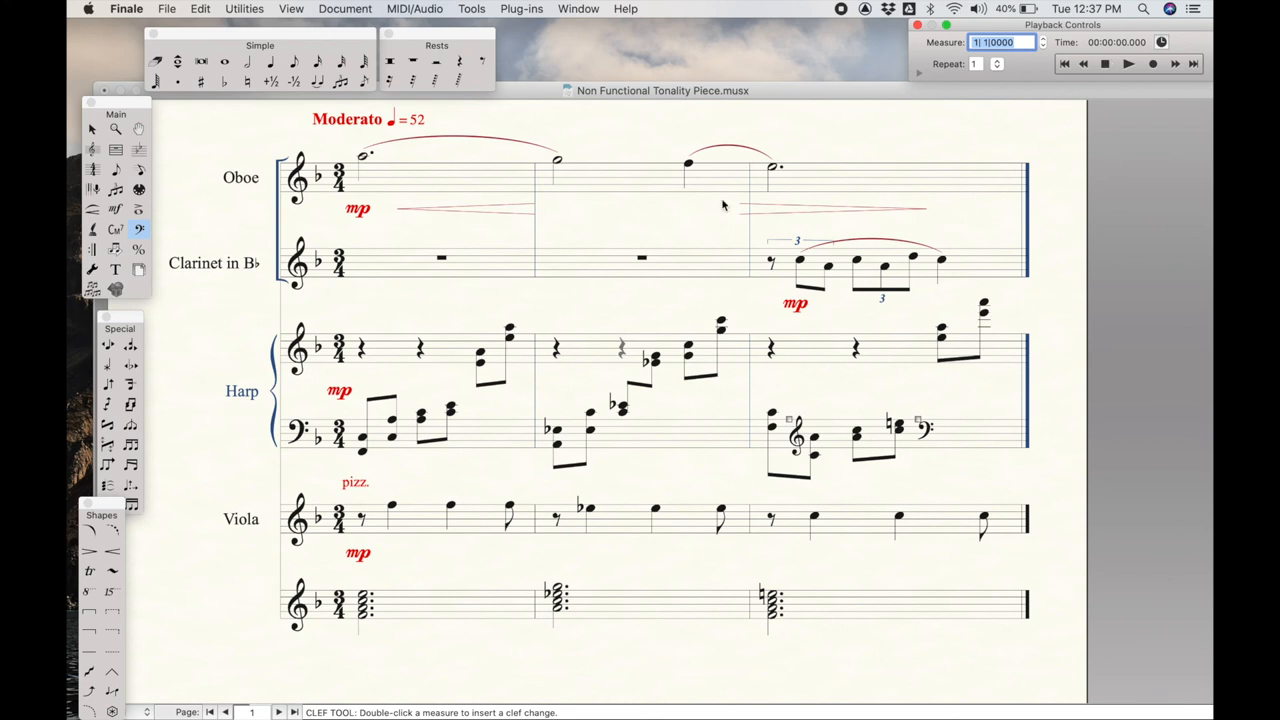
mouse_move(604, 664)
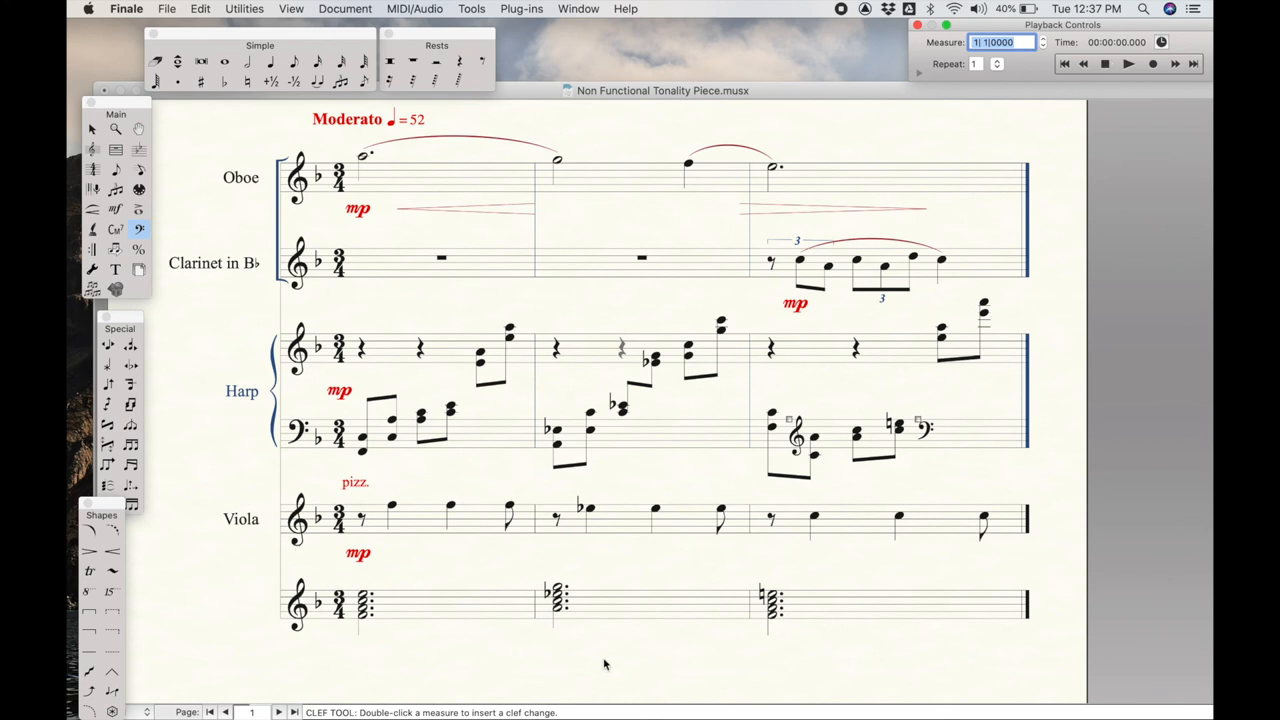
mouse_move(400, 596)
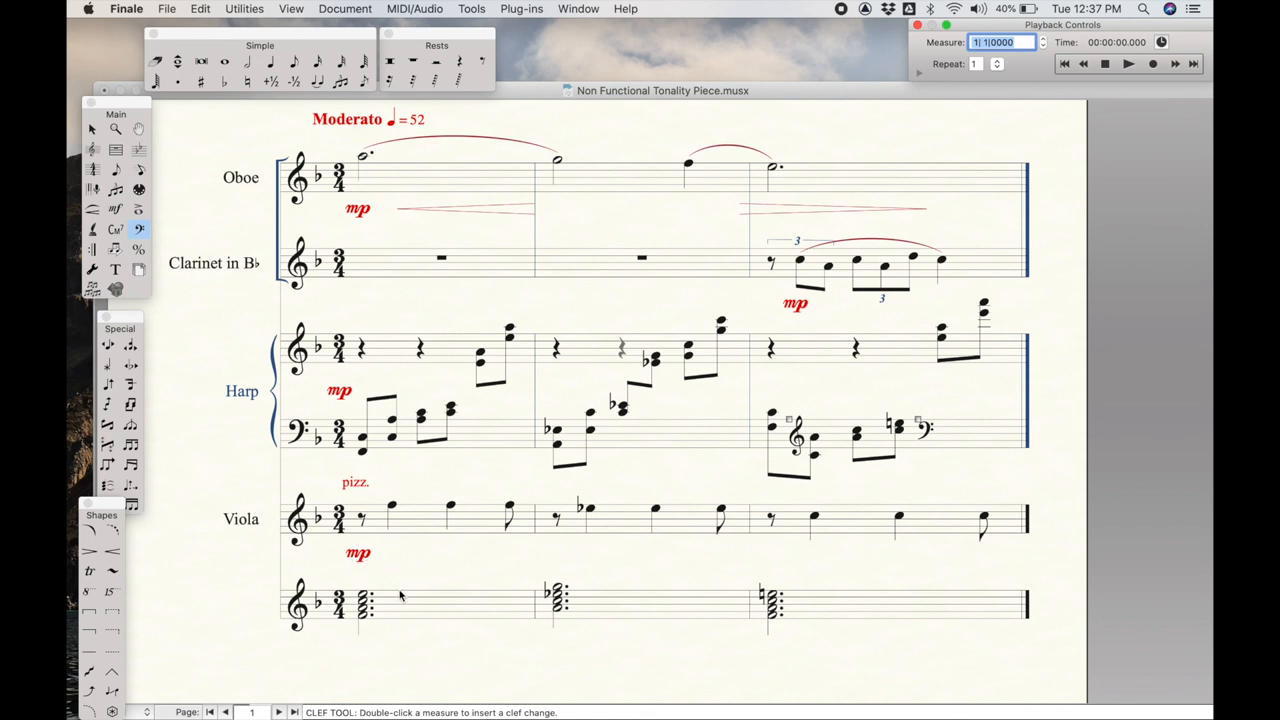
mouse_move(476, 488)
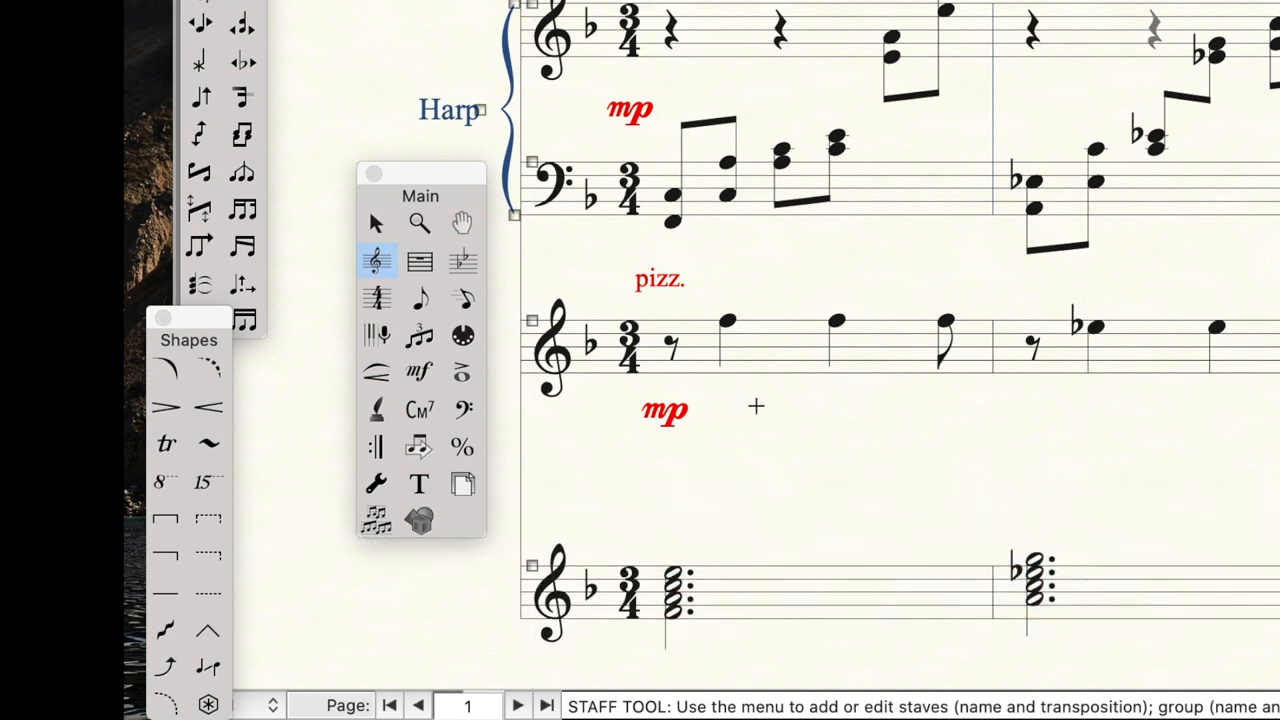
mouse_move(418, 372)
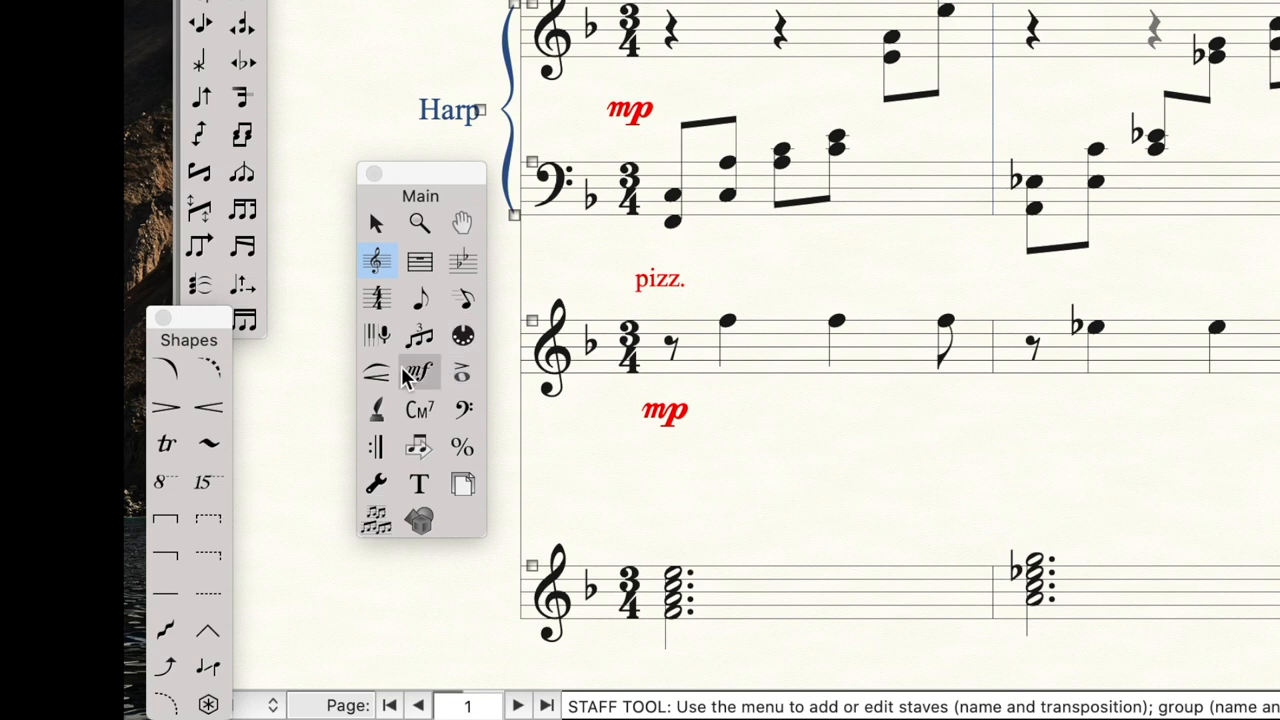
click(420, 372)
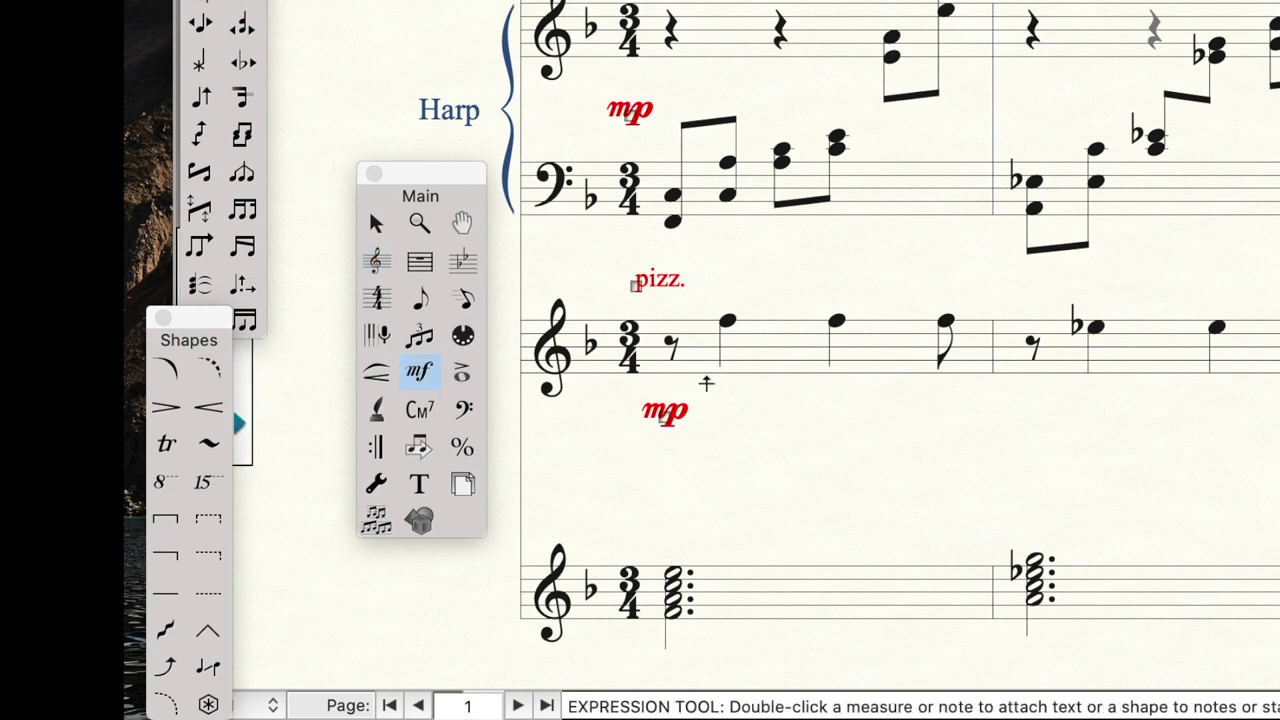
drag(664, 412, 718, 400)
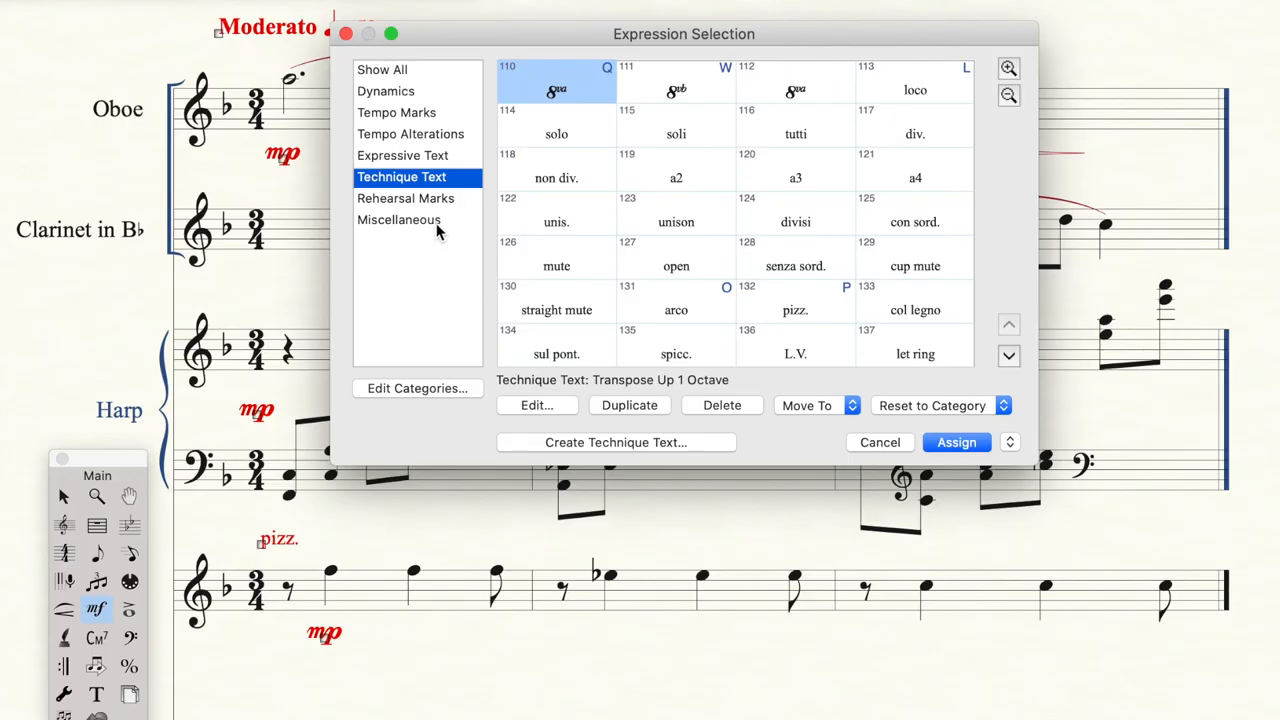
Create a new 18-point miscellaneous expression reading FM7.
click(400, 218)
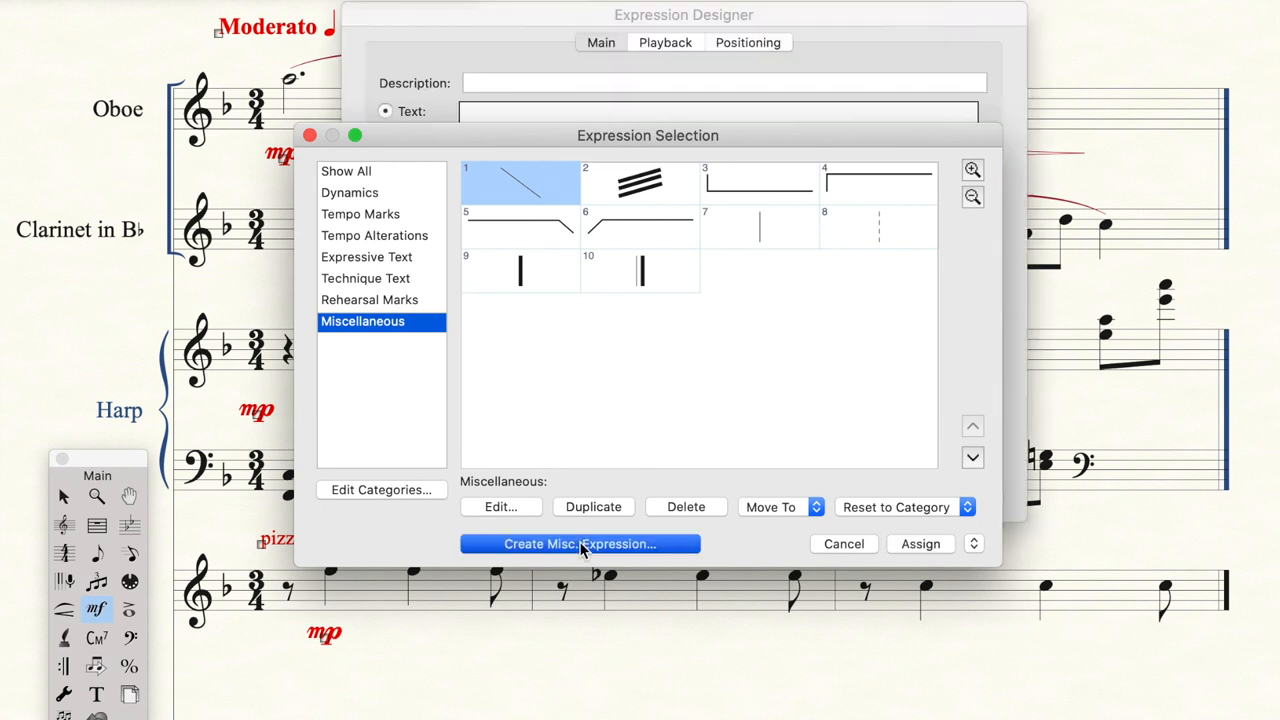
click(580, 544)
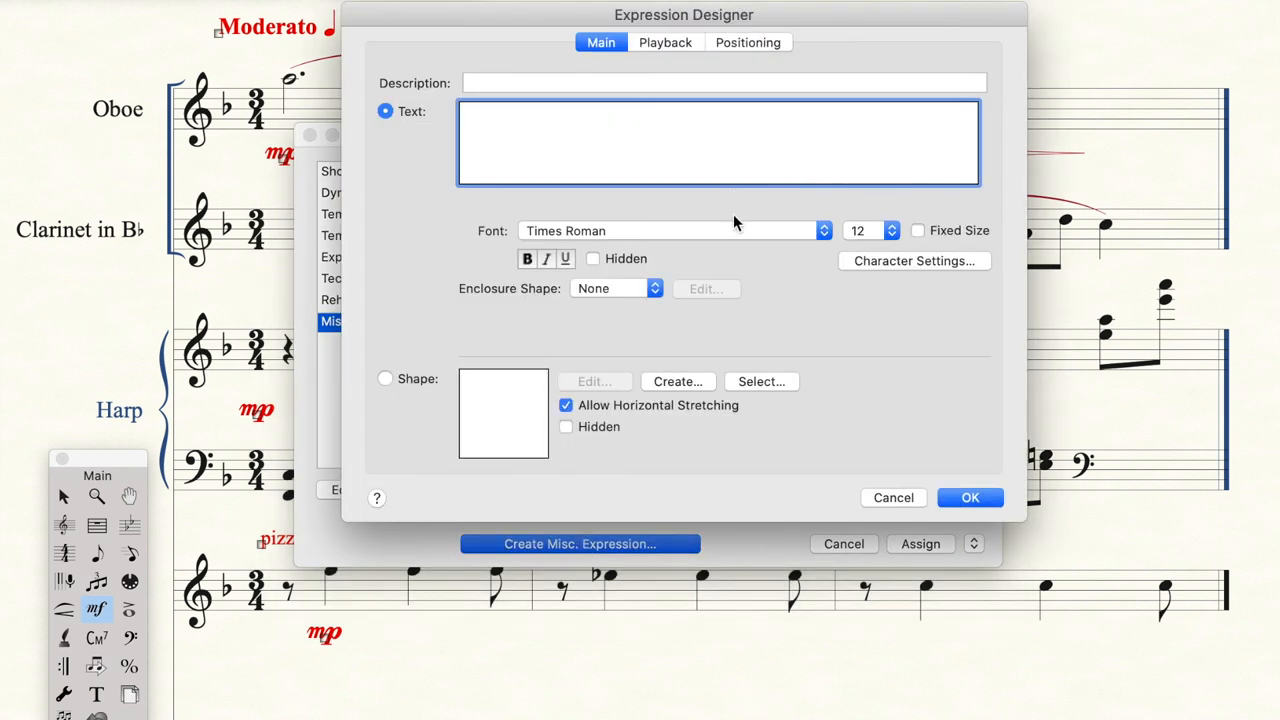
click(870, 232)
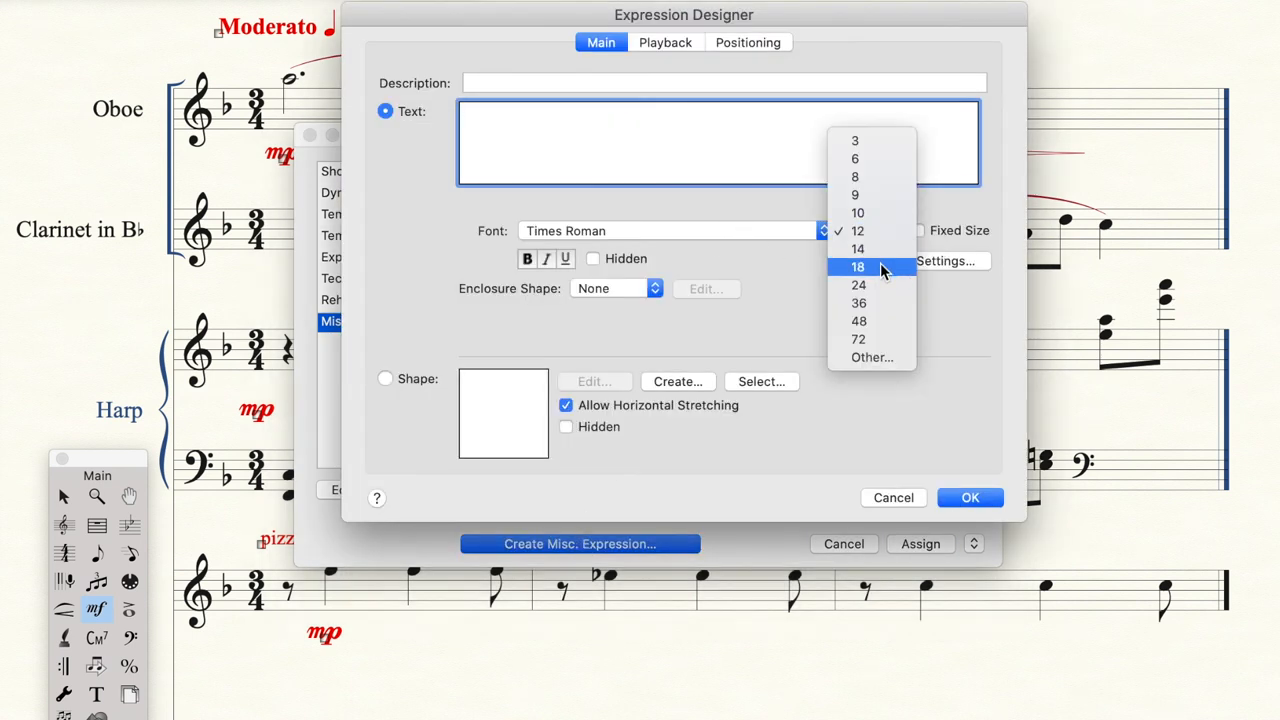
click(858, 268)
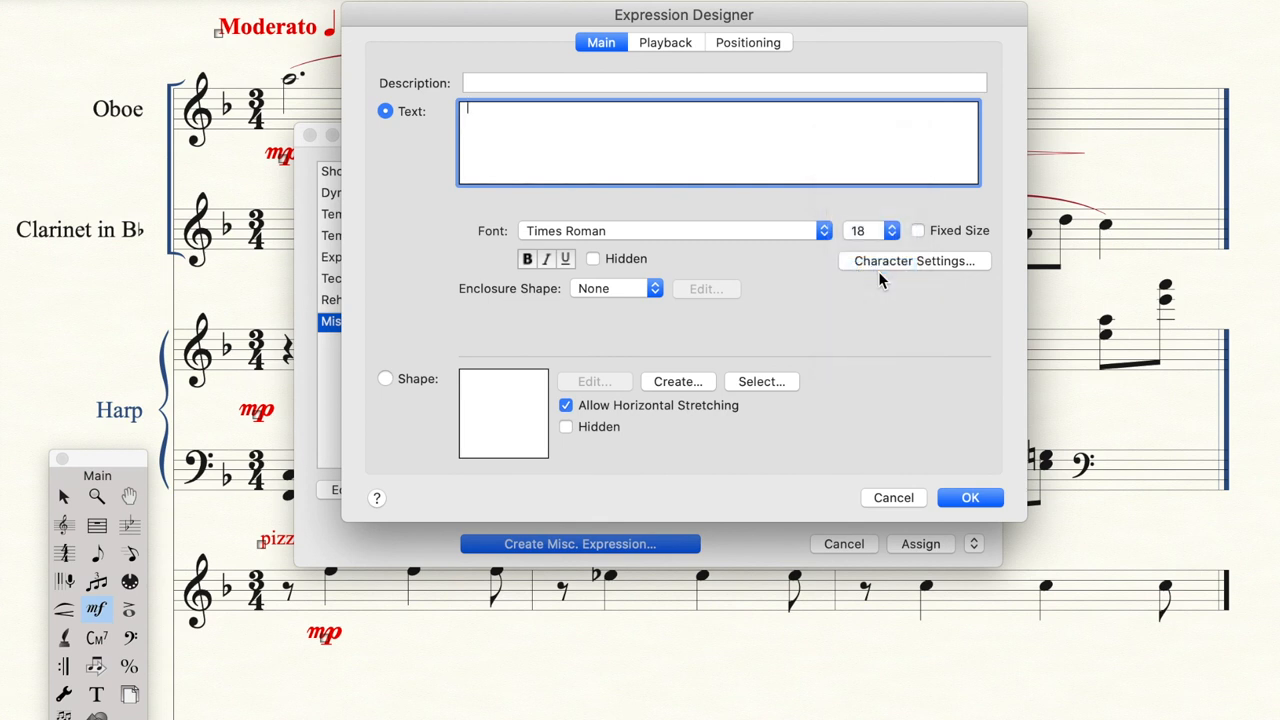
mouse_move(560, 114)
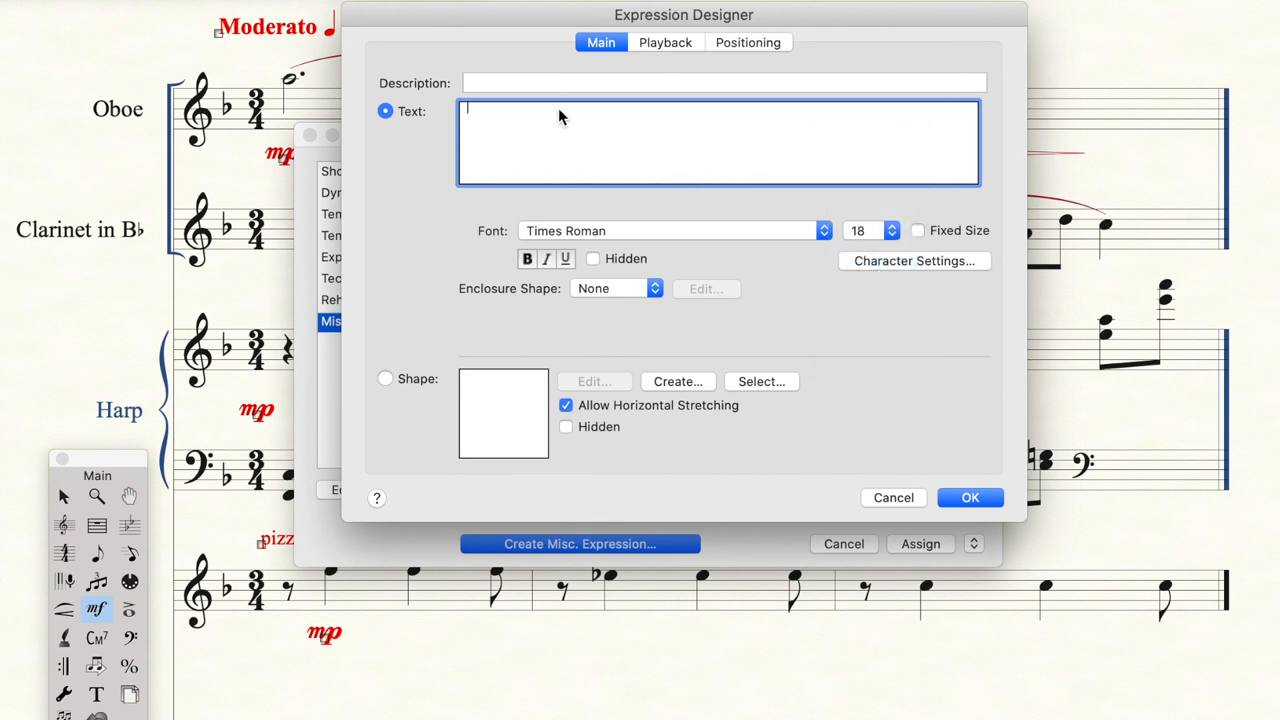
text(FM)
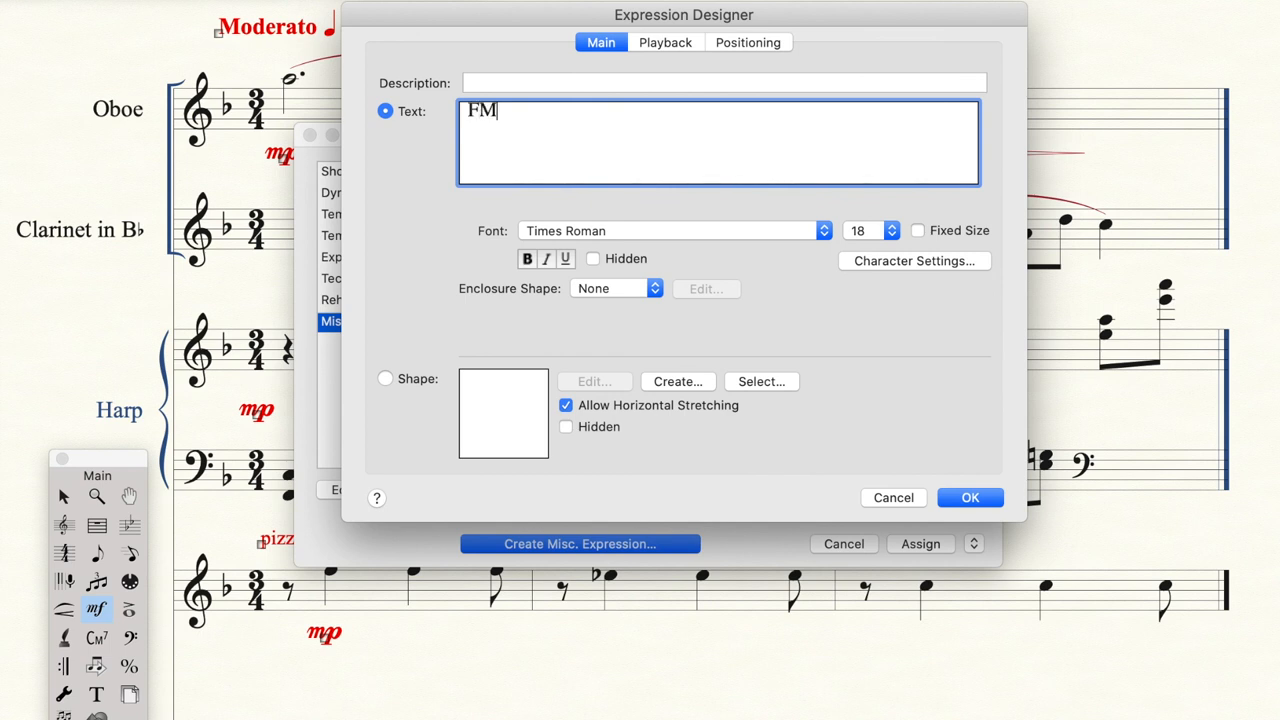
text(7)
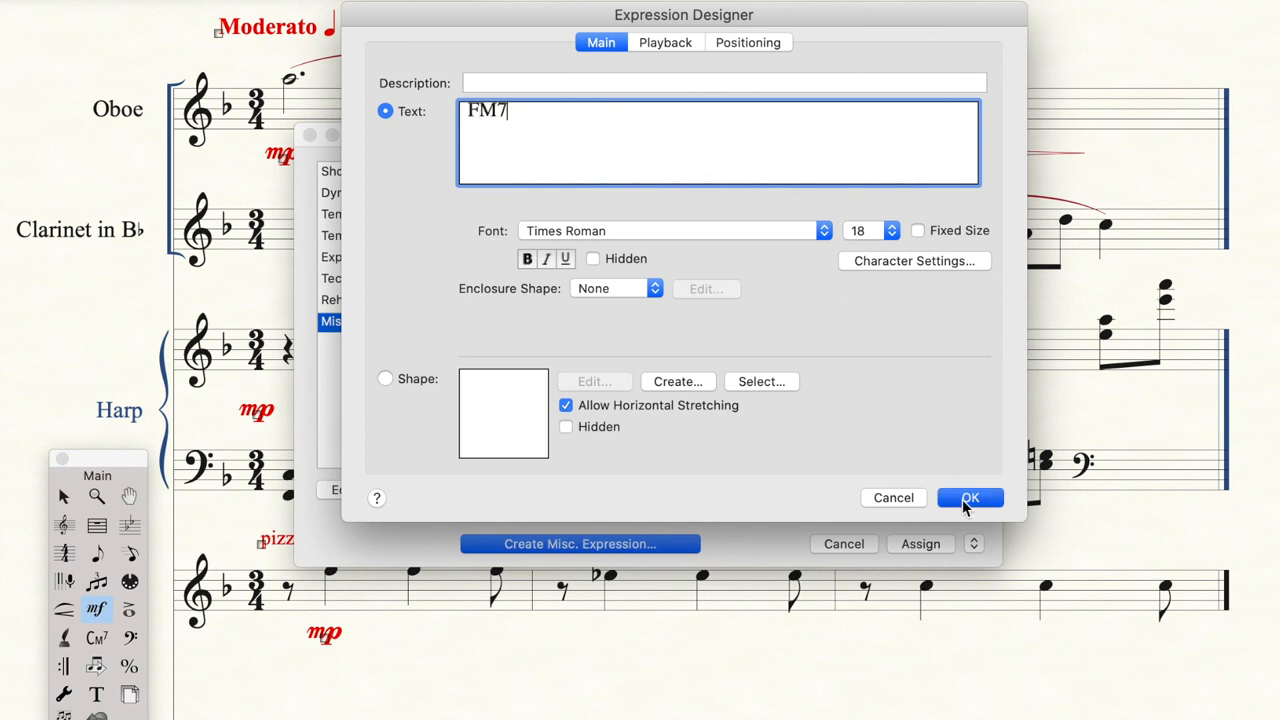
click(968, 496)
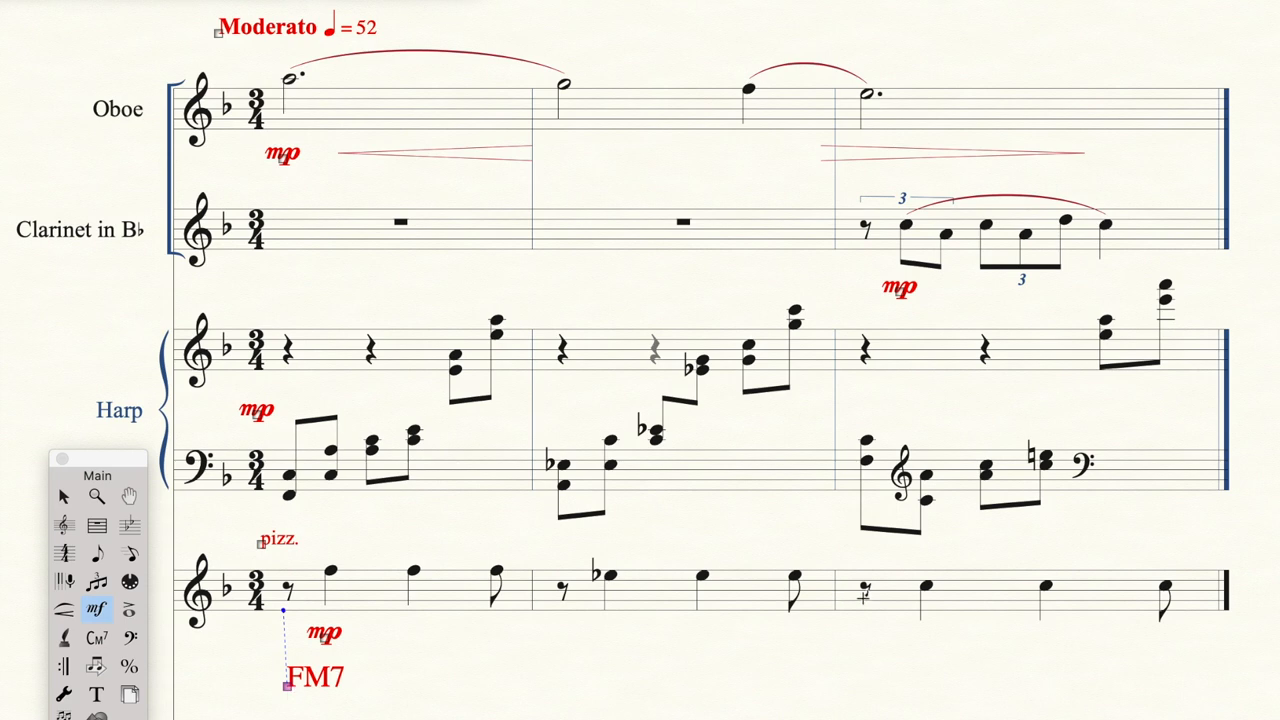
Assign another FM7 below the viola's third measure.
double_click(288, 690)
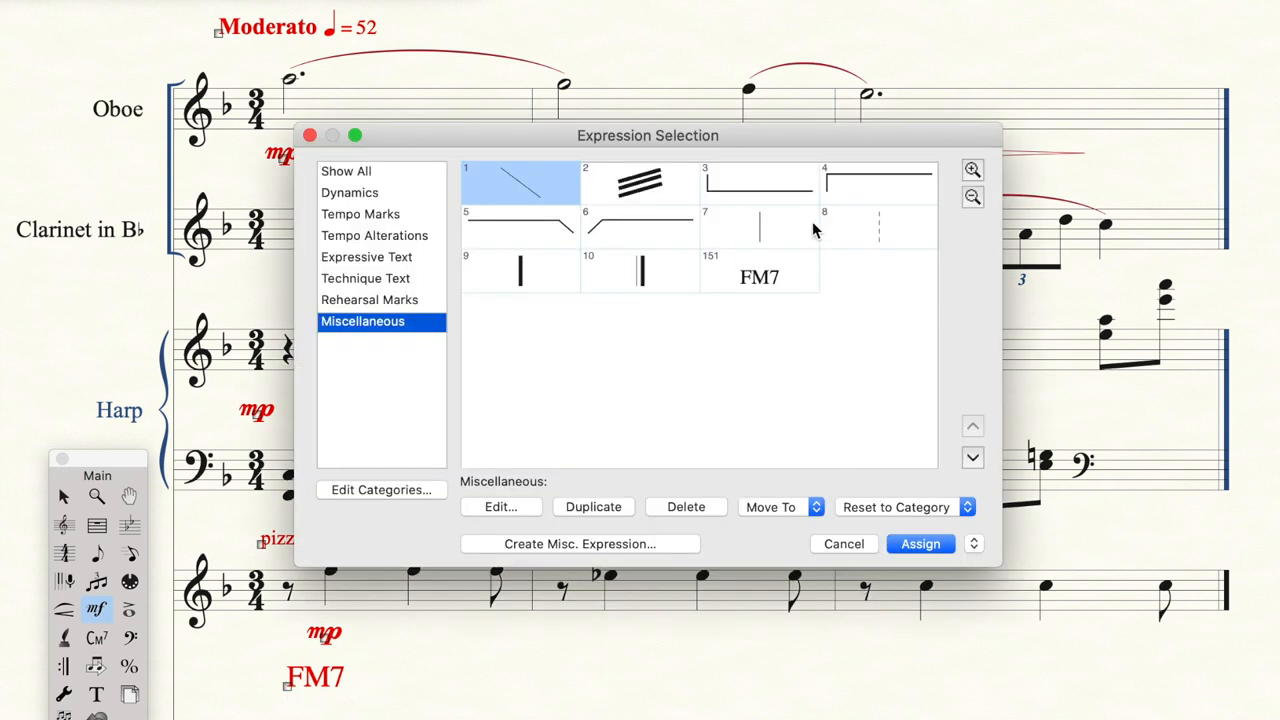
click(920, 544)
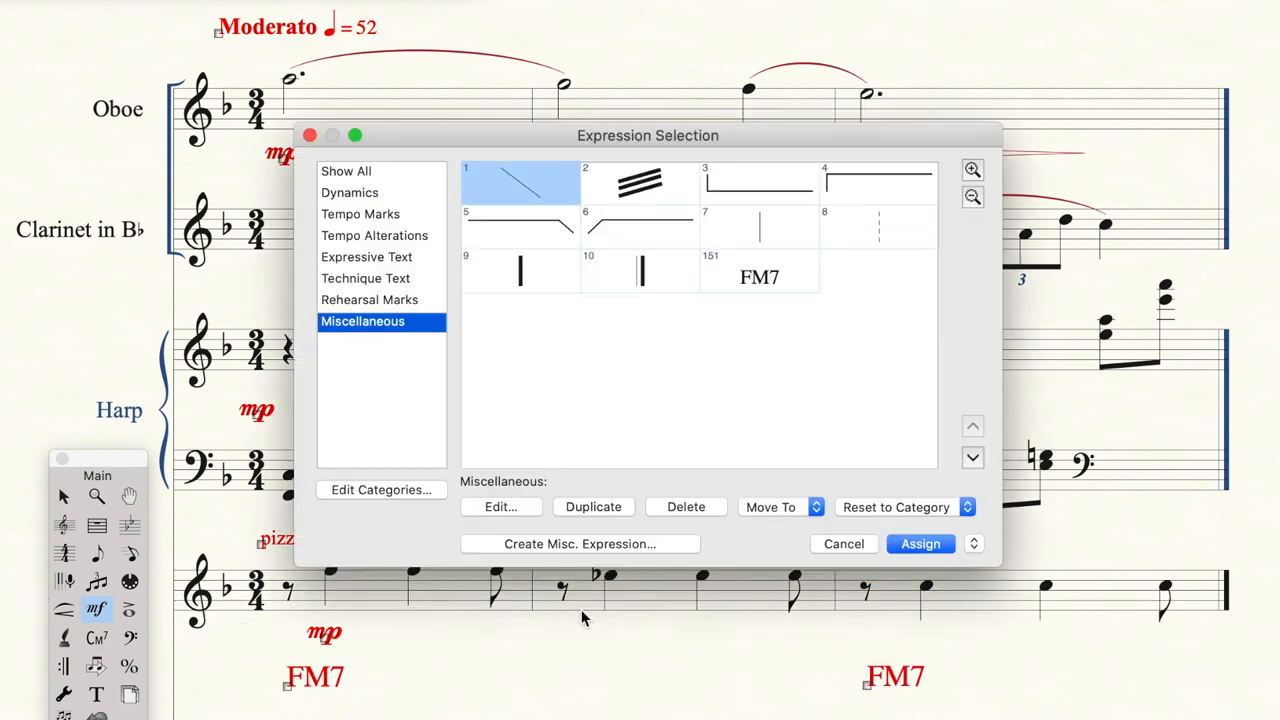
click(760, 276)
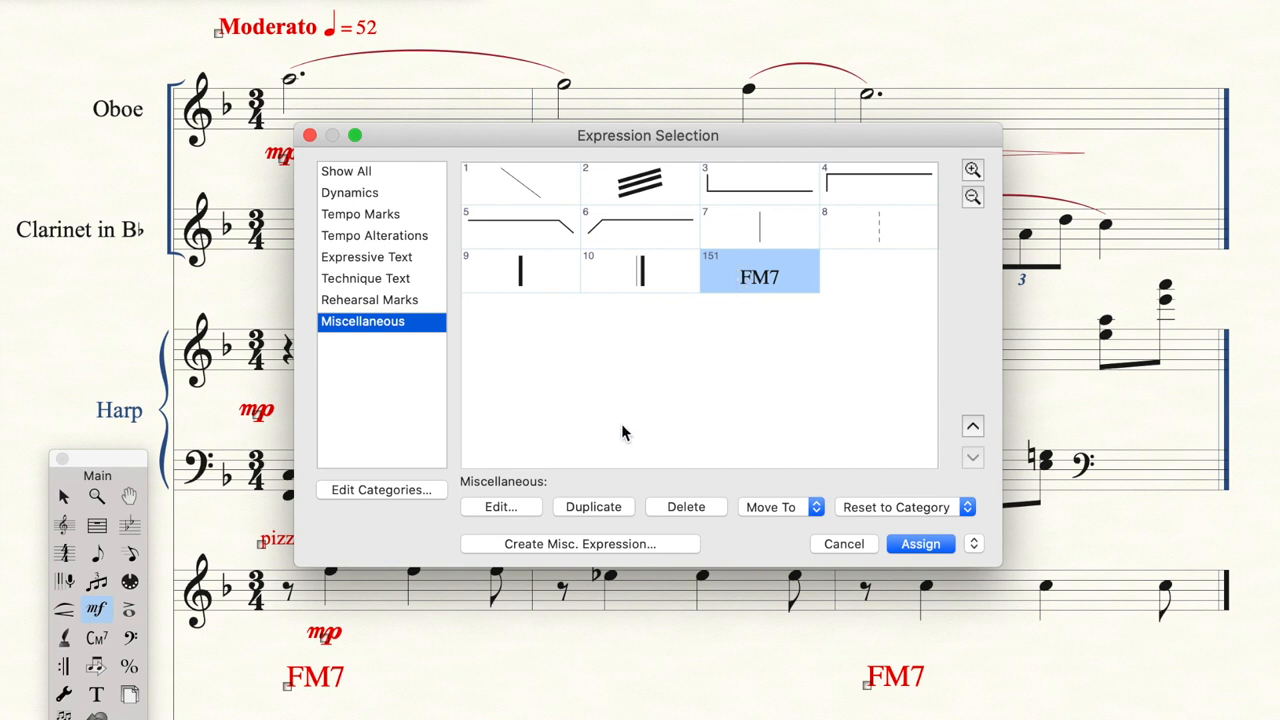
Duplicate FM7, edit it to aø7, and assign it under viola measure 2.
click(592, 506)
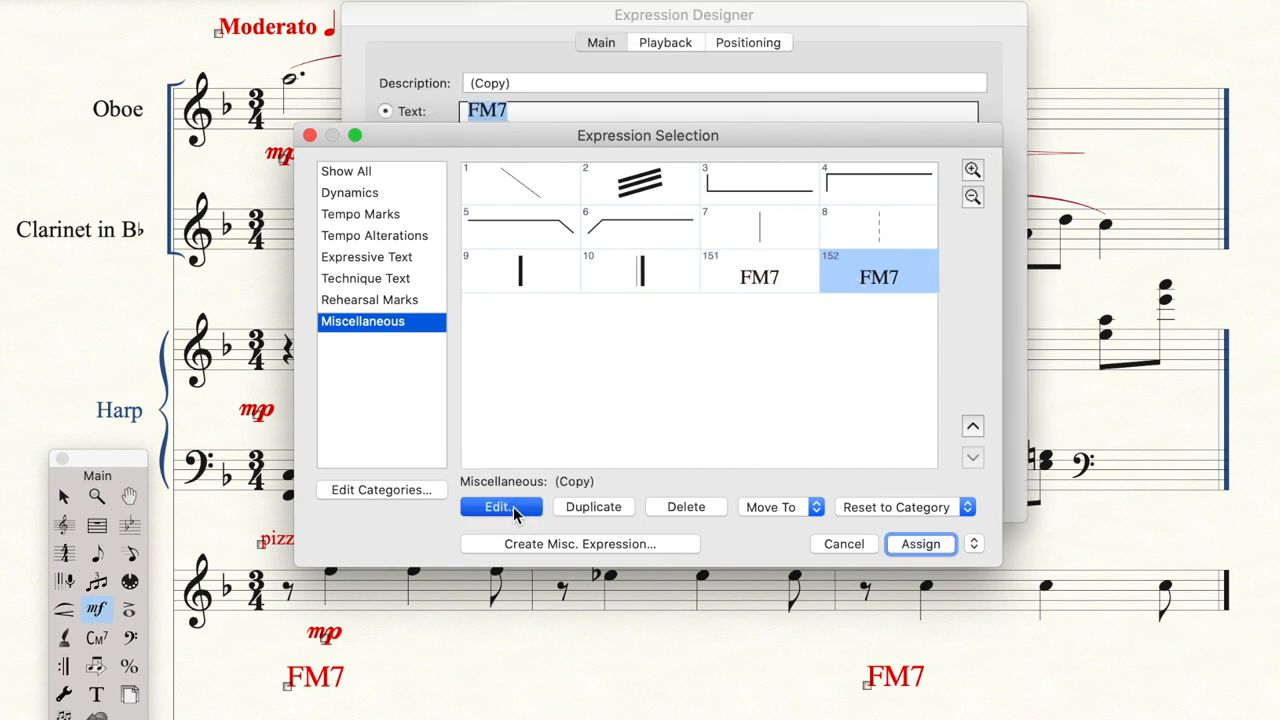
click(500, 508)
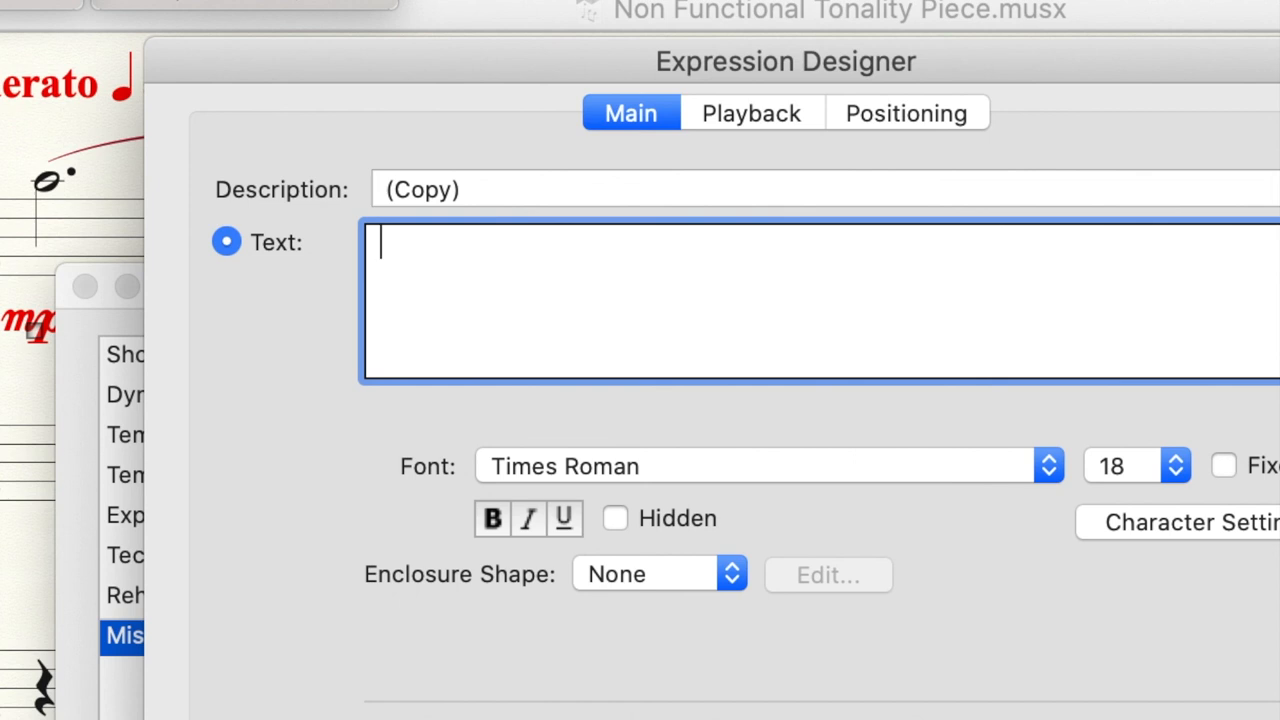
text(aø)
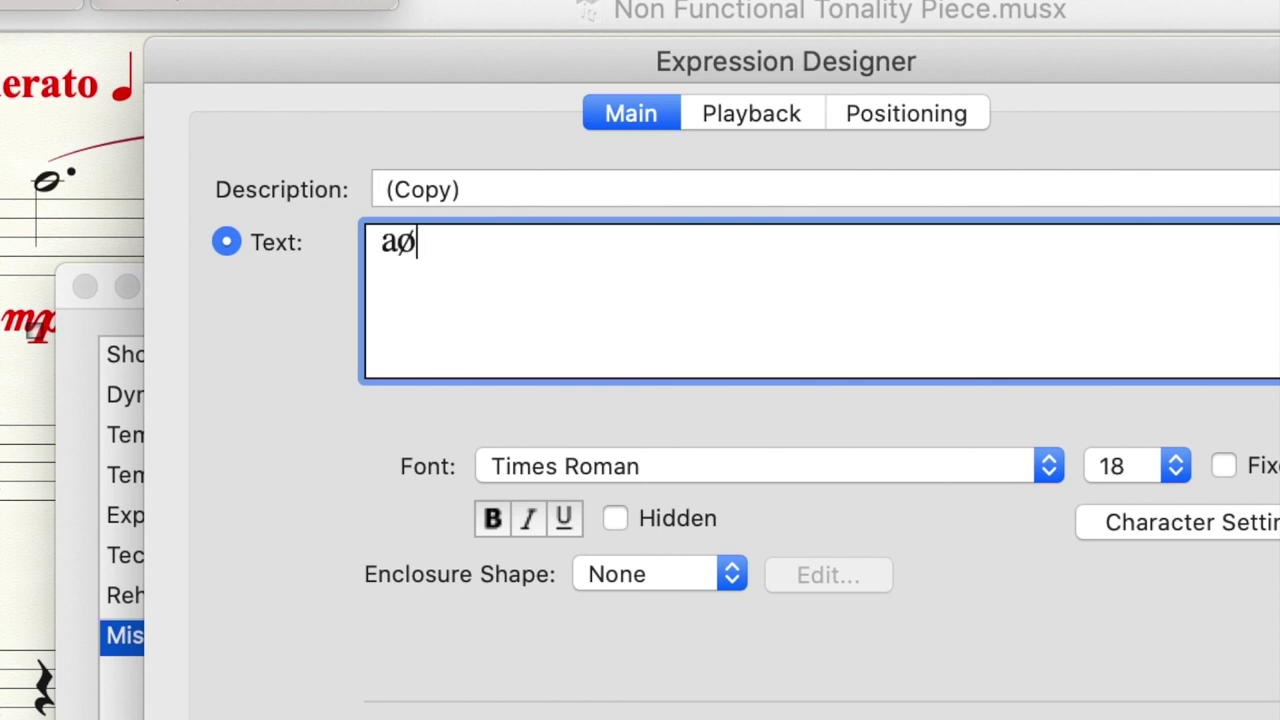
text(7)
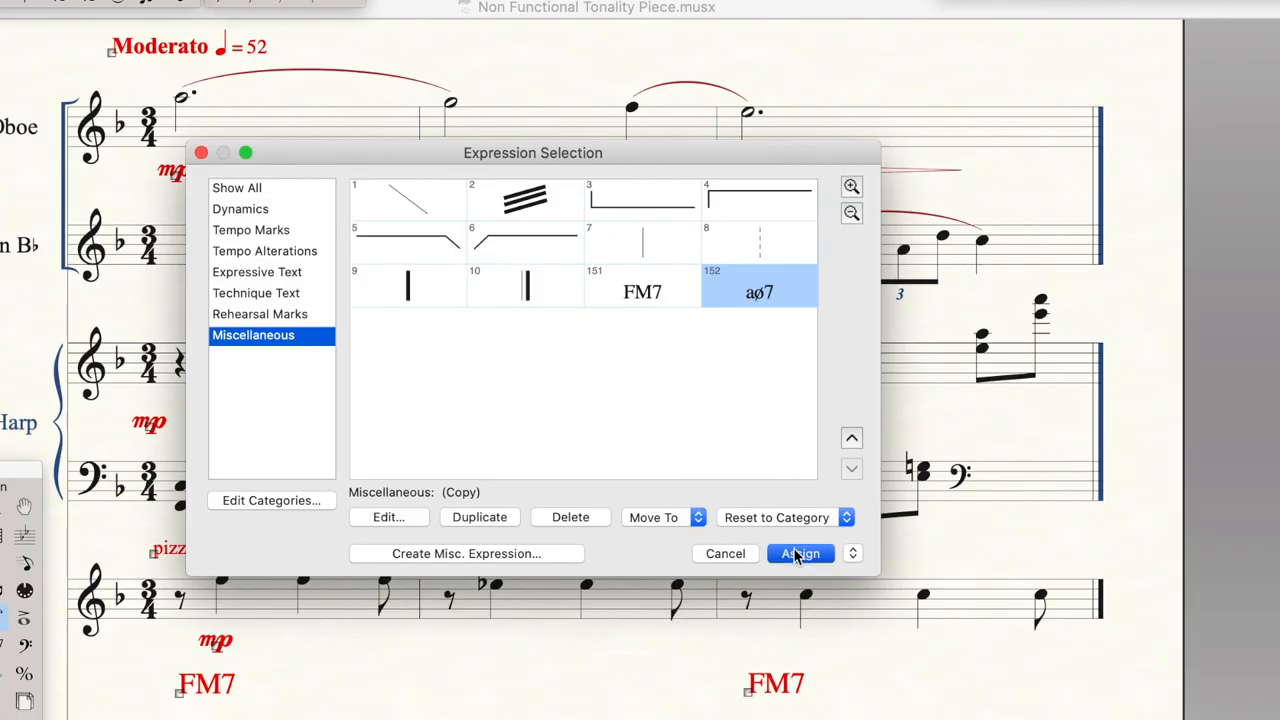
click(800, 552)
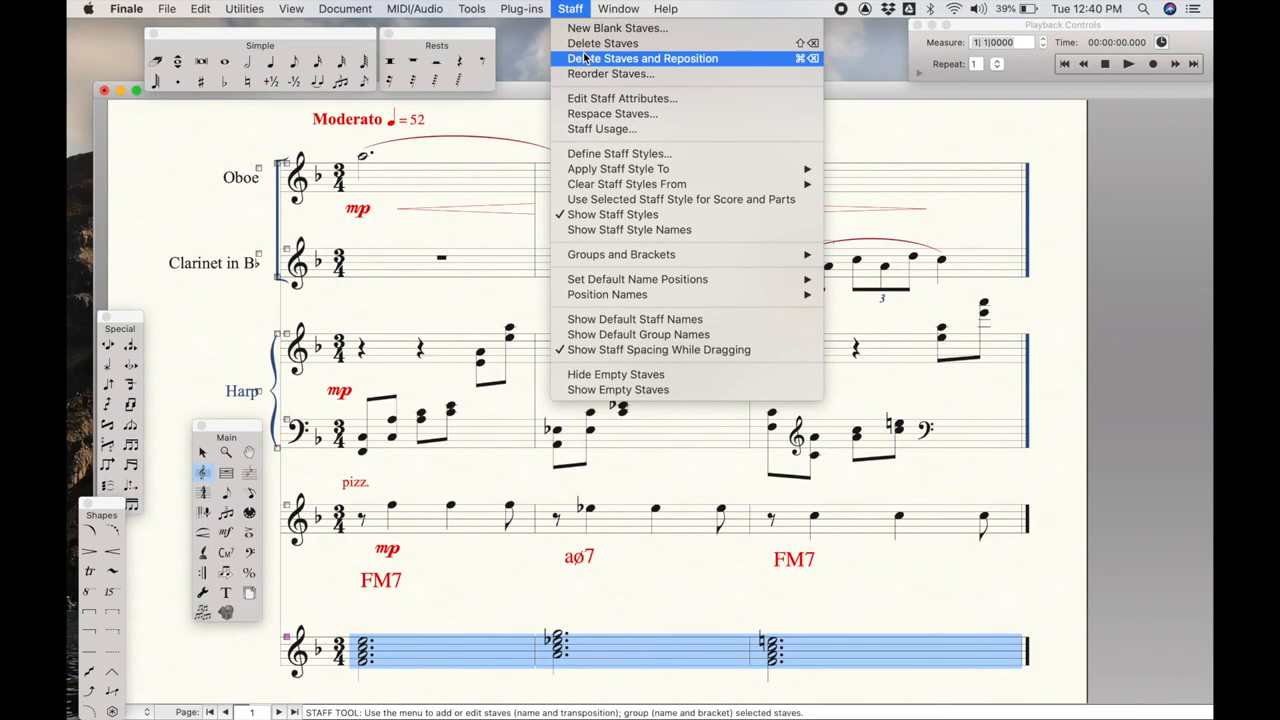
Delete the empty bottom staff with Delete Staves and Reposition.
click(644, 58)
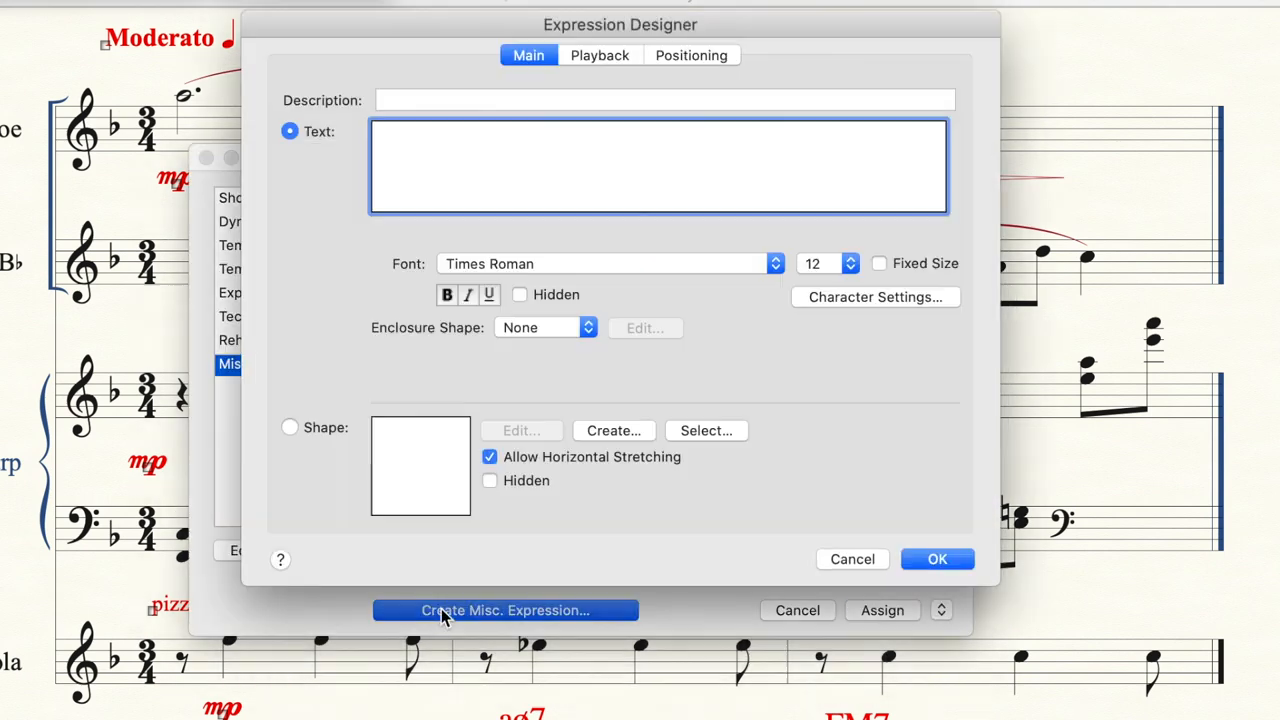
Design a shape expression with an ellipse circle and assign it to the oboe's quarter note.
click(290, 428)
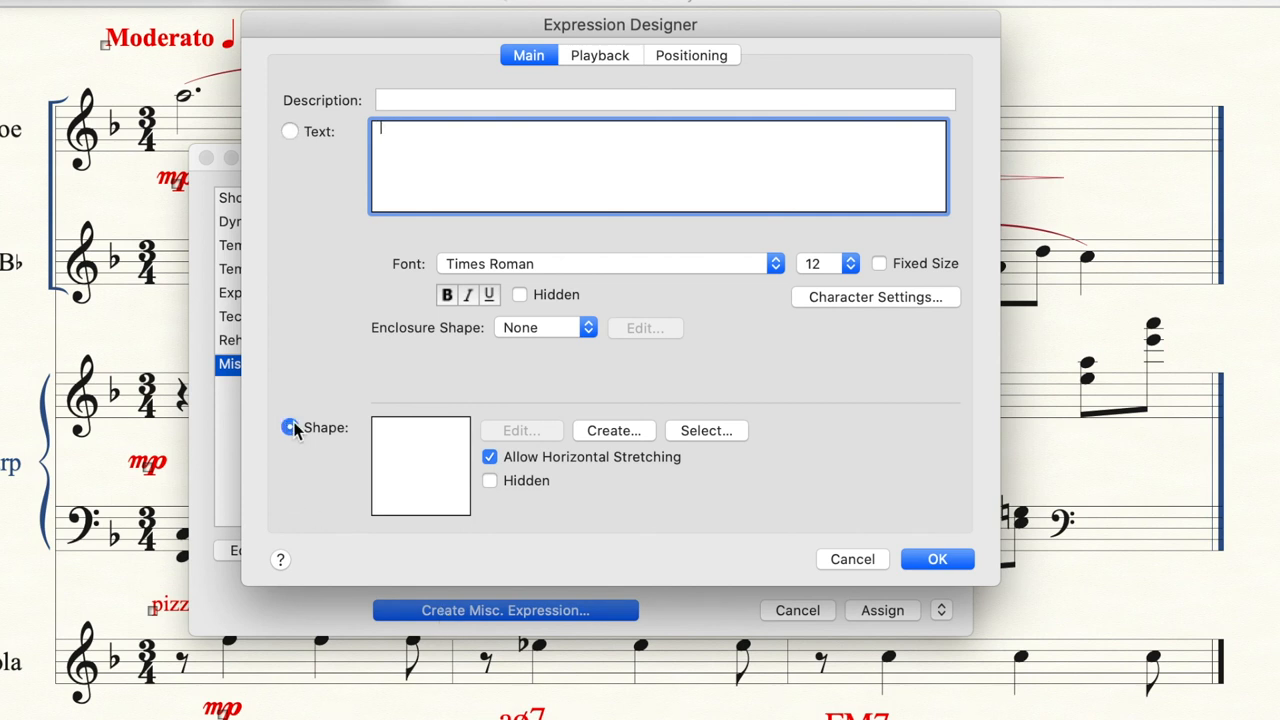
click(612, 430)
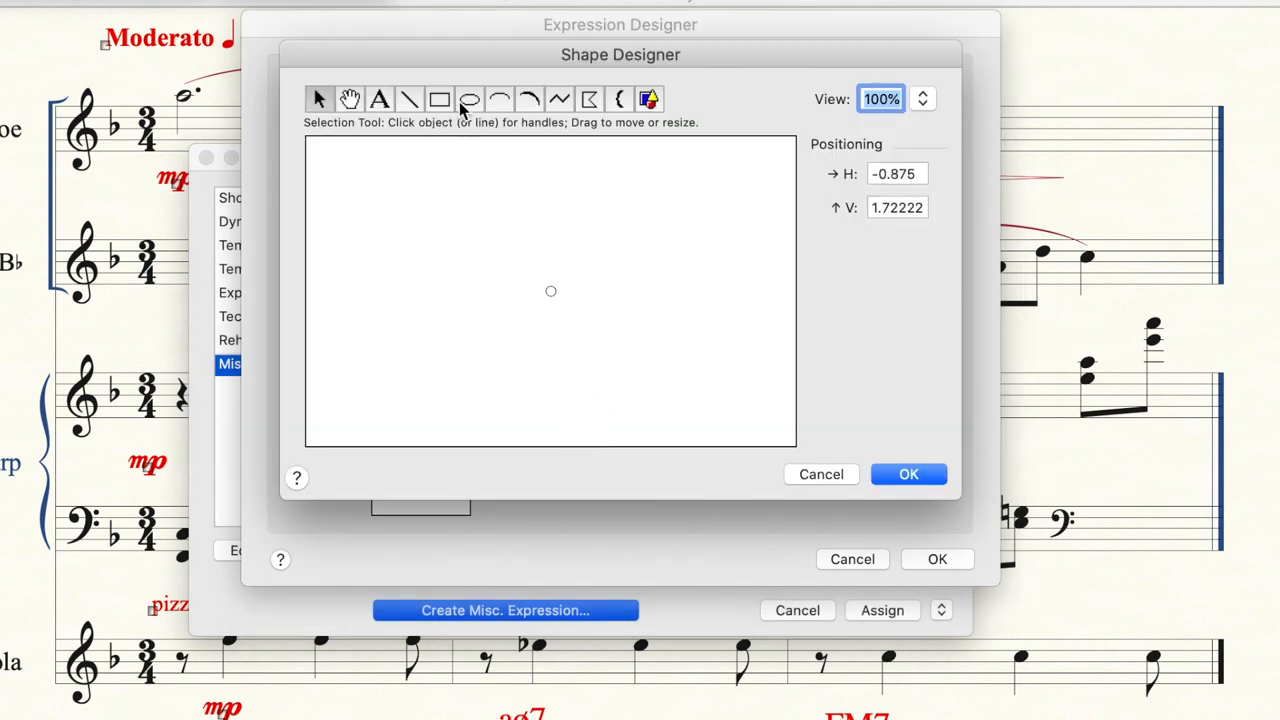
click(470, 100)
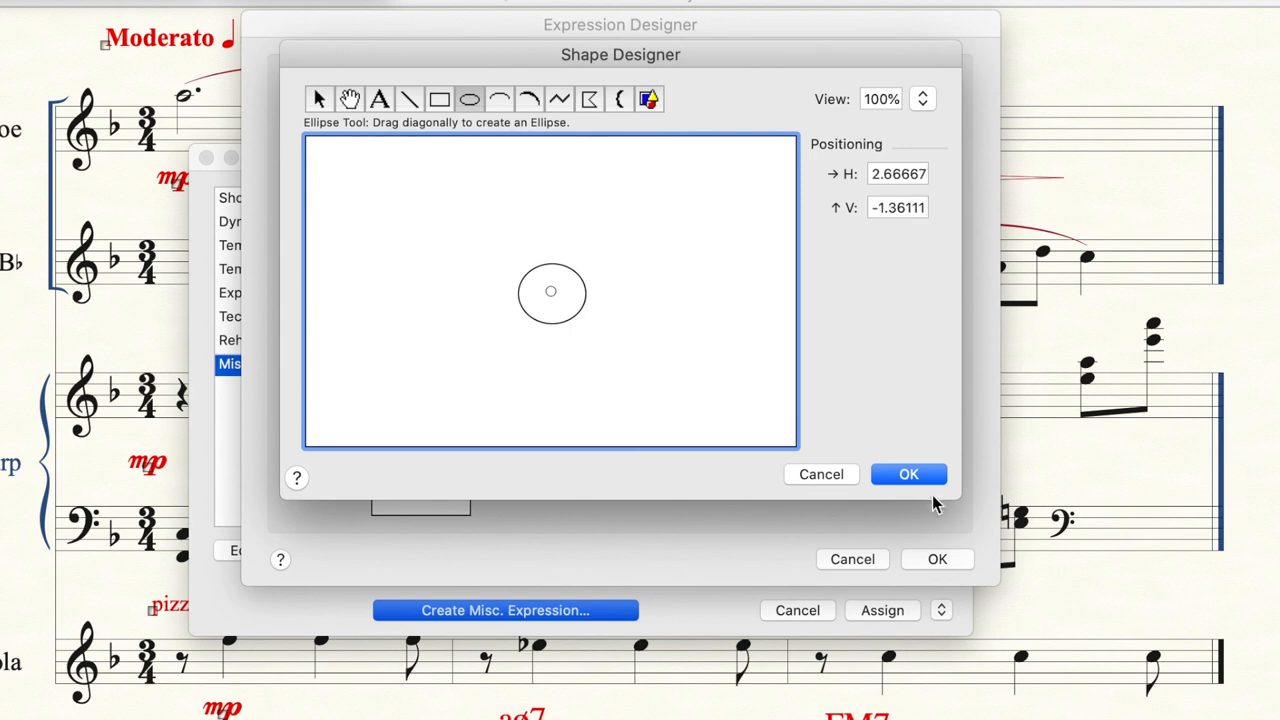
click(908, 472)
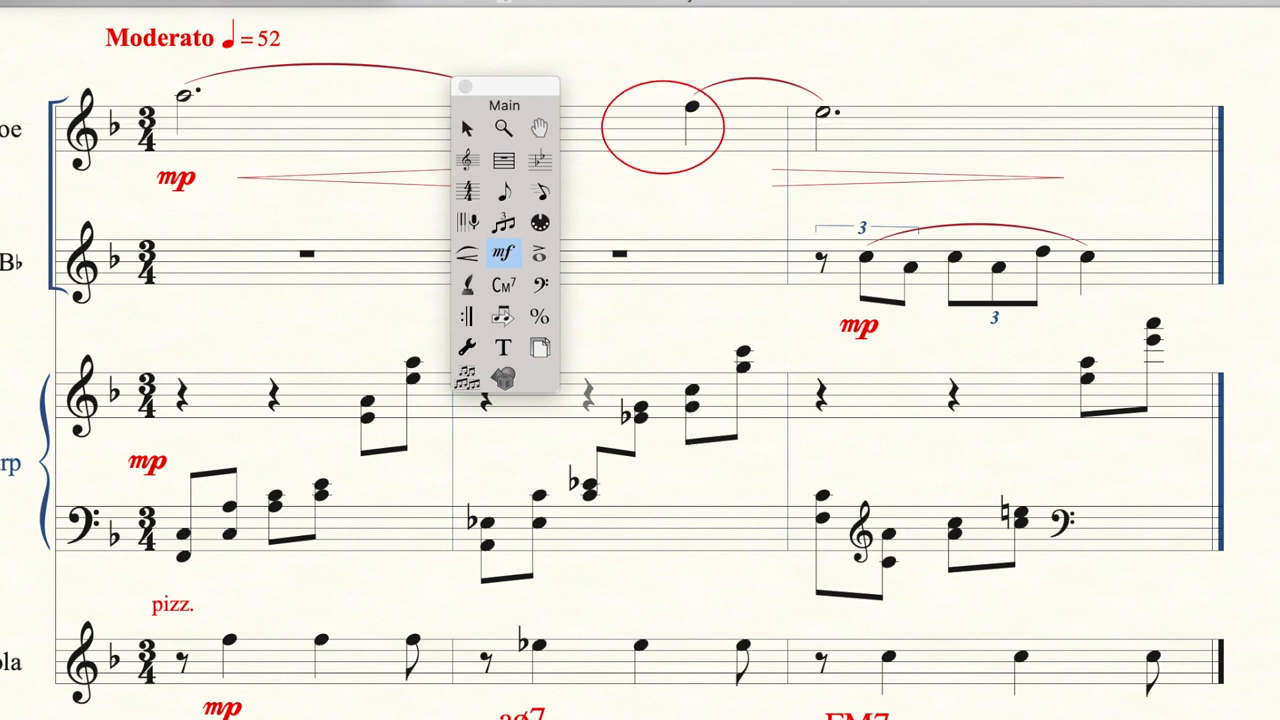
click(660, 130)
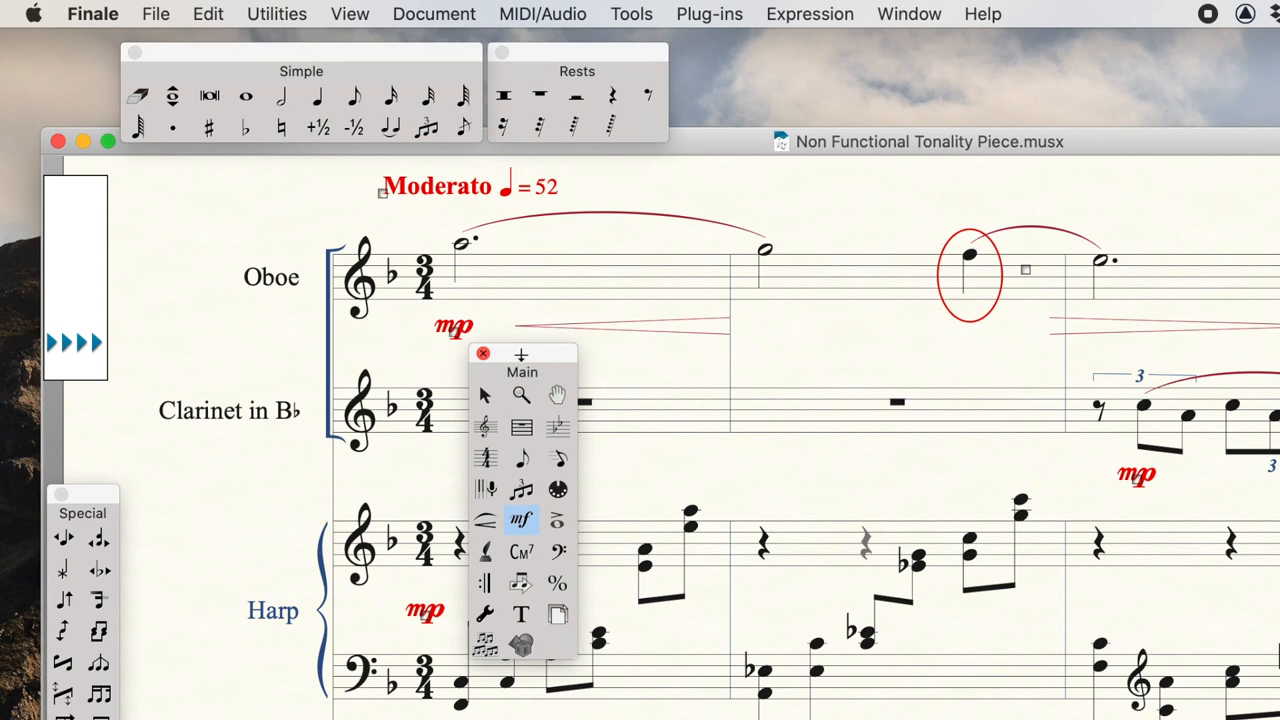
Export the score as audio, naming the AIFF file 'Non Functional Tonality Piece #1'.
click(156, 12)
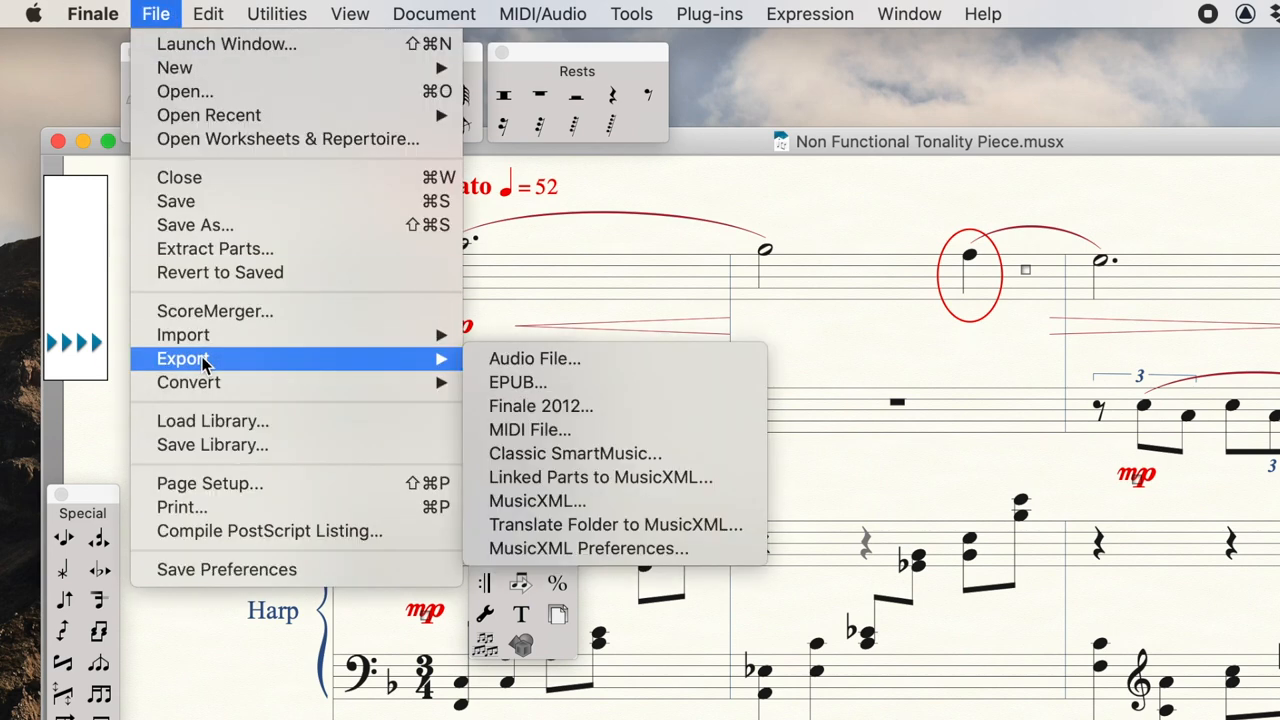
mouse_move(534, 358)
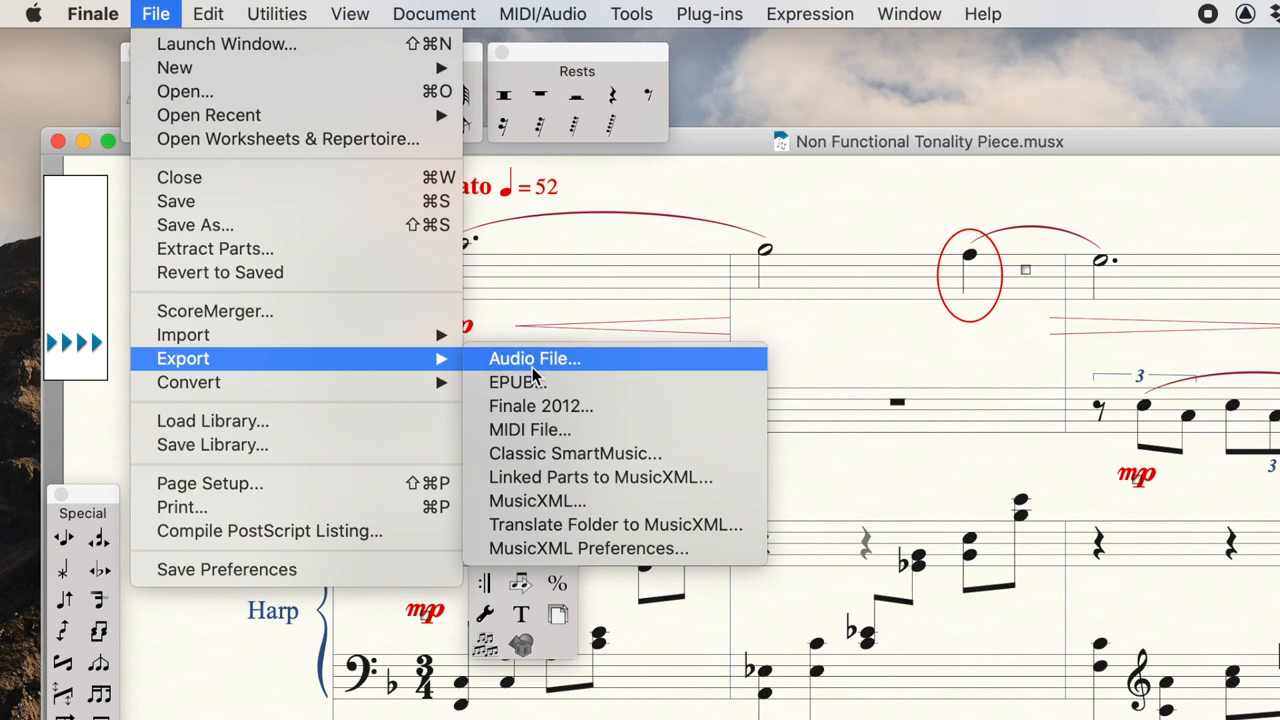
click(534, 358)
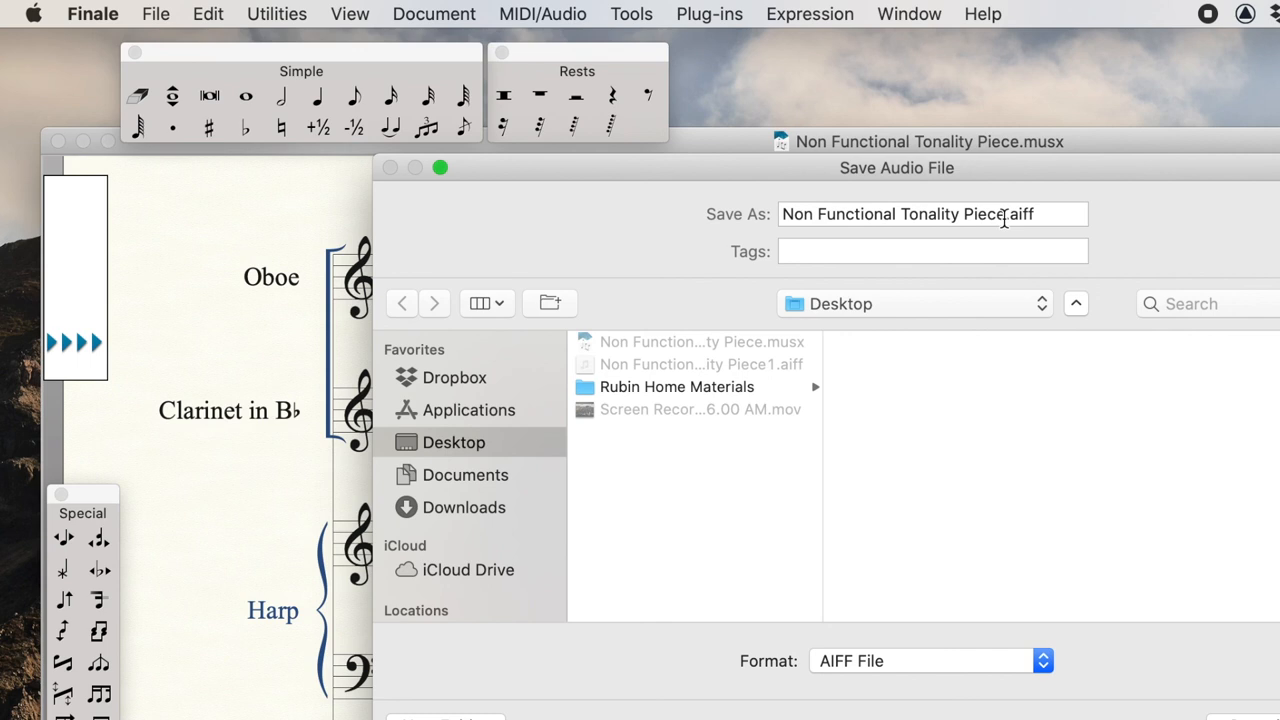
click(932, 214)
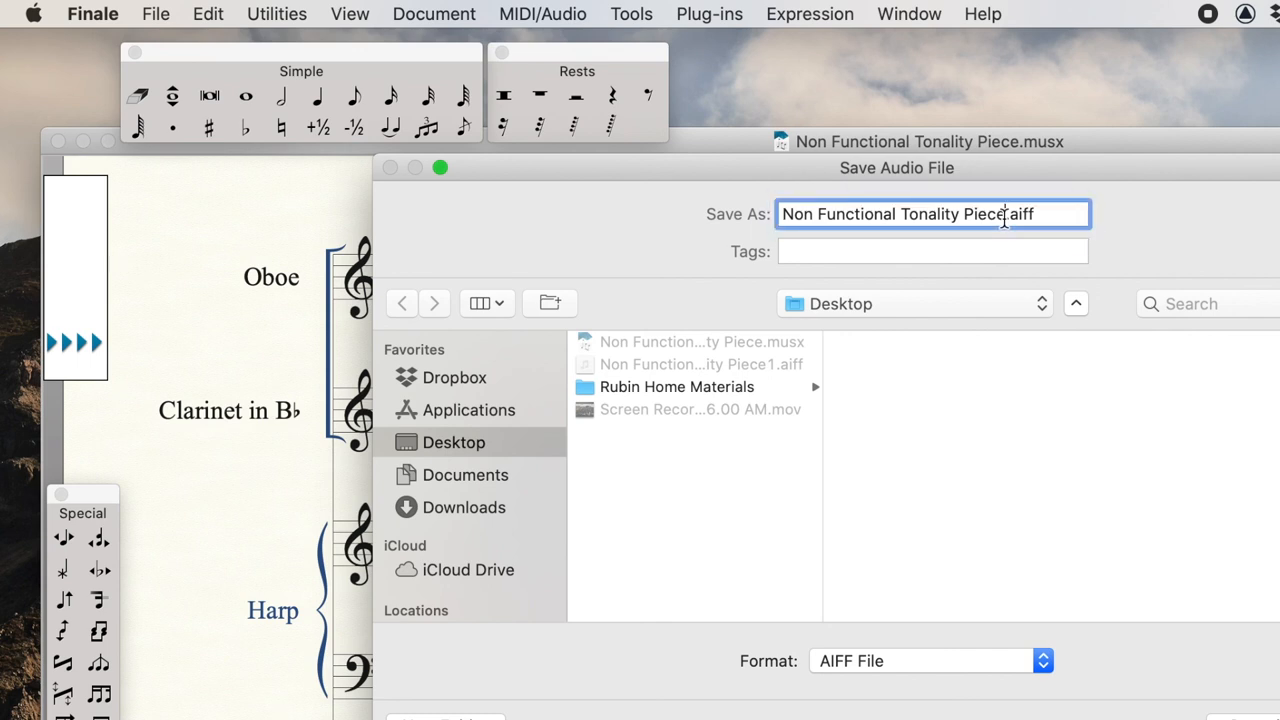
text(#1)
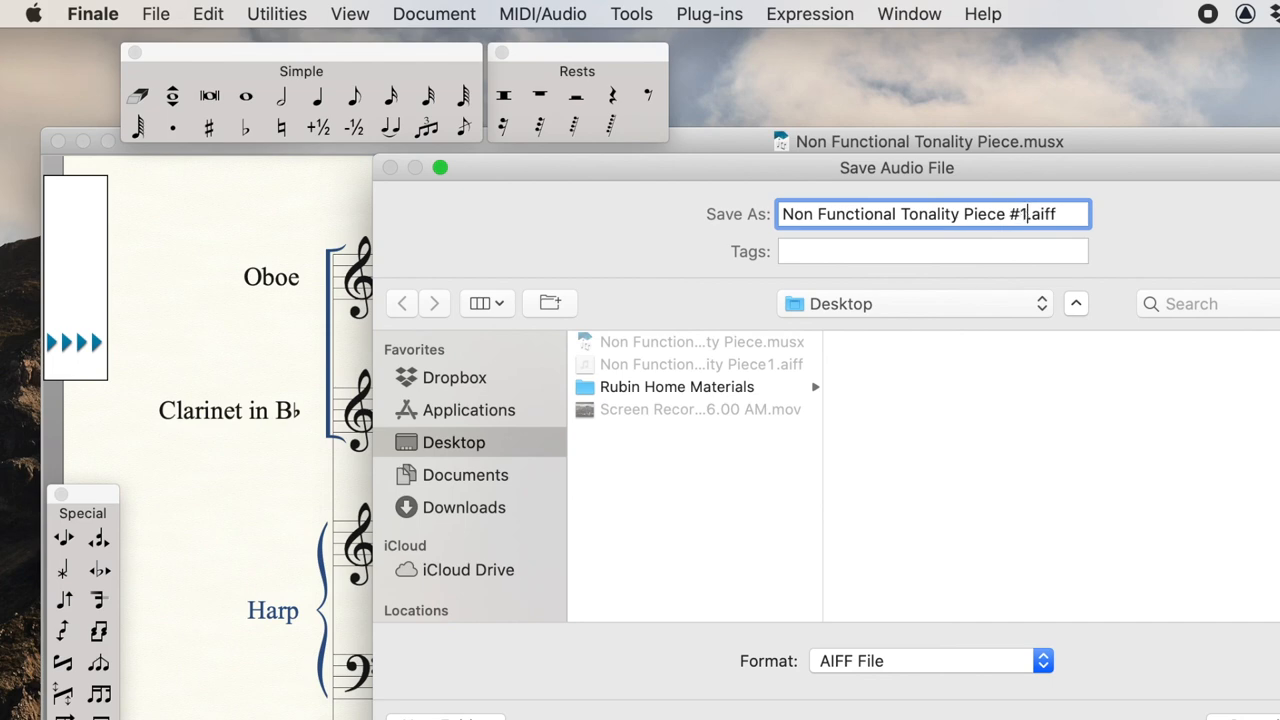